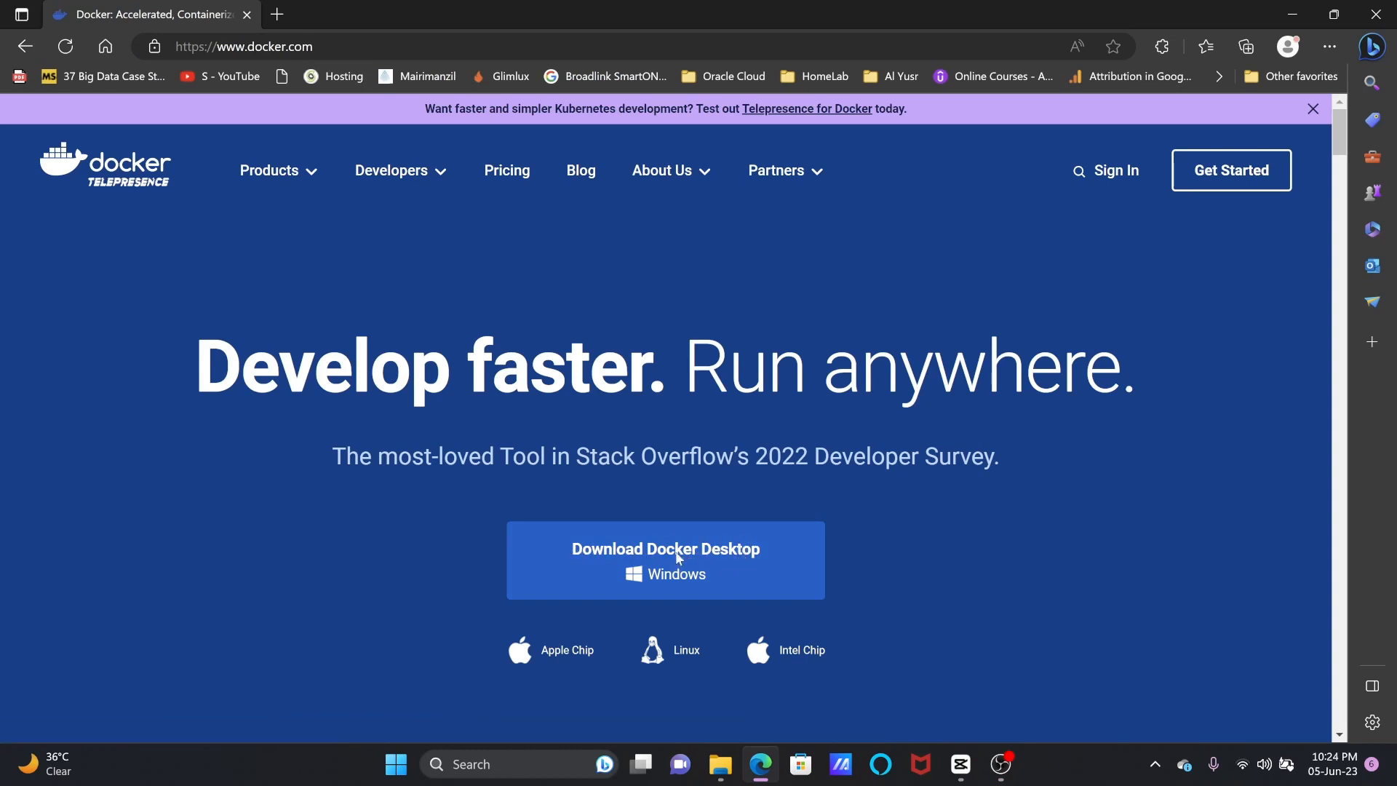
Start the Docker Desktop for Windows installer download and browse down the product page.
{"action": "left_click", "coordinate": [1246, 47]}
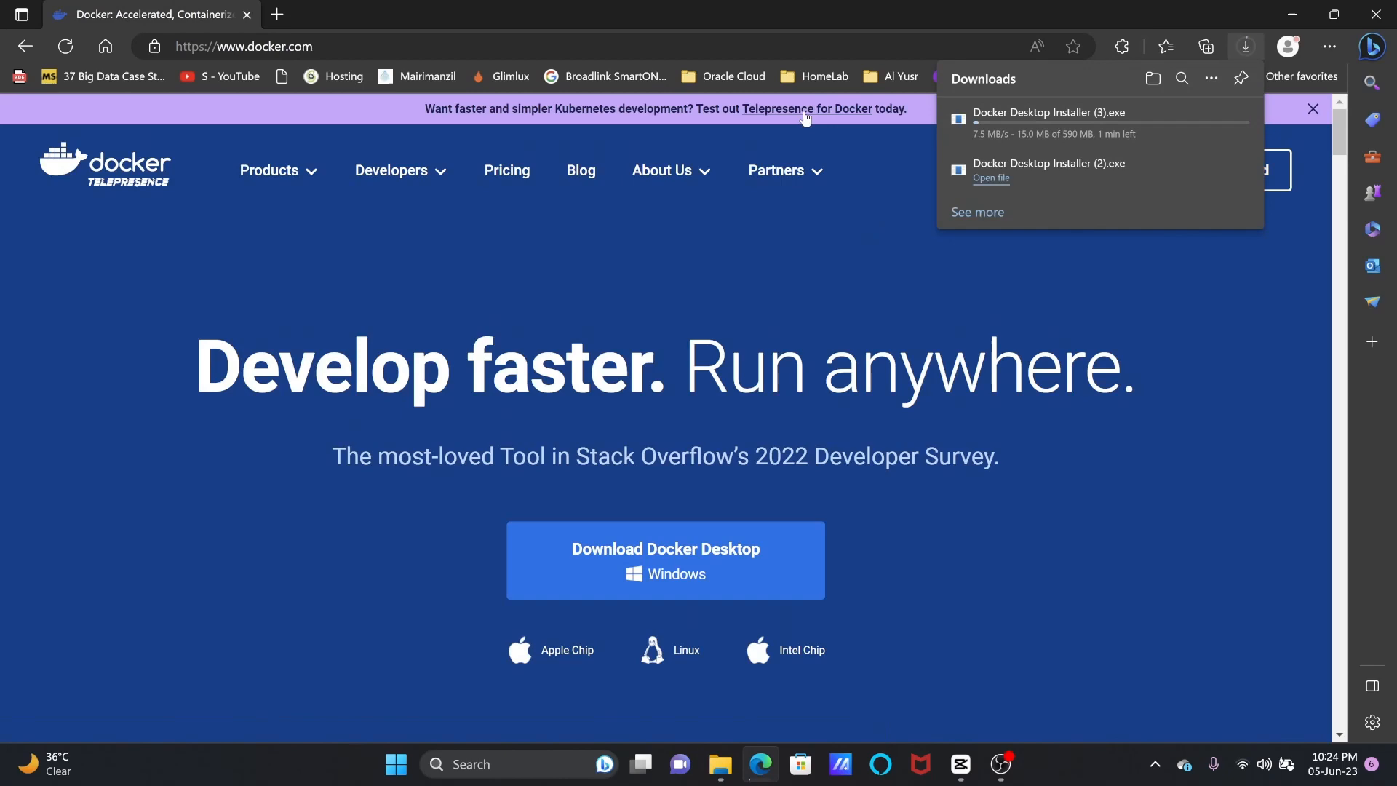
{"action": "left_click", "coordinate": [665, 558]}
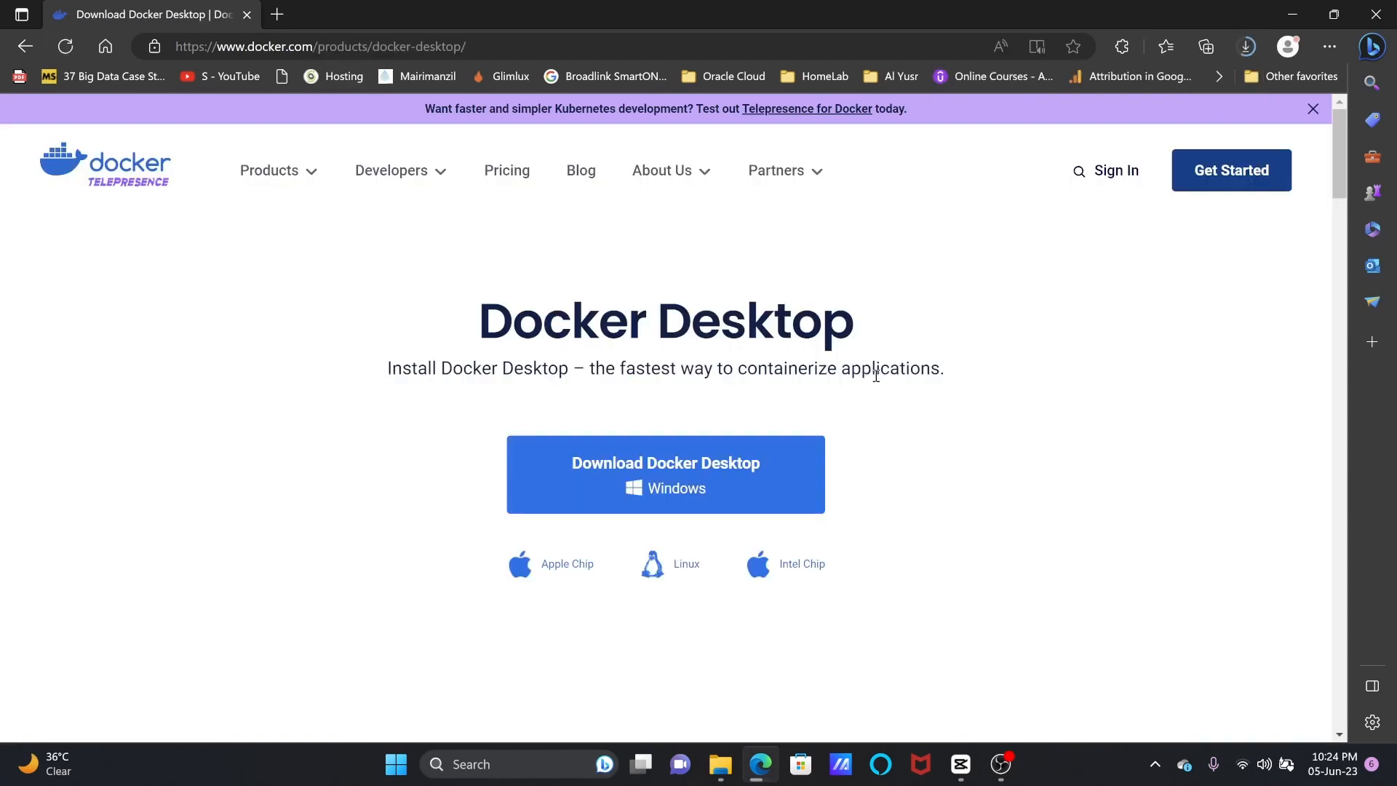
{"action": "scroll", "scroll_direction": "down", "scroll_amount": 3}
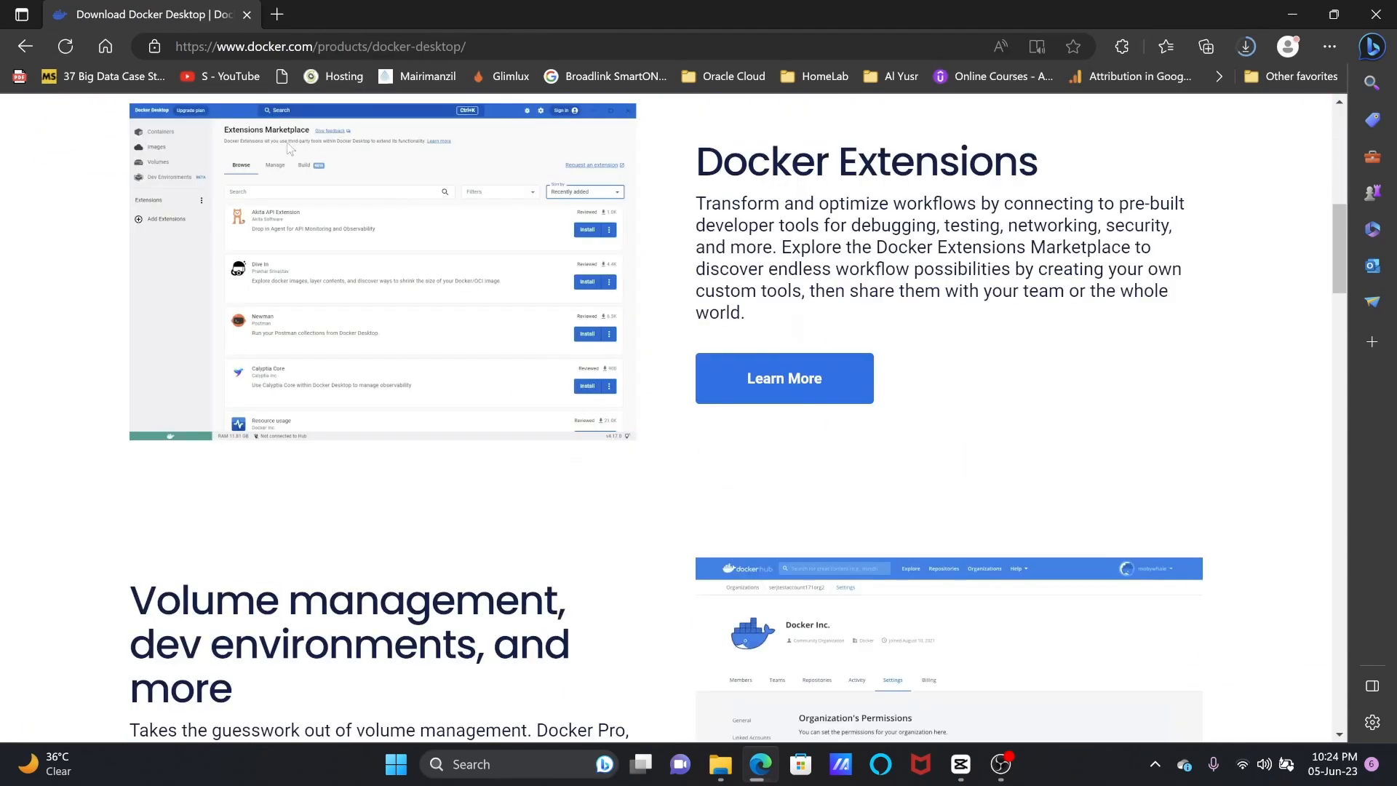
{"action": "scroll", "scroll_direction": "down", "scroll_amount": 3}
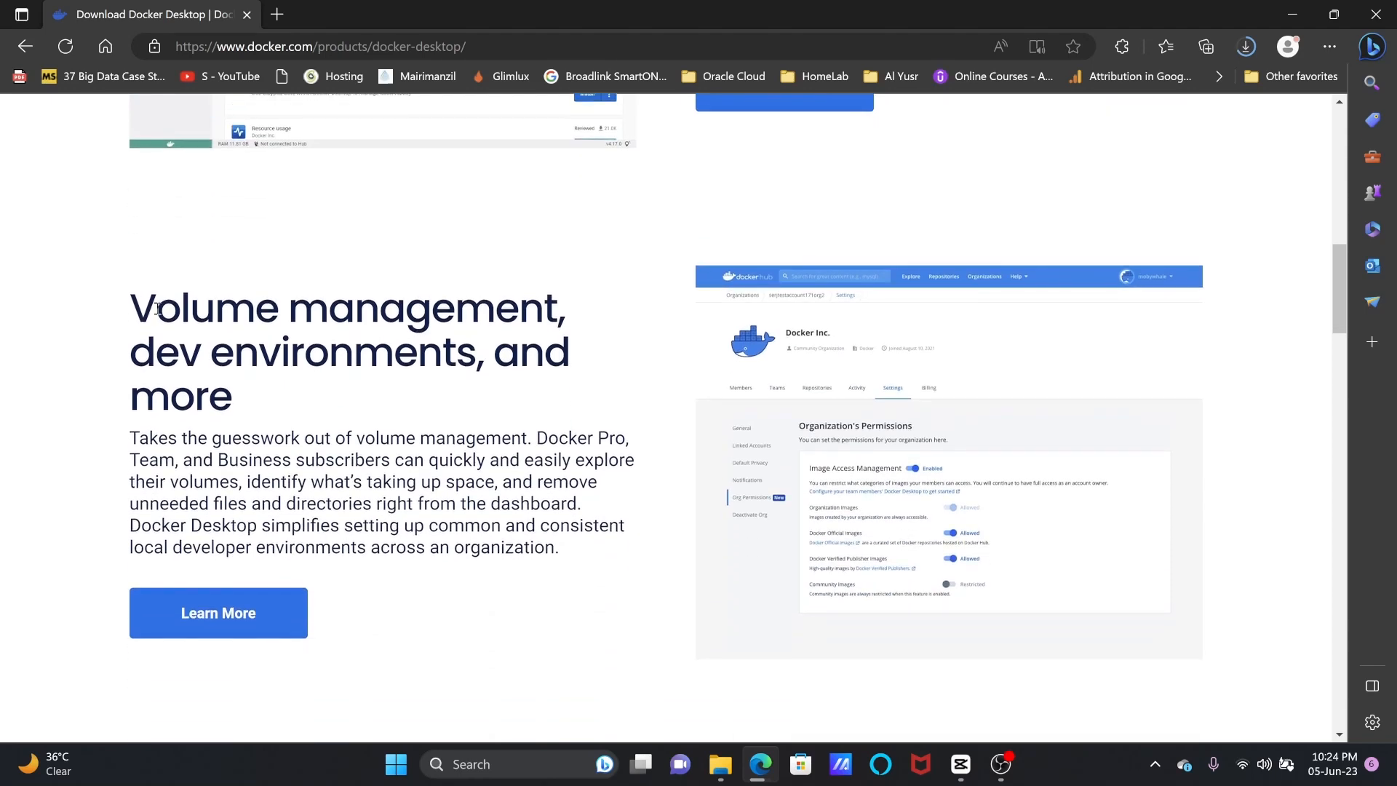
{"action": "scroll", "scroll_direction": "down", "scroll_amount": 3}
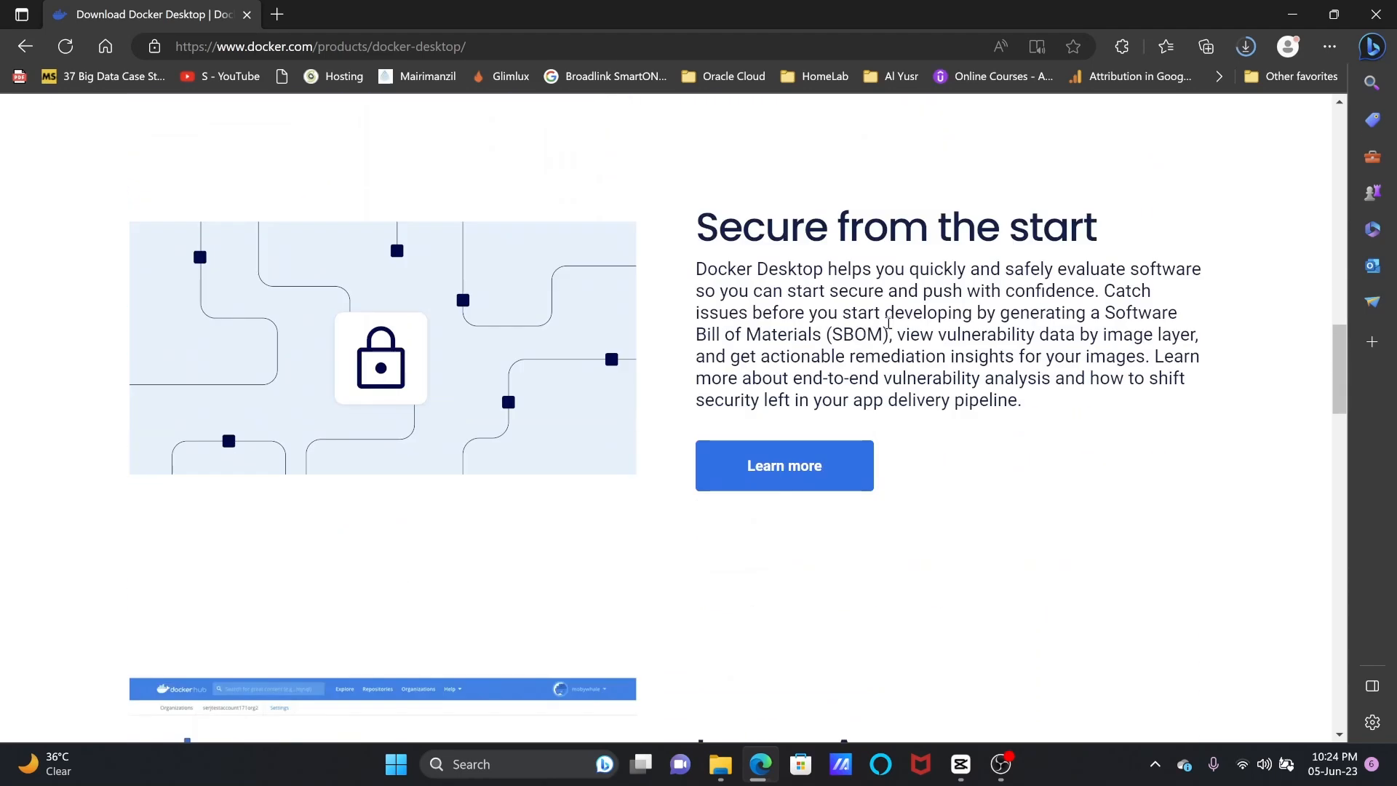
{"action": "scroll", "scroll_direction": "down", "scroll_amount": 3}
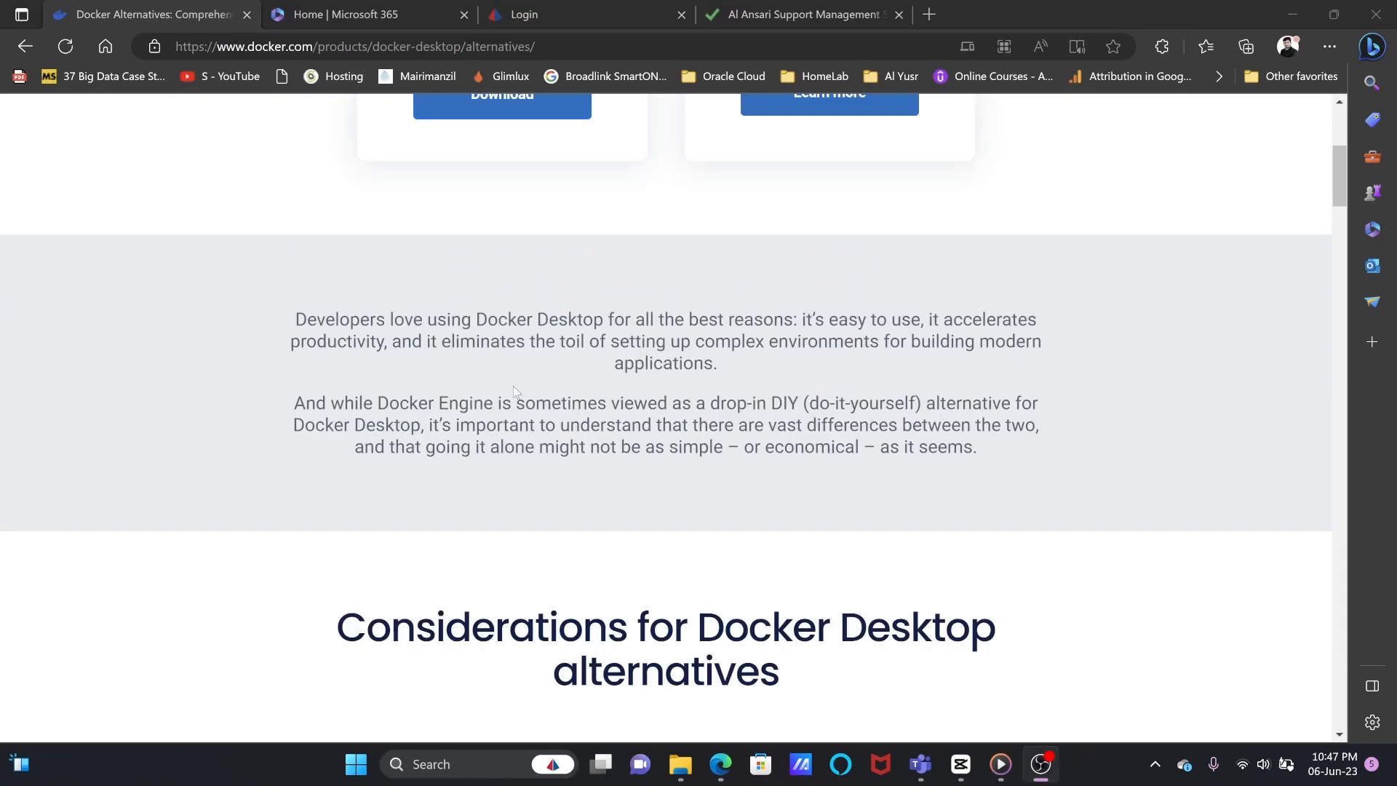
{"action": "scroll", "scroll_direction": "down", "scroll_amount": 3}
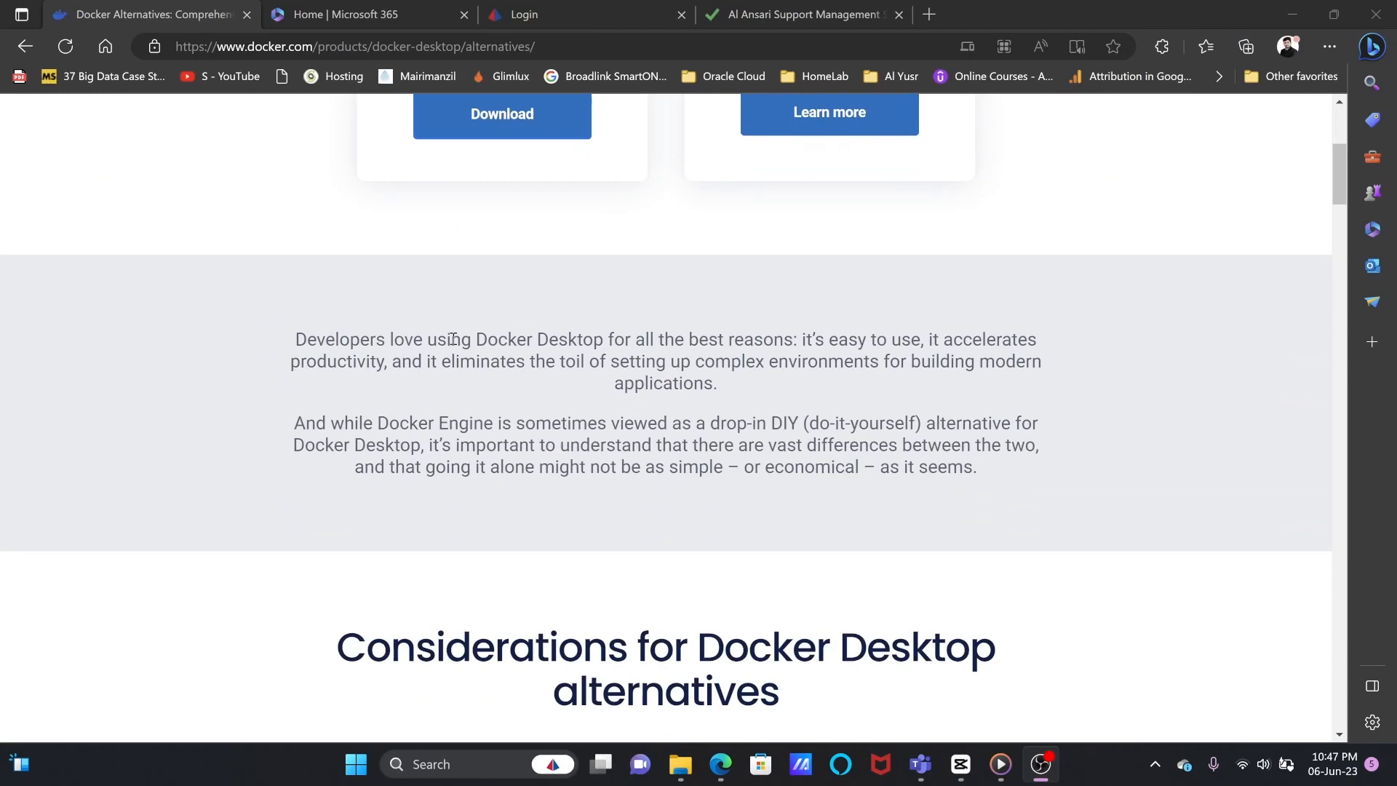
{"action": "scroll", "scroll_direction": "down", "scroll_amount": 3}
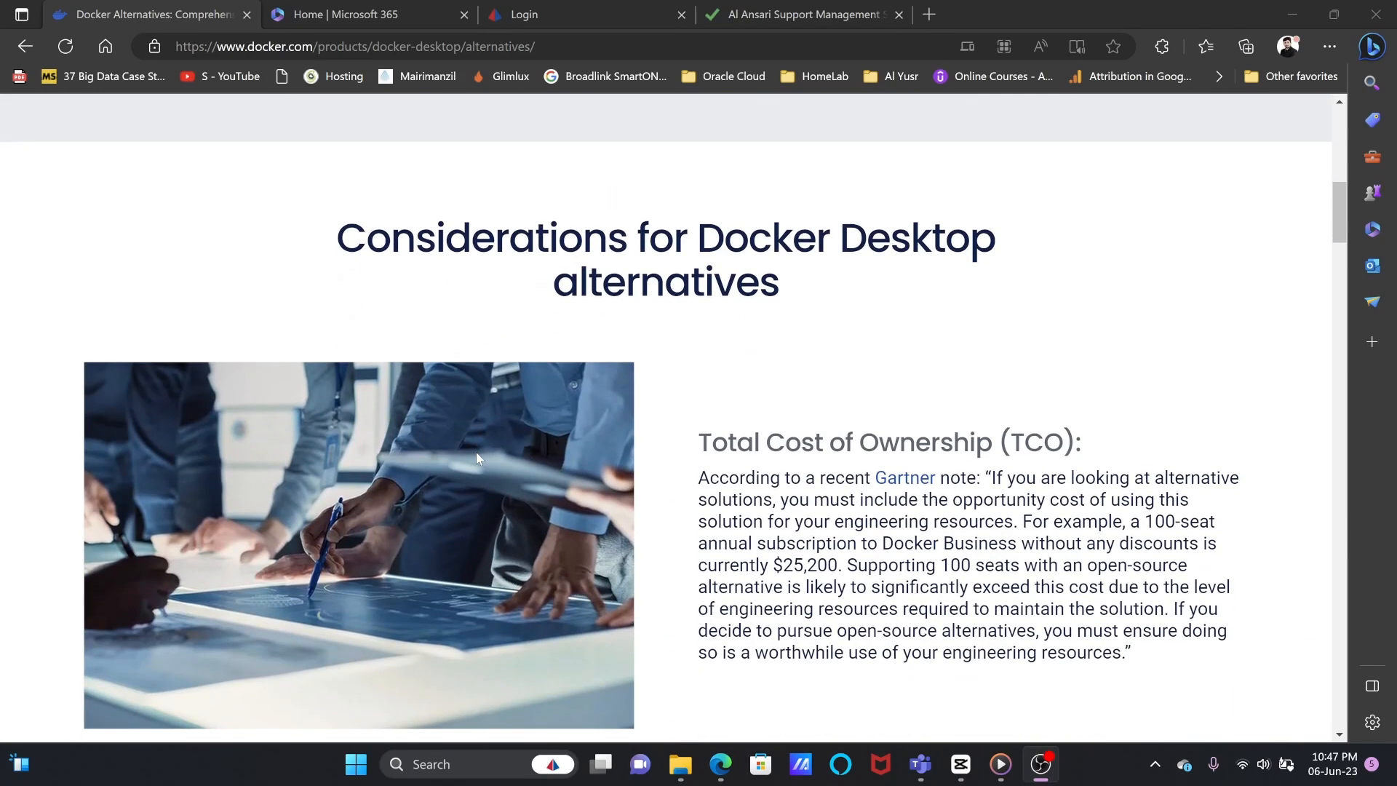
{"action": "scroll", "scroll_direction": "down", "scroll_amount": 3}
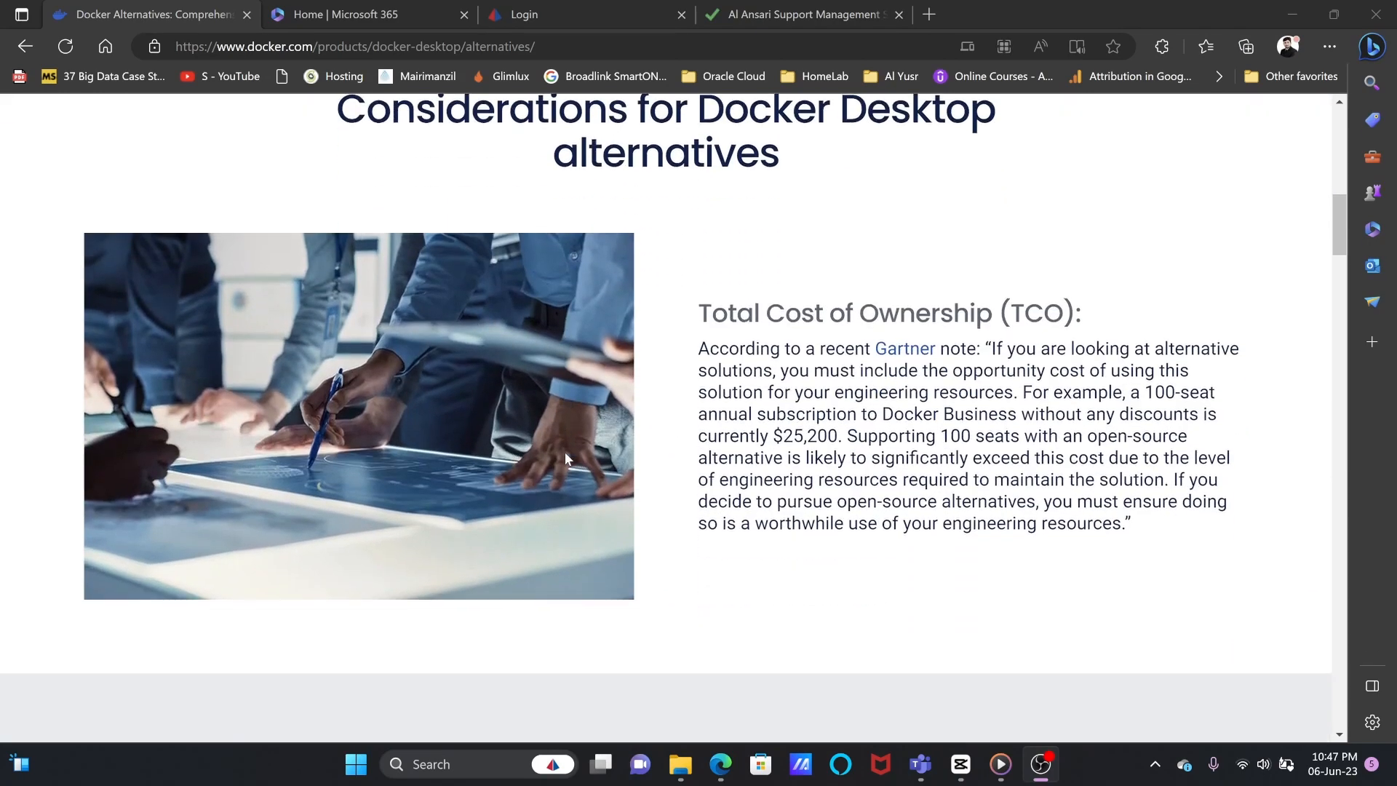
{"action": "scroll", "scroll_direction": "down", "scroll_amount": 3}
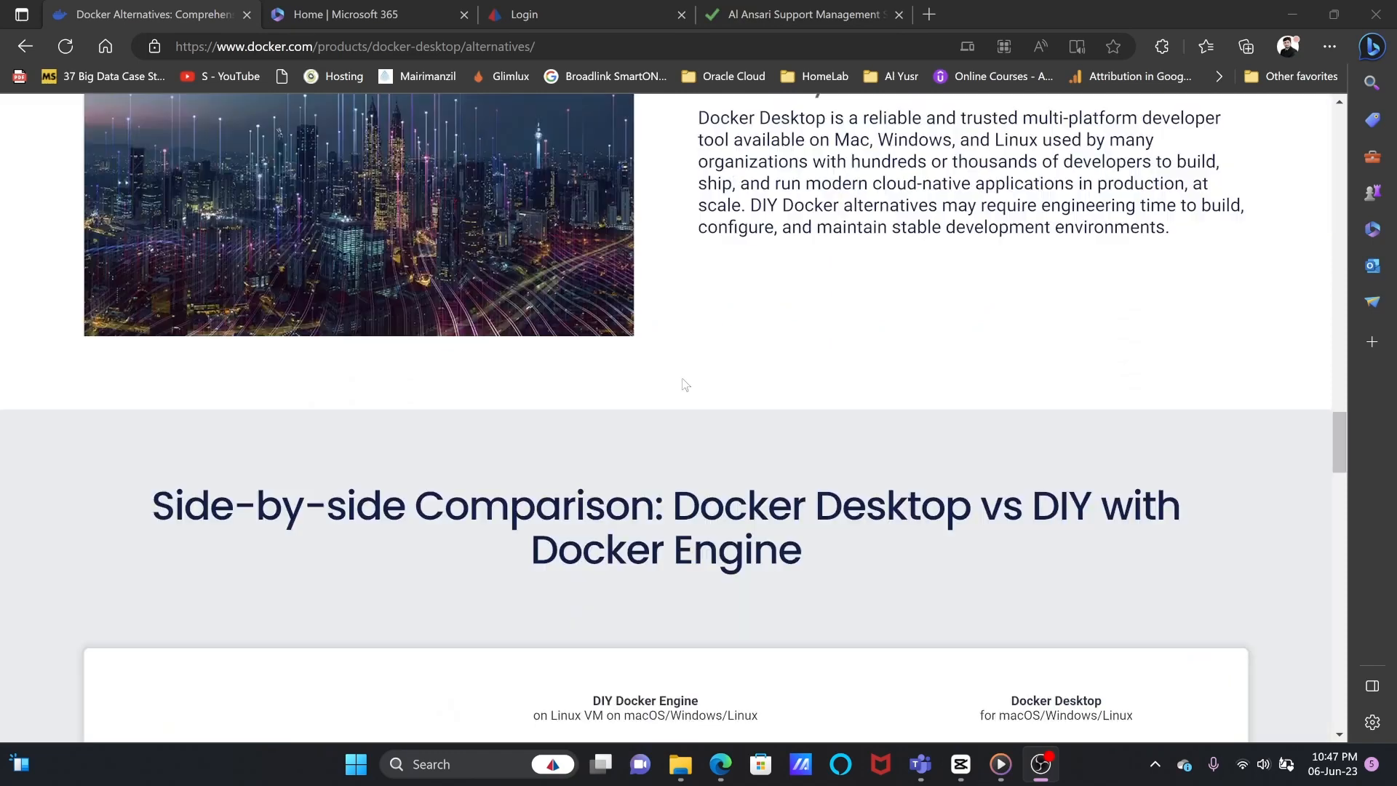
{"action": "scroll", "scroll_direction": "down", "scroll_amount": 3}
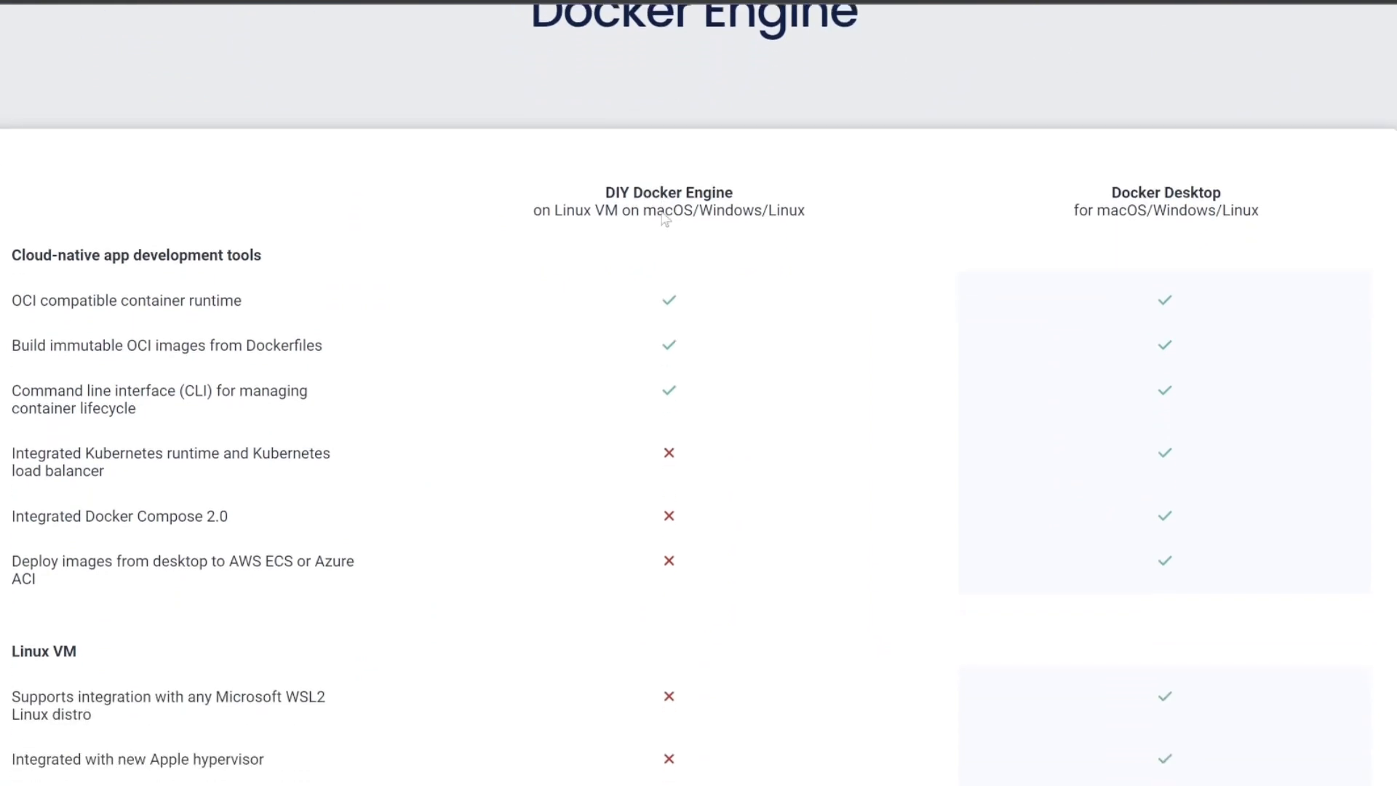
{"action": "scroll", "scroll_direction": "down", "scroll_amount": 3}
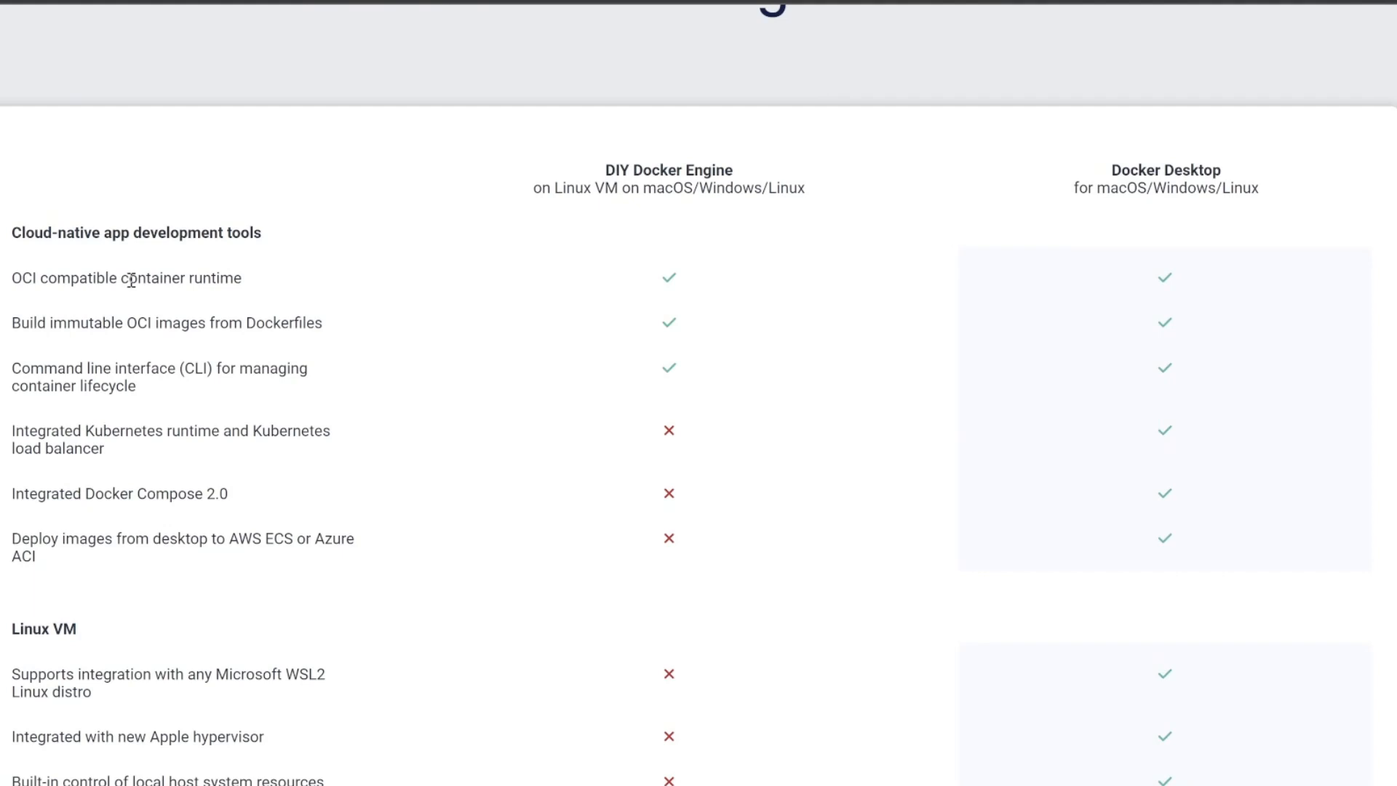
{"action": "scroll", "scroll_direction": "down", "scroll_amount": 3}
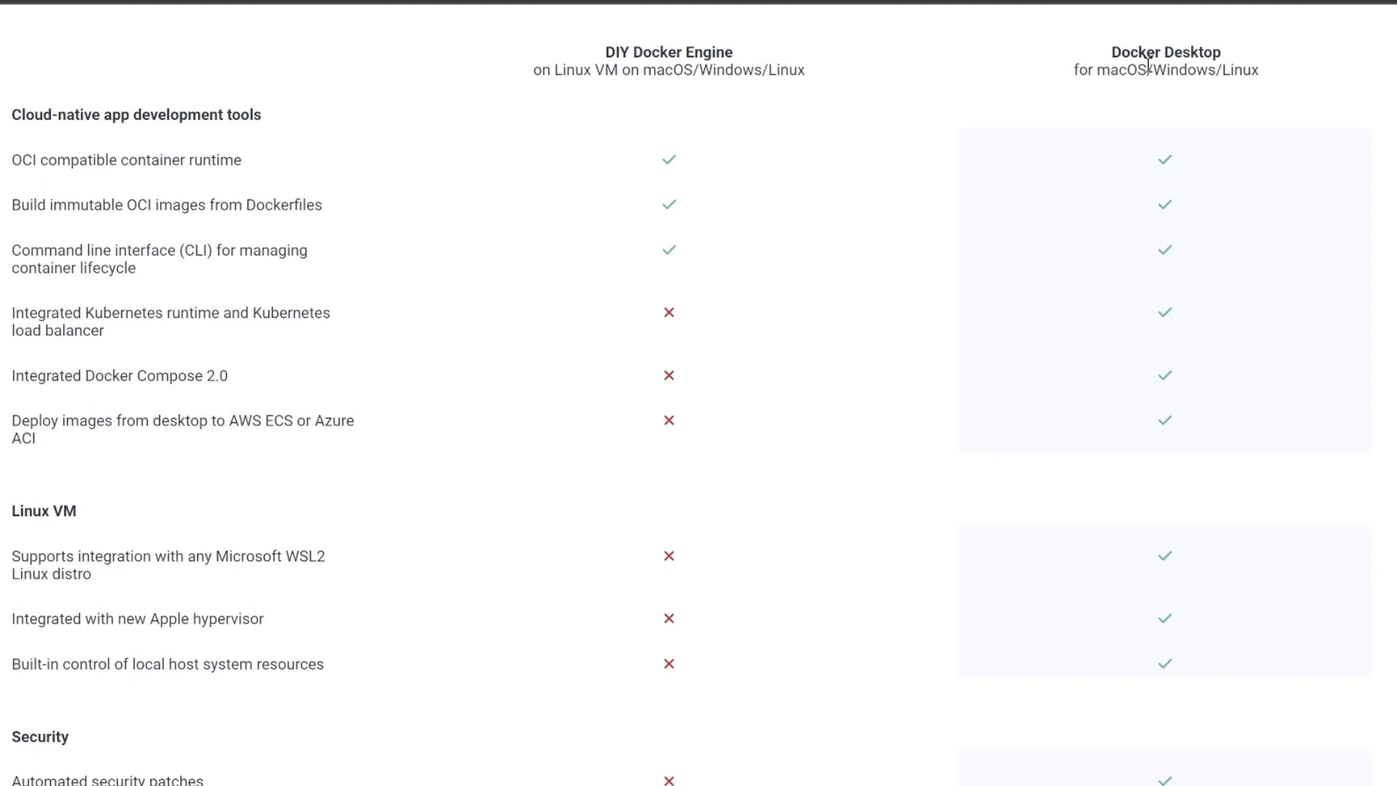
{"action": "mouse_move", "coordinate": [133, 410]}
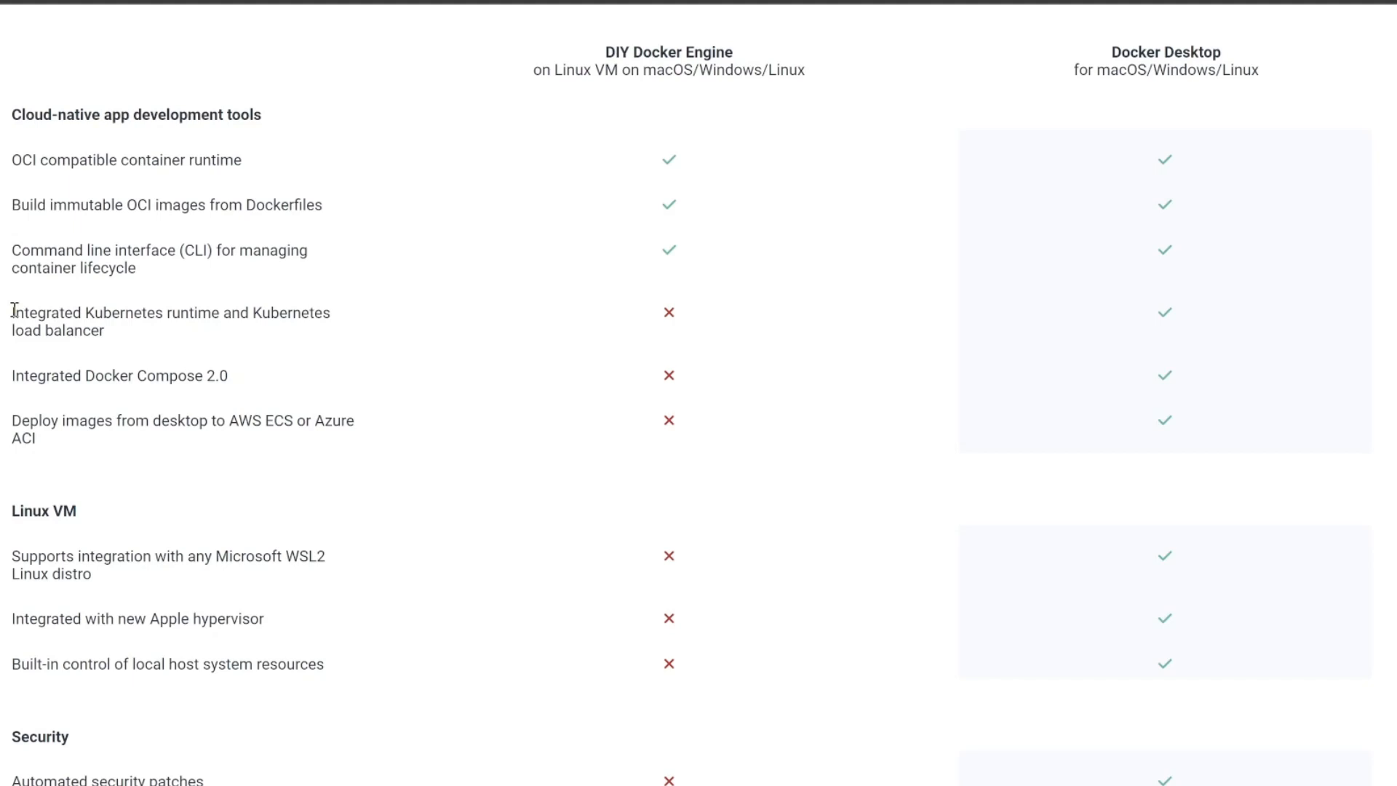
{"action": "left_click_drag", "start_coordinate": [11, 312], "coordinate": [102, 331]}
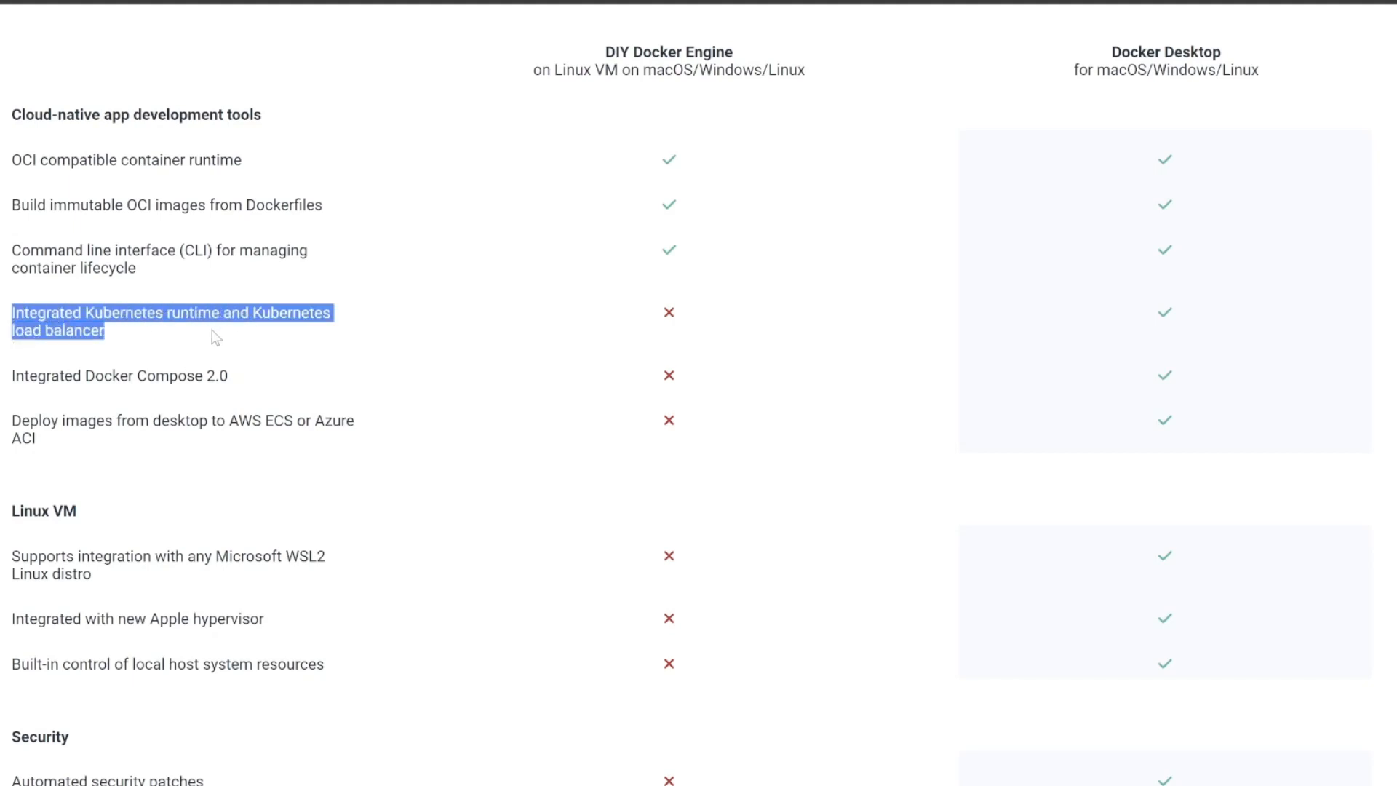
{"action": "mouse_move", "coordinate": [1117, 315]}
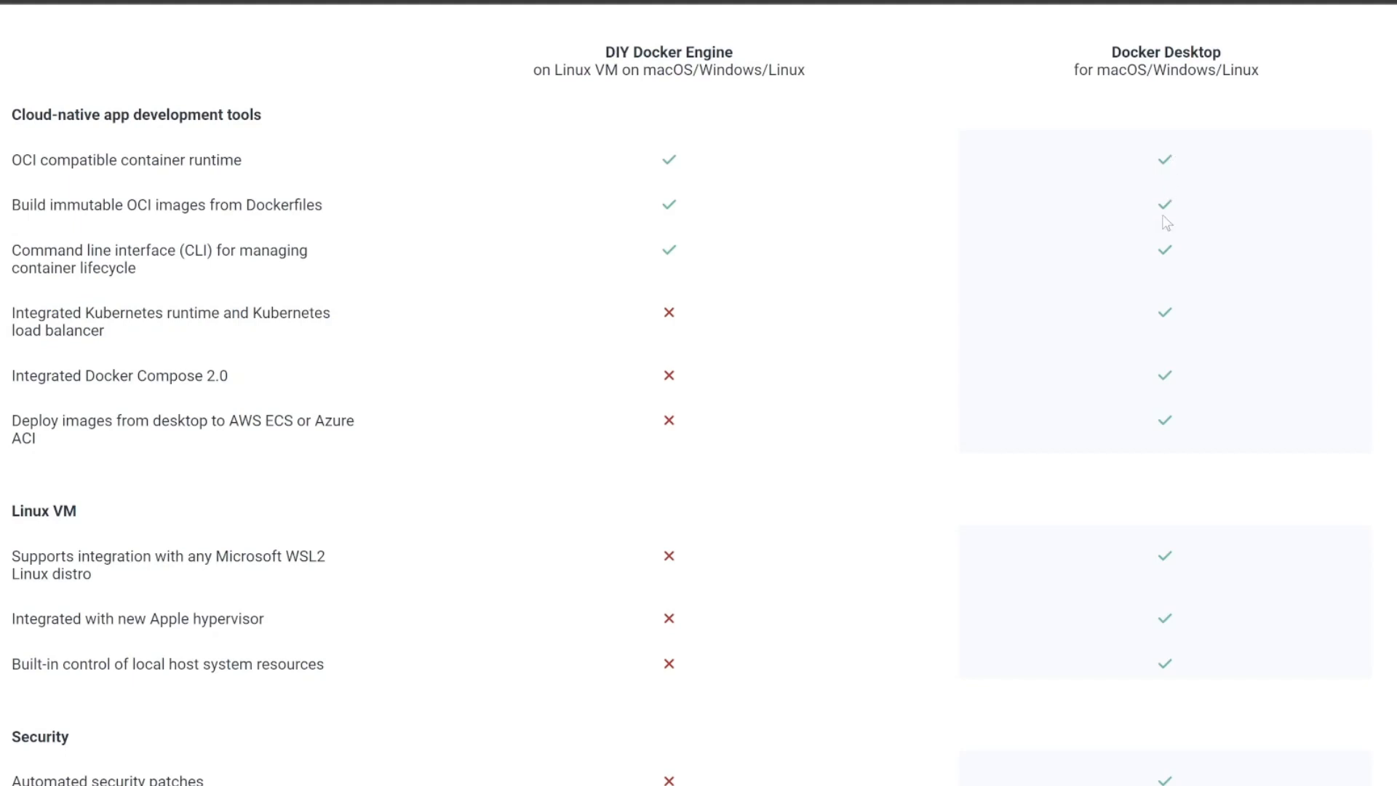
{"action": "mouse_move", "coordinate": [82, 146]}
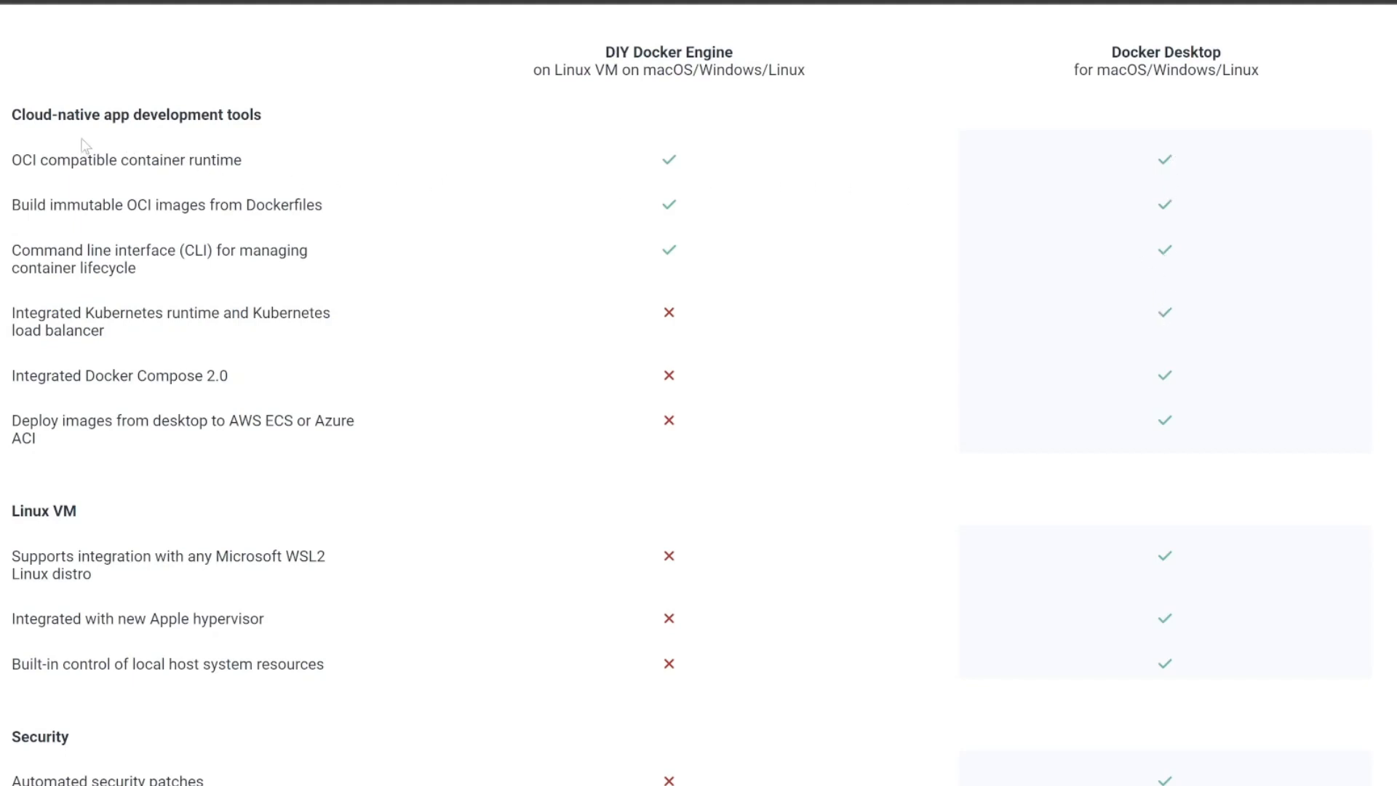
{"action": "mouse_move", "coordinate": [1173, 135]}
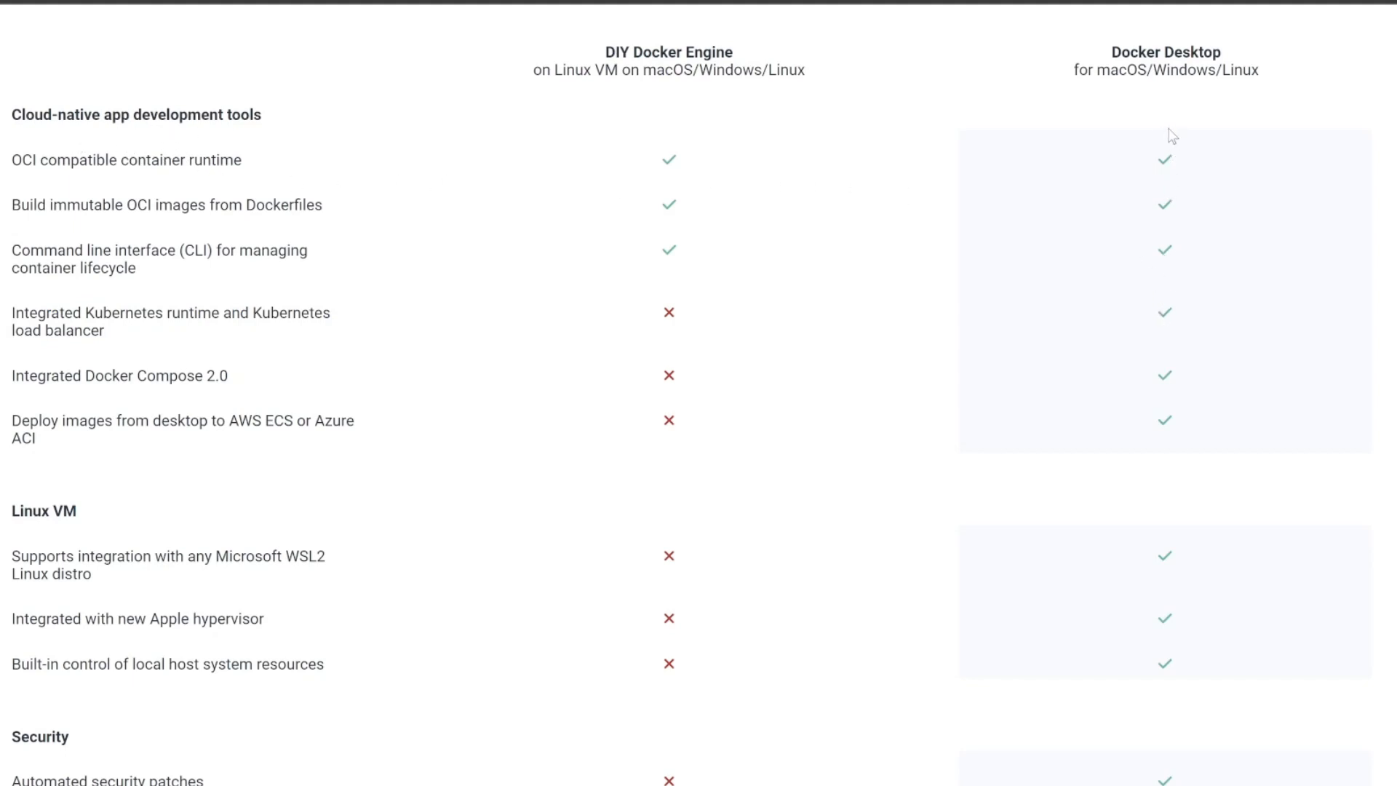
Read through the Docker Desktop vs DIY Docker Engine comparison table and return to its heading.
{"action": "scroll", "scroll_direction": "down", "scroll_amount": 3}
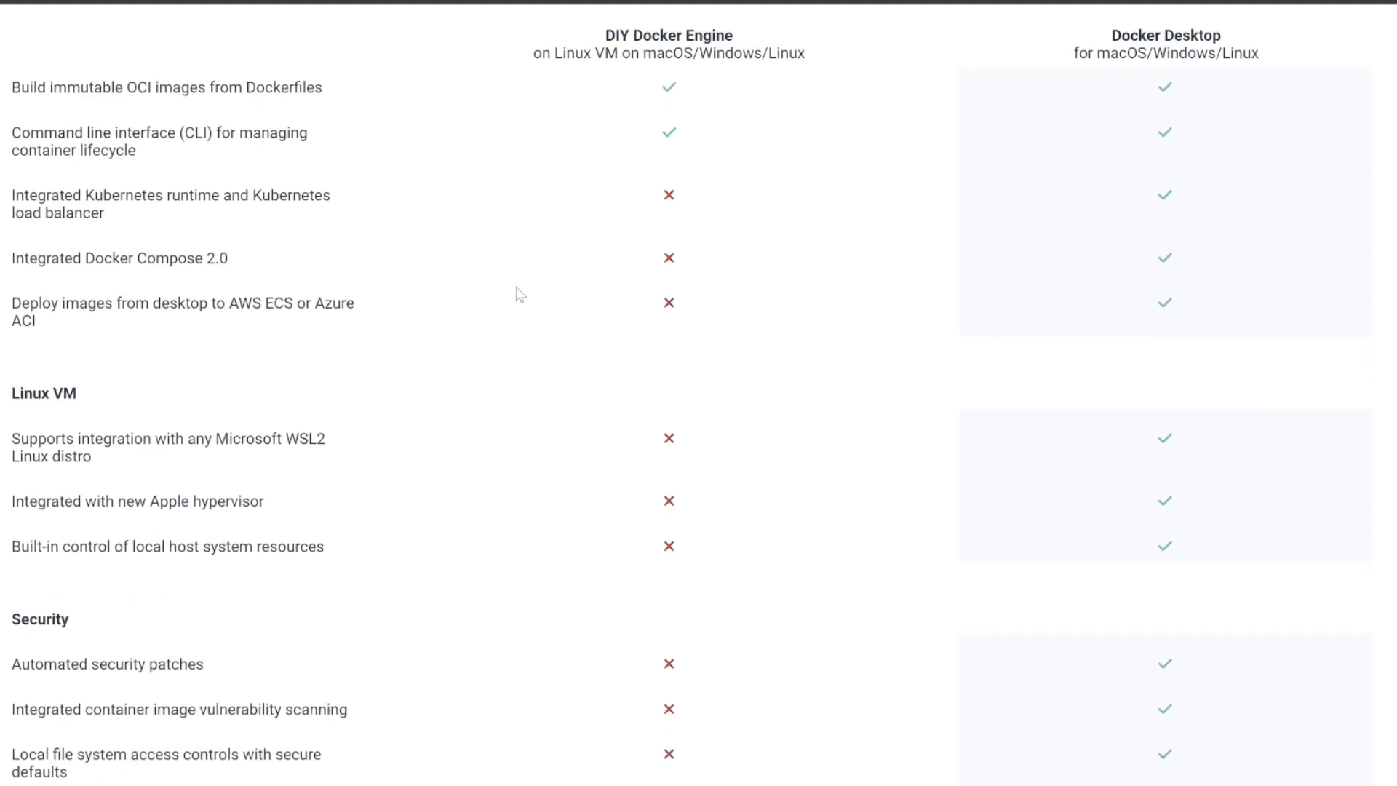
{"action": "mouse_move", "coordinate": [92, 406]}
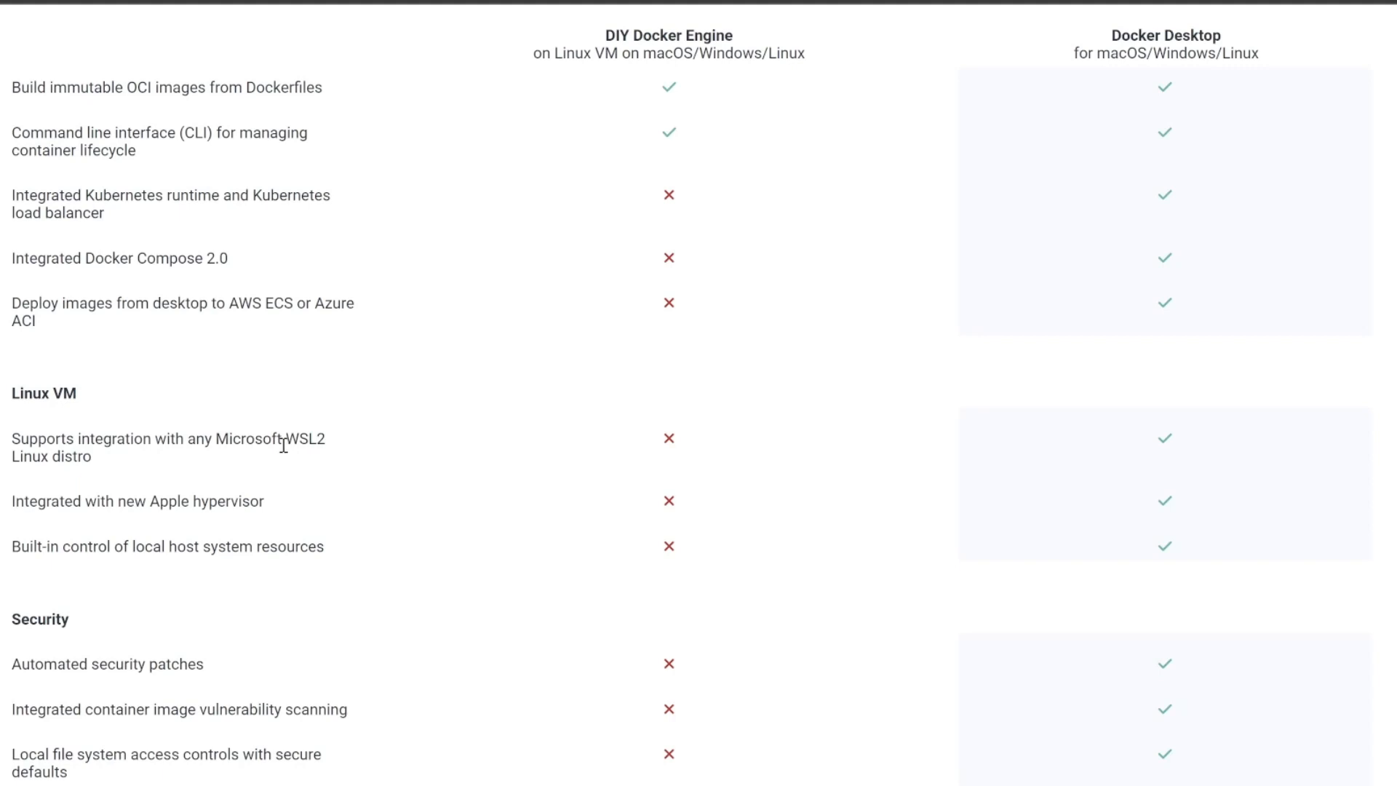
{"action": "mouse_move", "coordinate": [66, 478]}
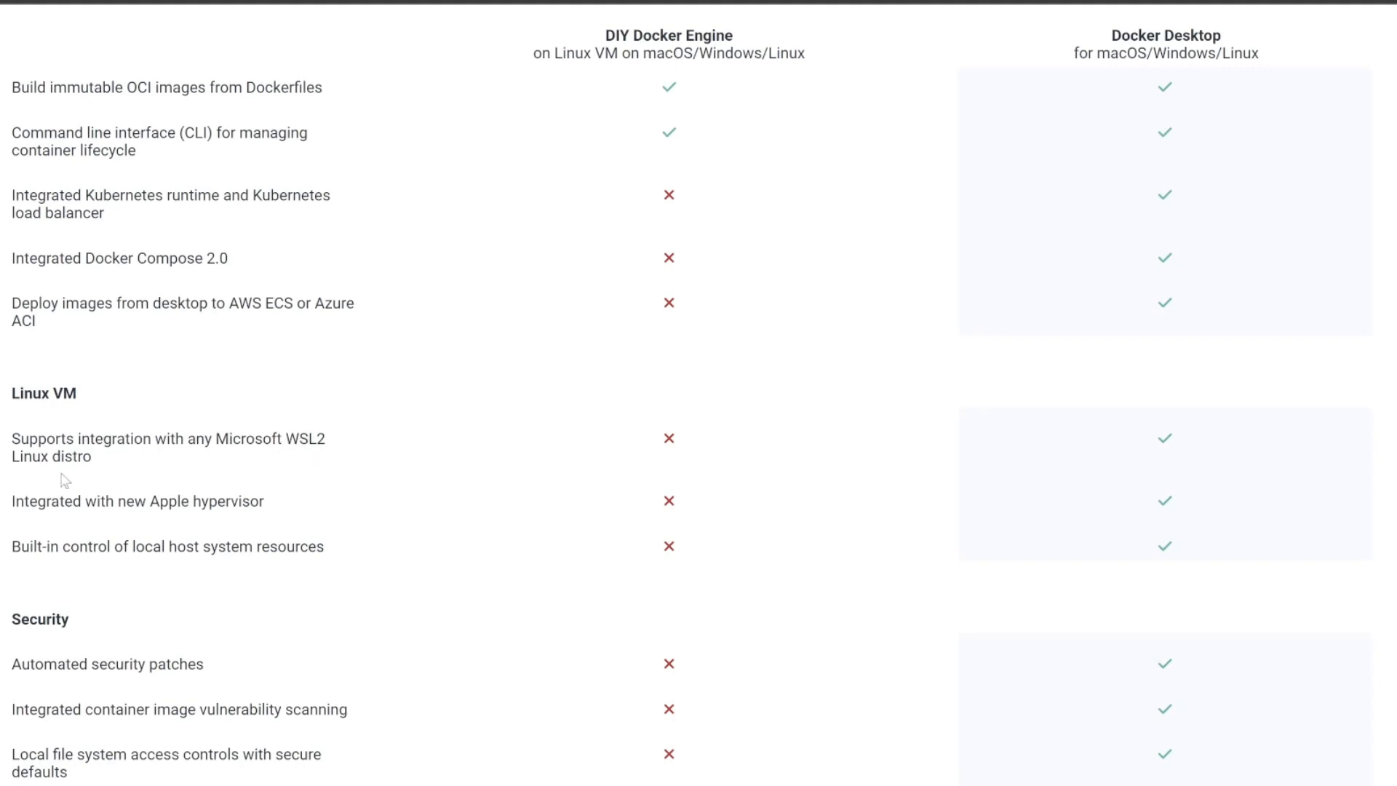
{"action": "mouse_move", "coordinate": [133, 486]}
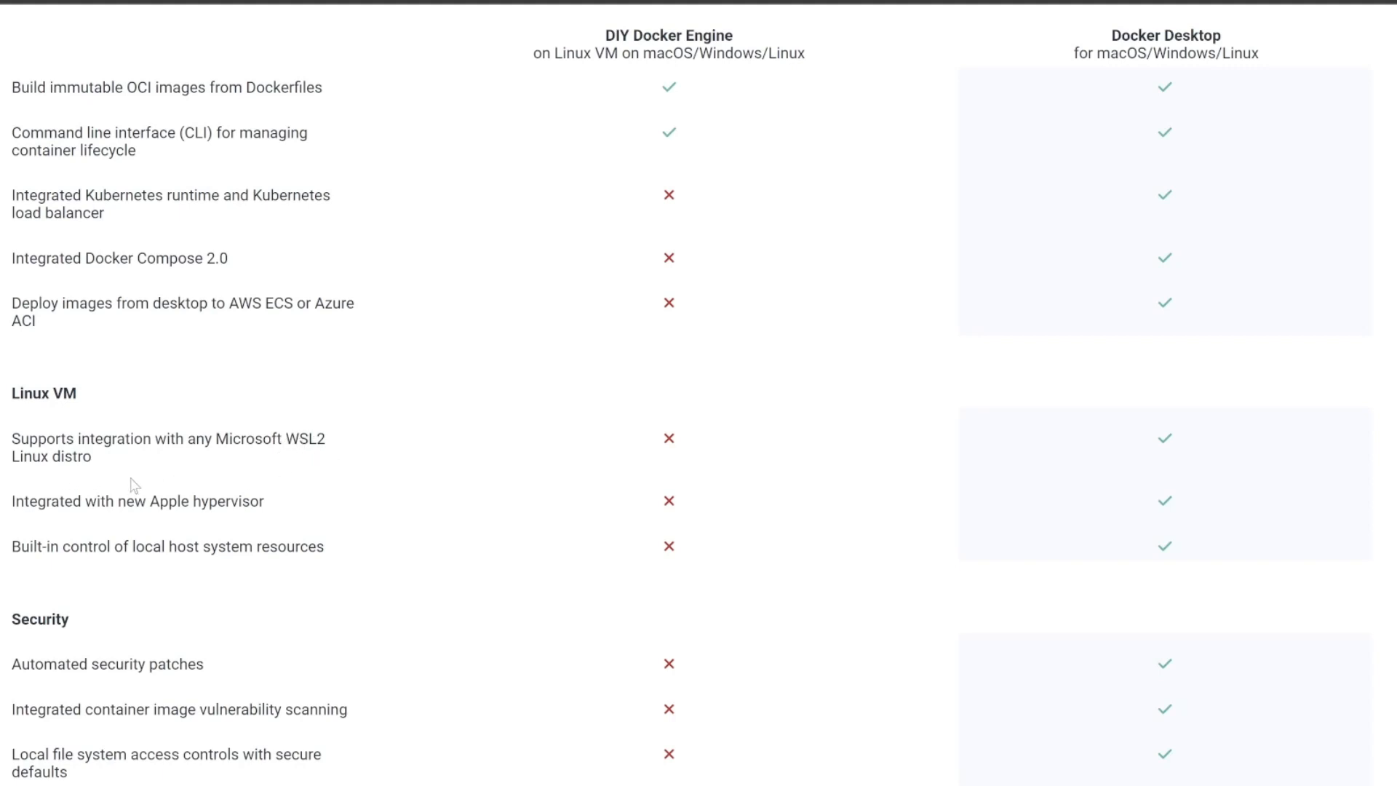
{"action": "mouse_move", "coordinate": [85, 508]}
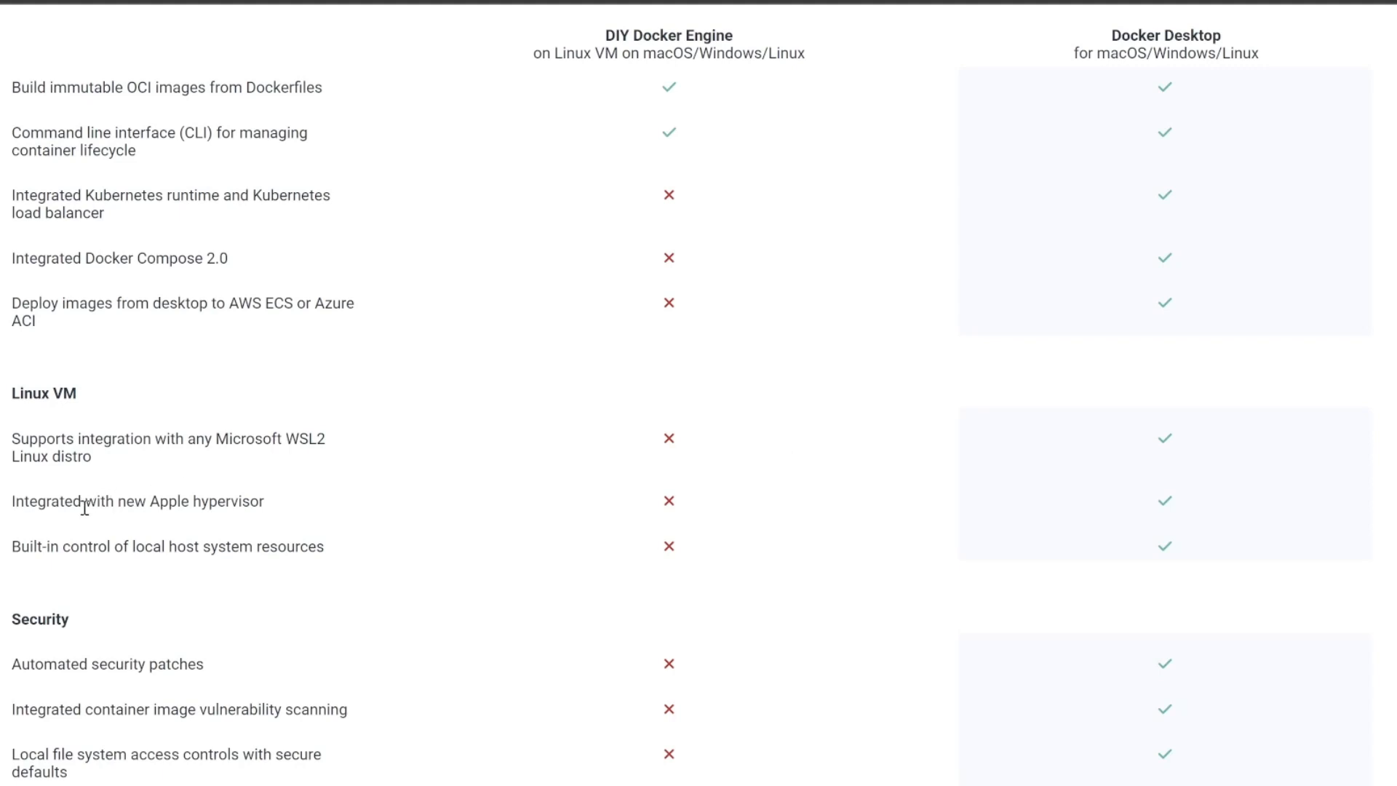
{"action": "mouse_move", "coordinate": [192, 519]}
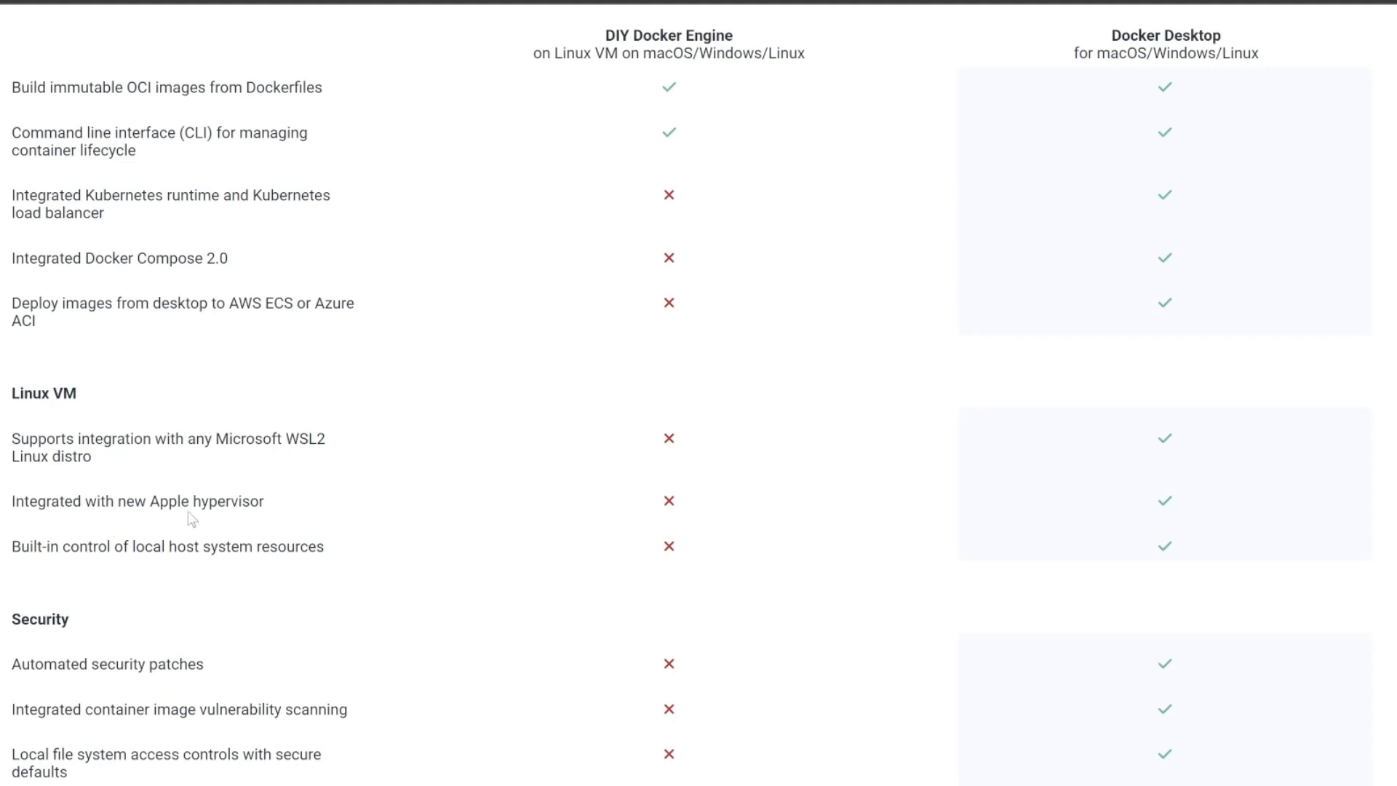
{"action": "mouse_move", "coordinate": [1129, 477]}
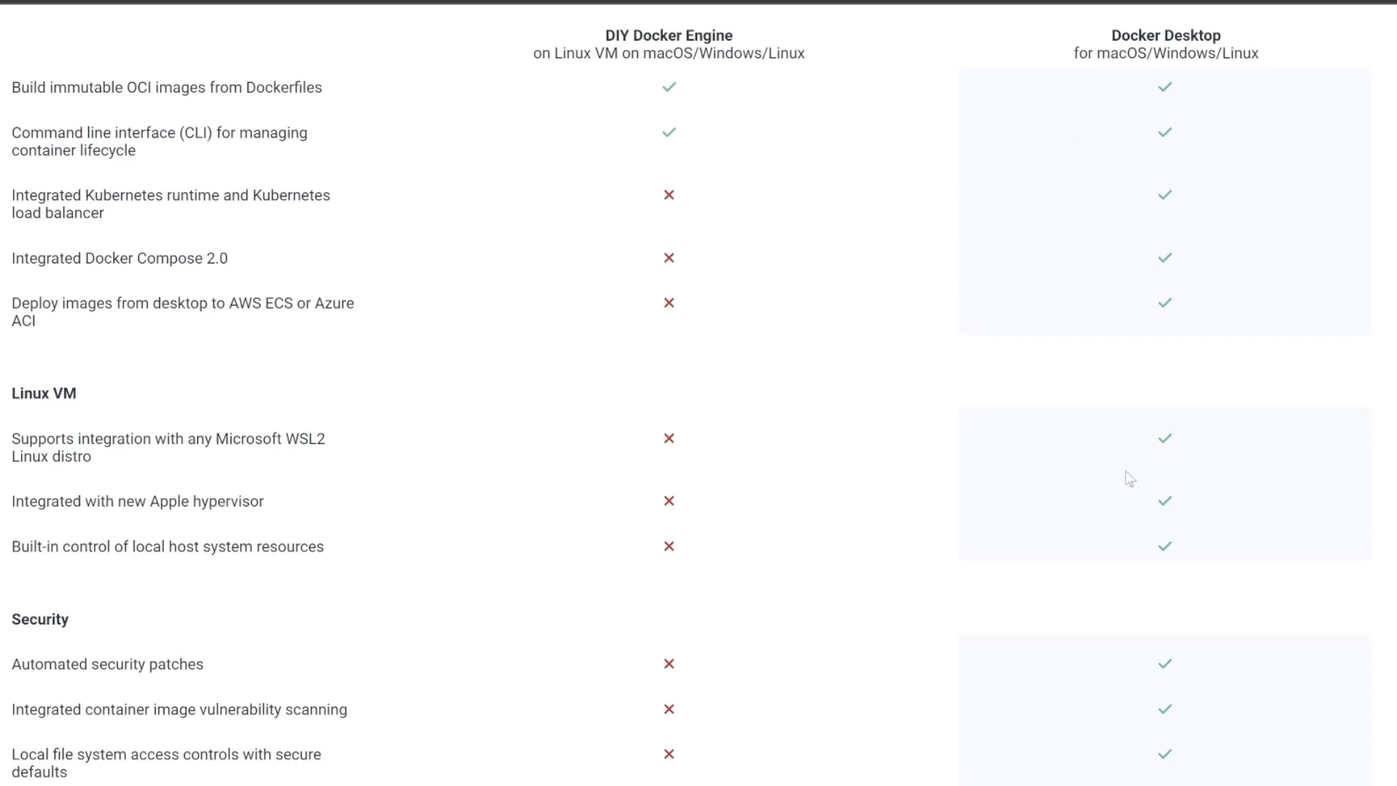
{"action": "mouse_move", "coordinate": [86, 581]}
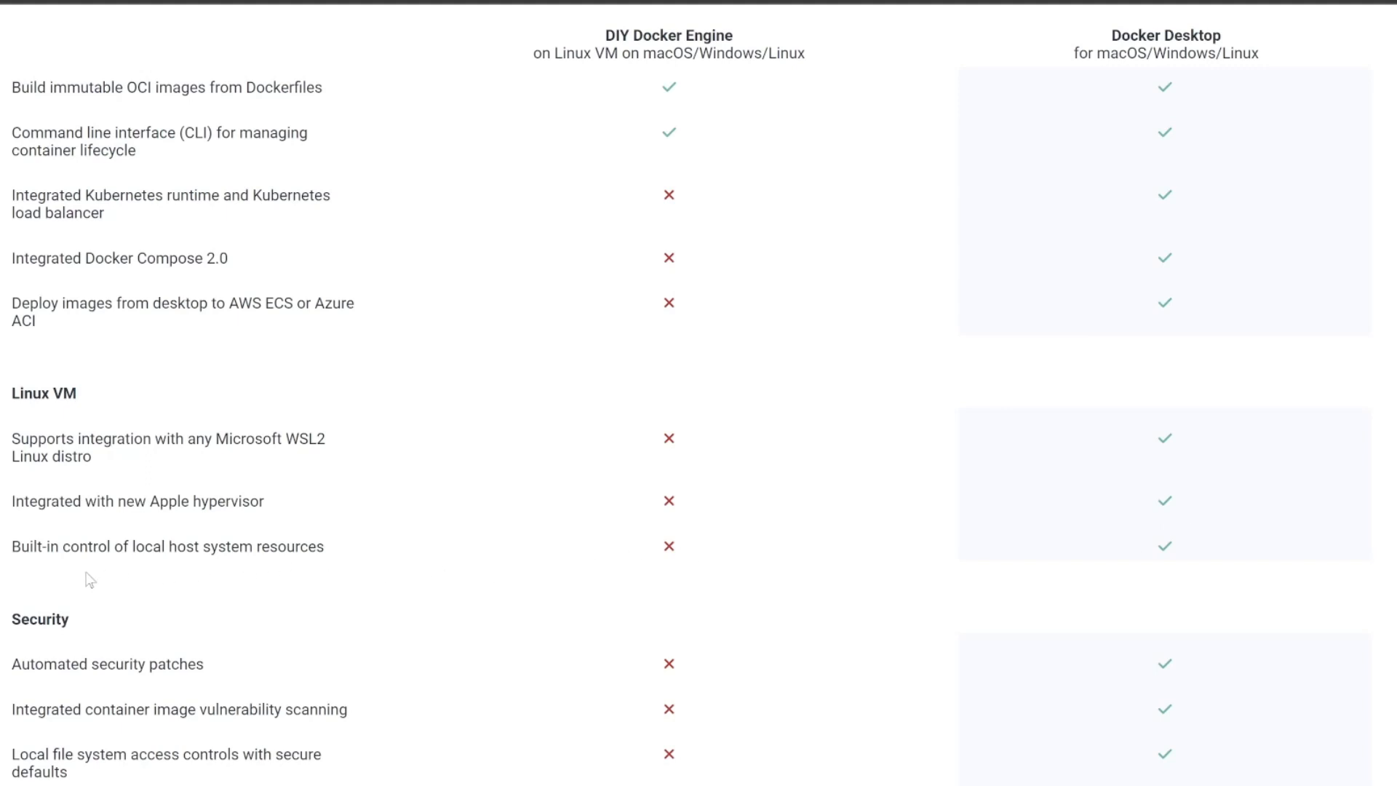
{"action": "scroll", "scroll_direction": "down", "scroll_amount": 3}
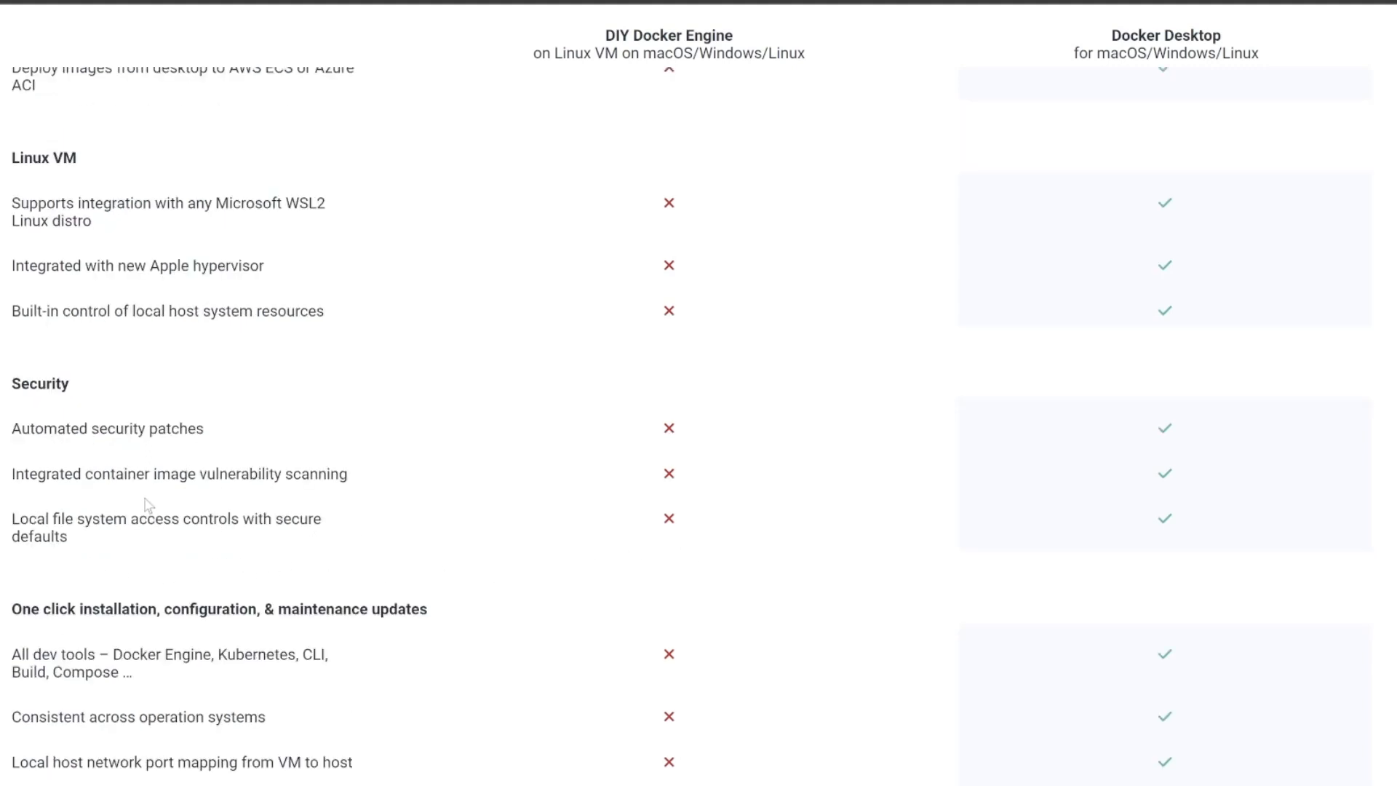
{"action": "mouse_move", "coordinate": [499, 486]}
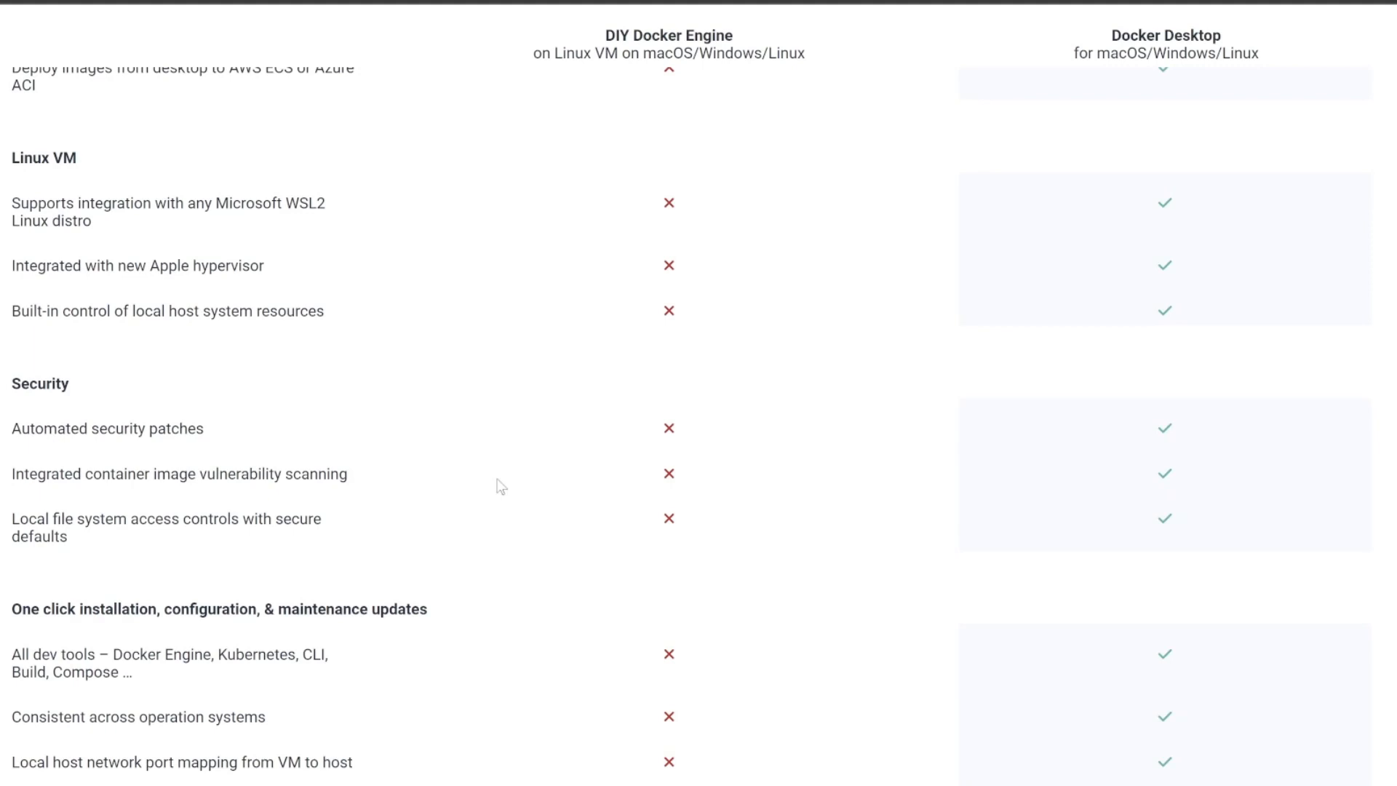
{"action": "mouse_move", "coordinate": [348, 513]}
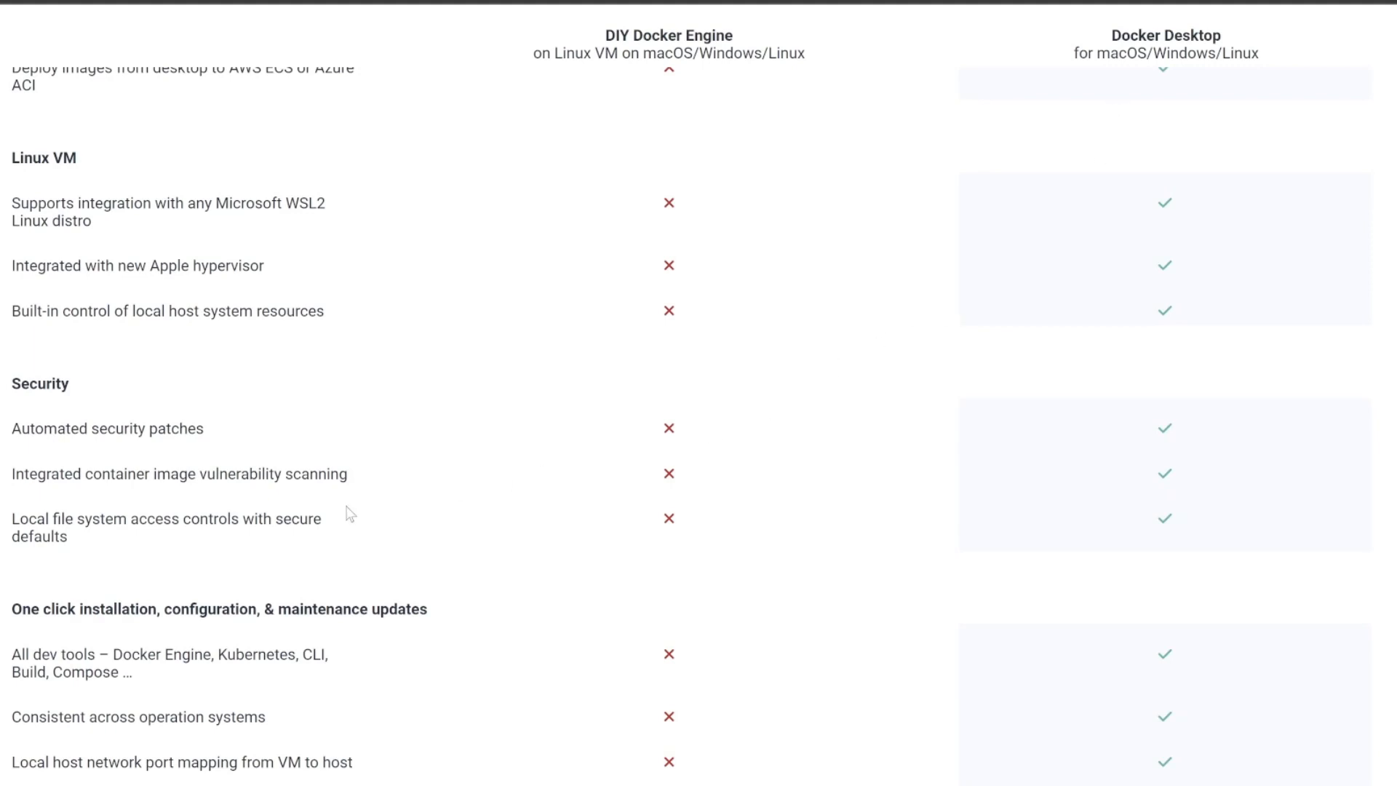
{"action": "scroll", "scroll_direction": "down", "scroll_amount": 3}
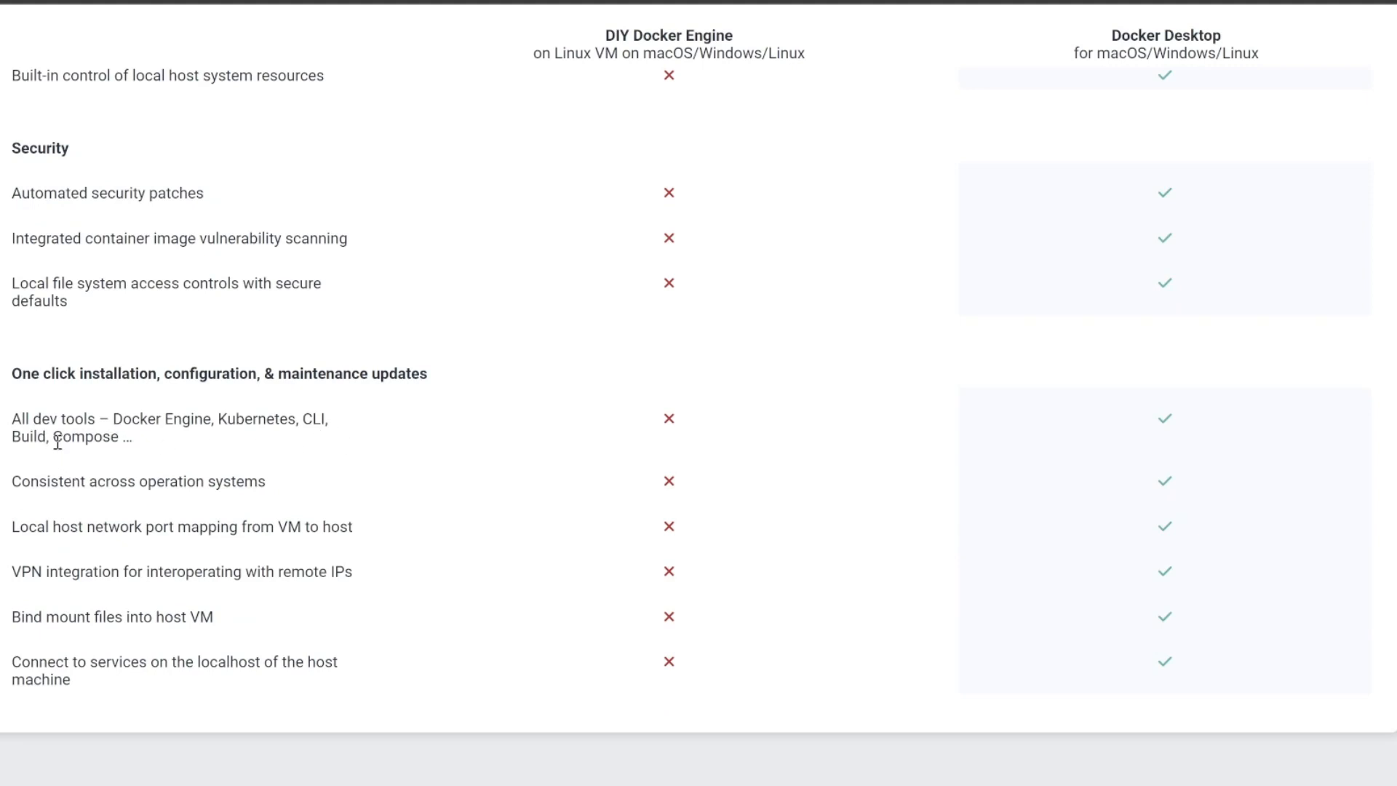
{"action": "mouse_move", "coordinate": [179, 512]}
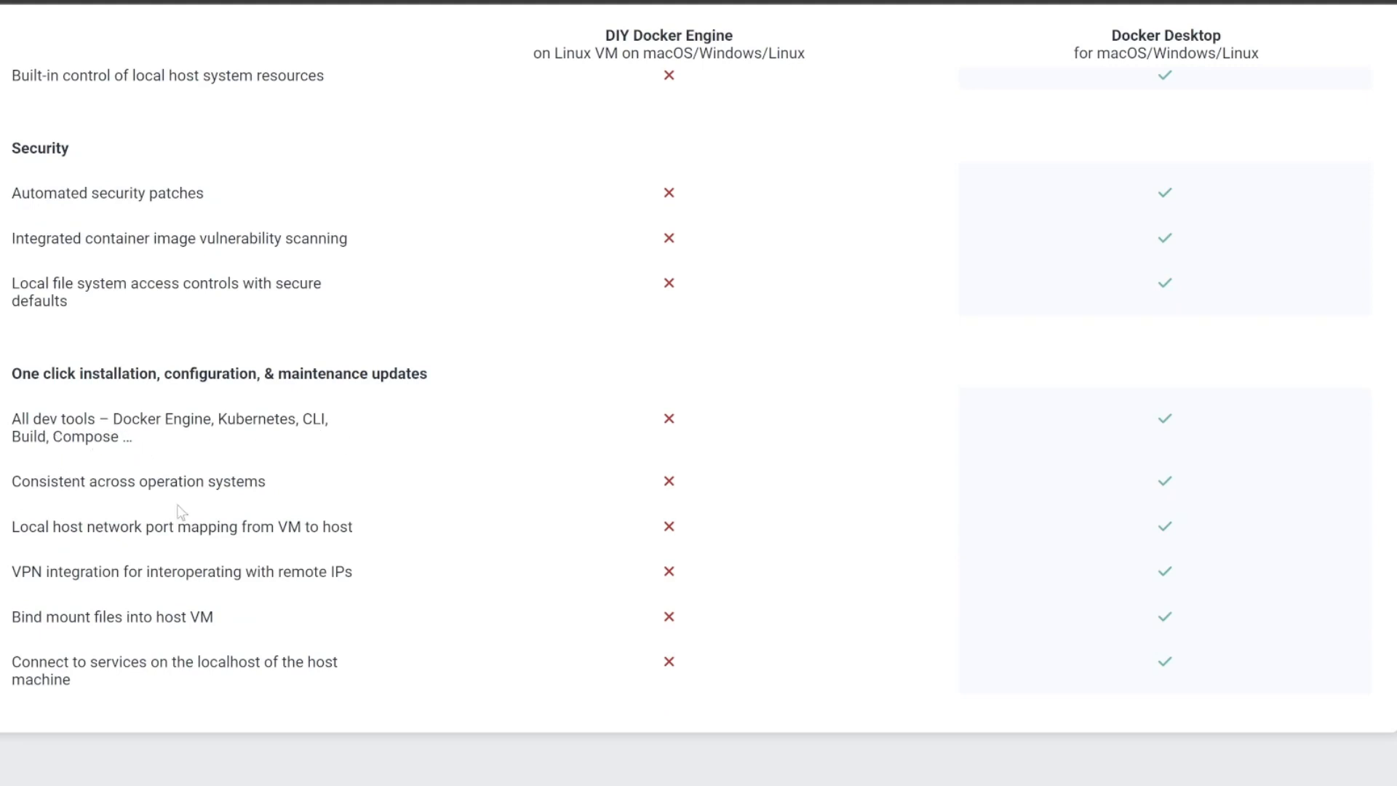
{"action": "scroll", "scroll_direction": "up", "scroll_amount": 3}
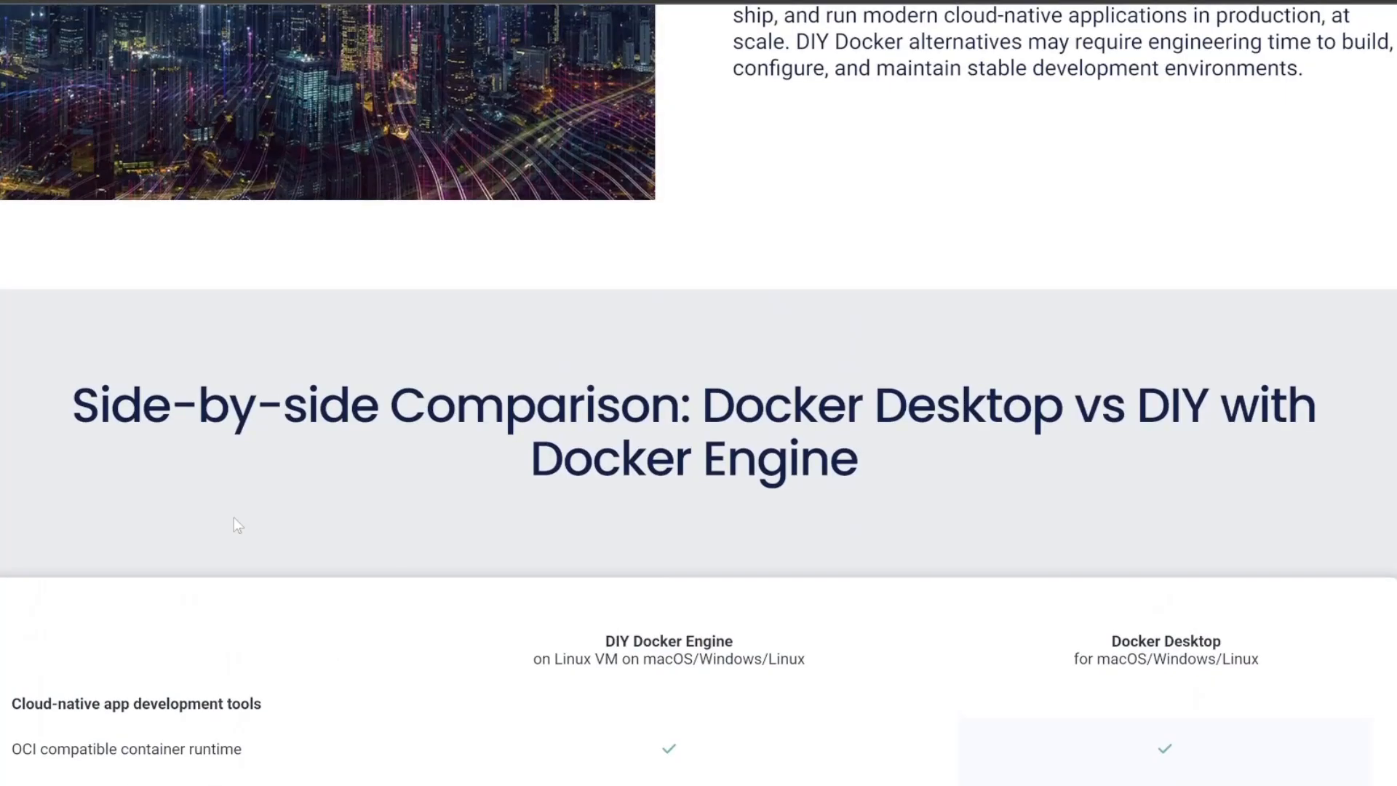
Scroll Docker's Get Started page down to its footer links.
{"action": "scroll", "scroll_direction": "down", "scroll_amount": 3}
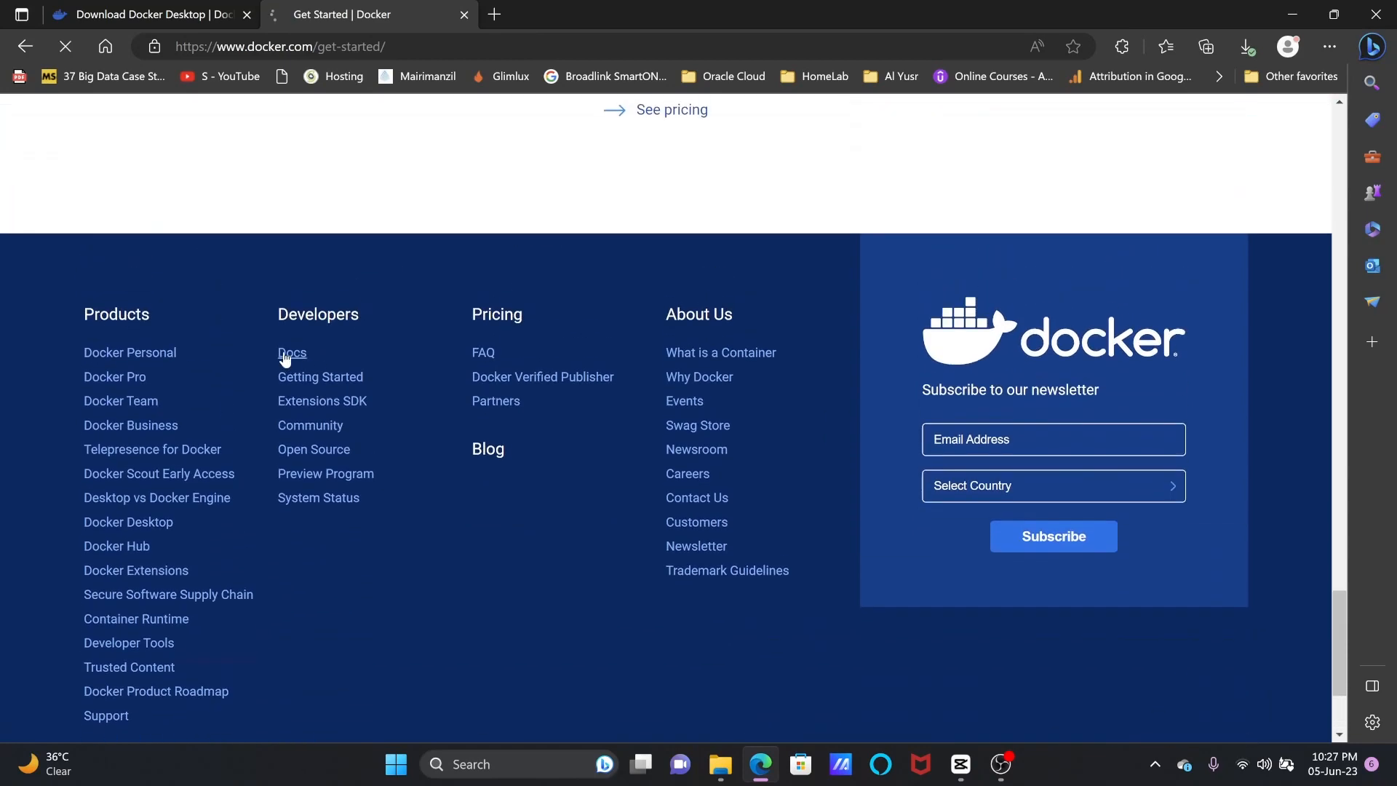
Reach the Windows install guide's WSL 2 system requirements and open Microsoft's Install WSL article.
{"action": "left_click", "coordinate": [292, 354]}
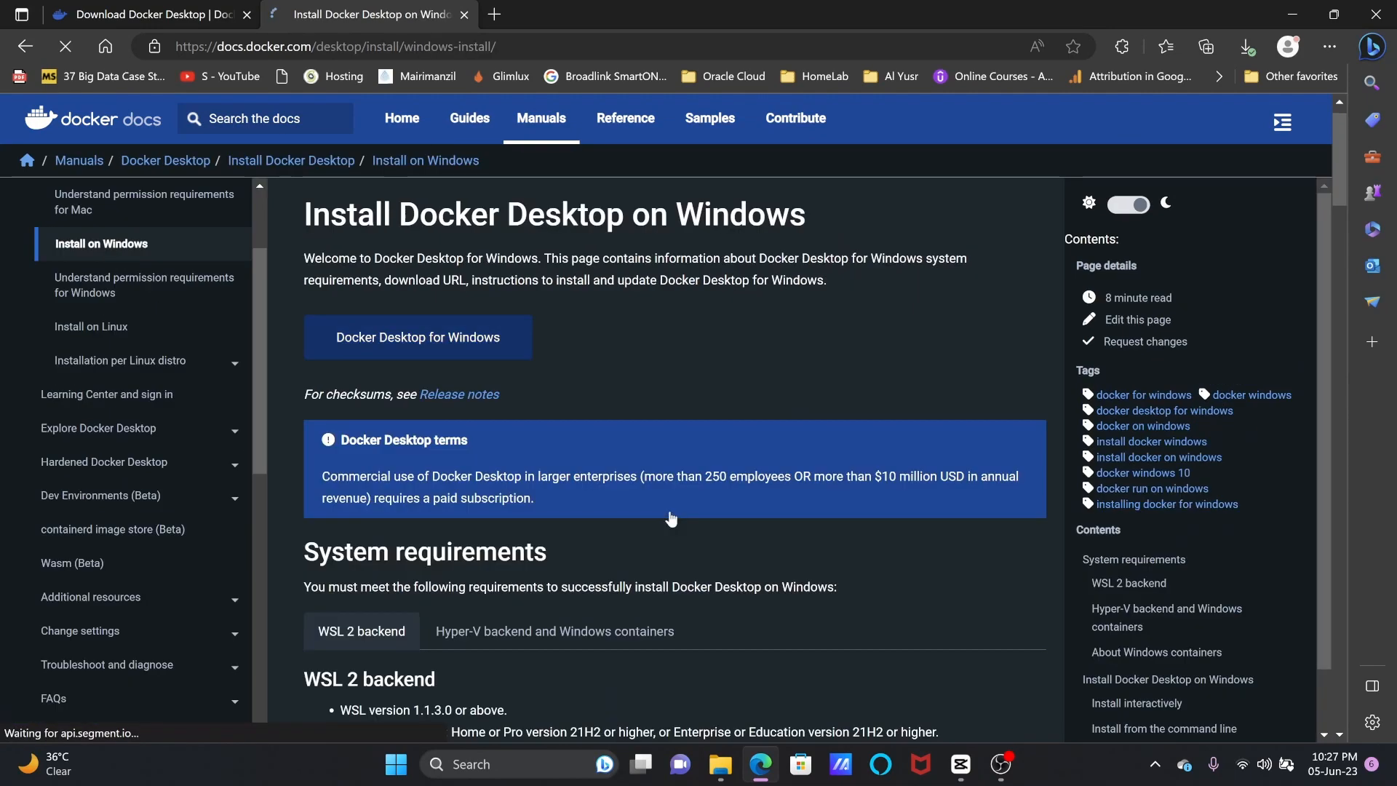
{"action": "scroll", "scroll_direction": "down", "scroll_amount": 3}
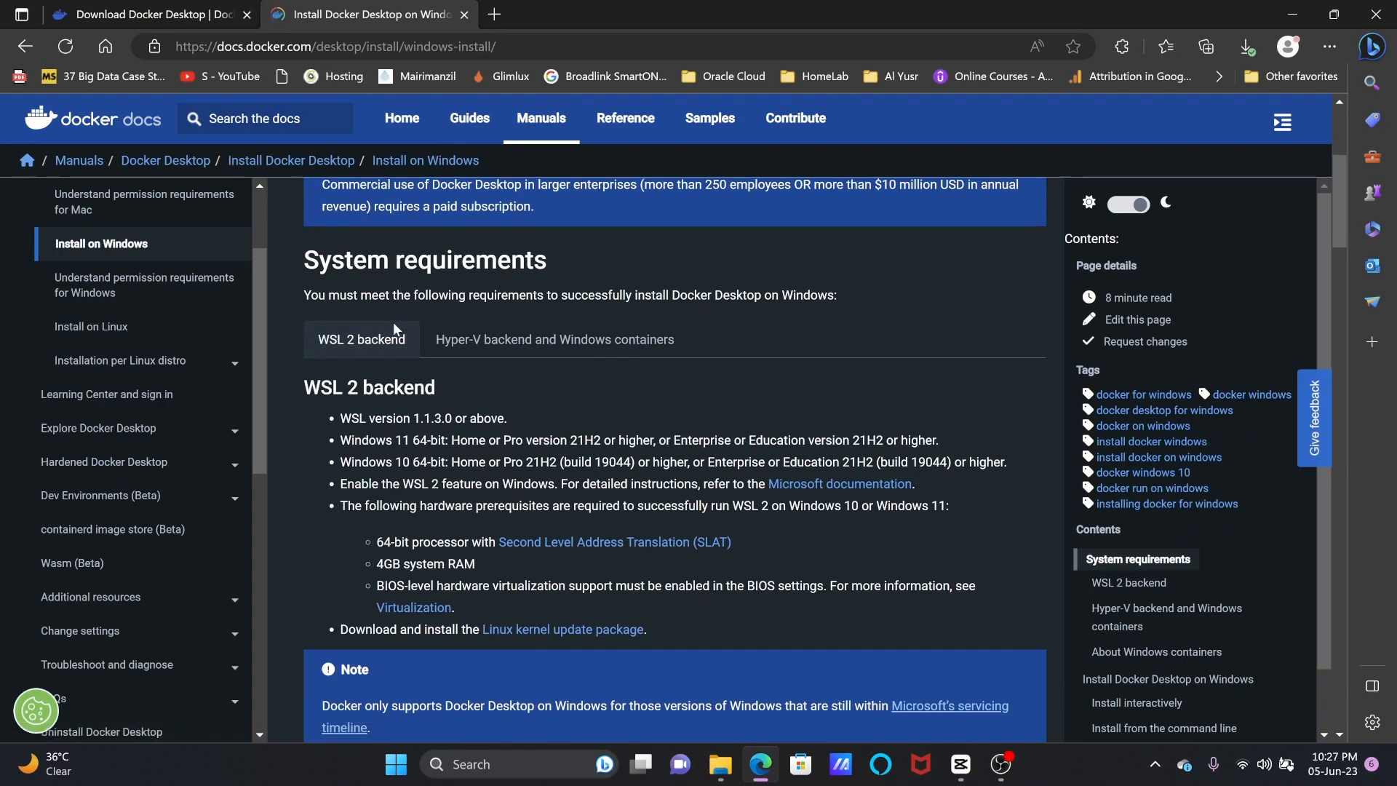
{"action": "mouse_move", "coordinate": [300, 389]}
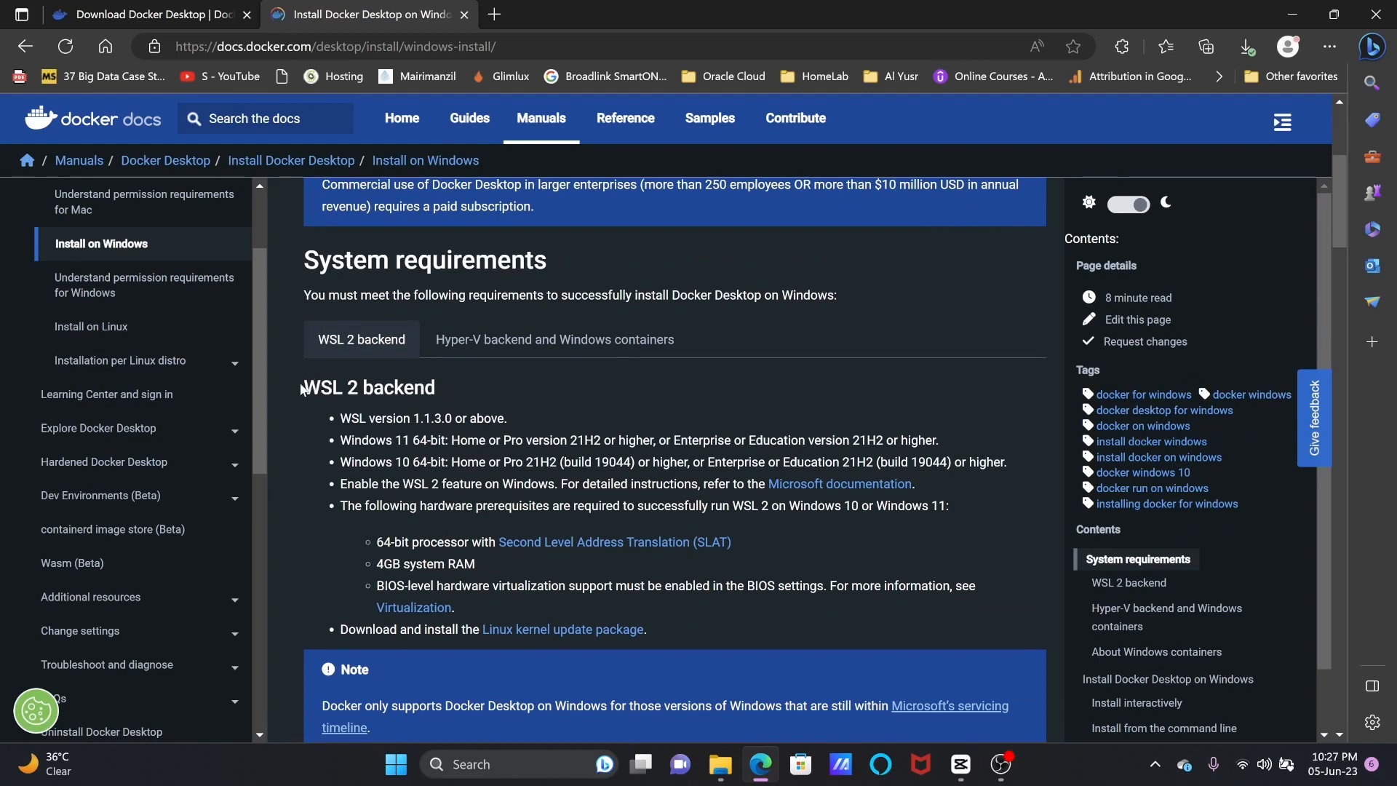
{"action": "double_click", "coordinate": [366, 387]}
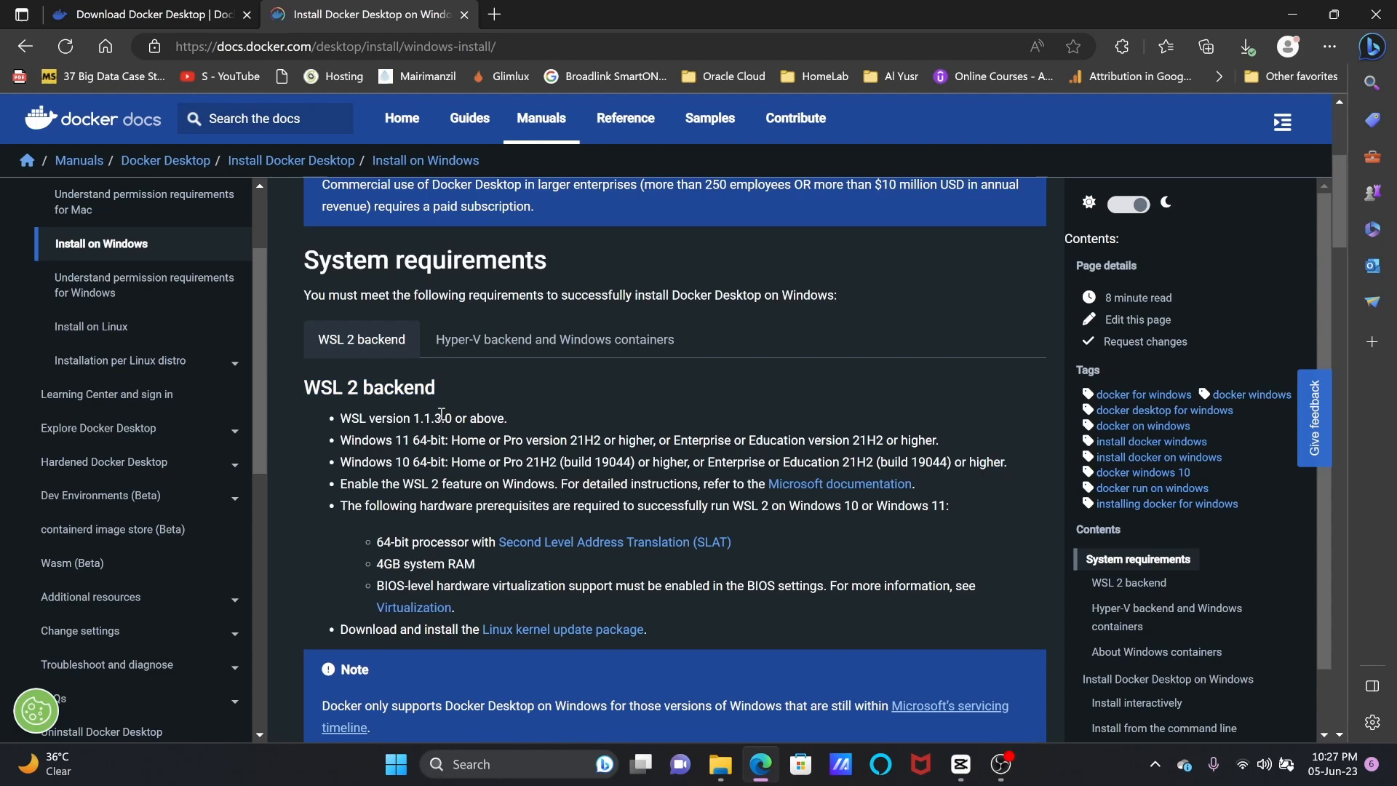
{"action": "mouse_move", "coordinate": [840, 483]}
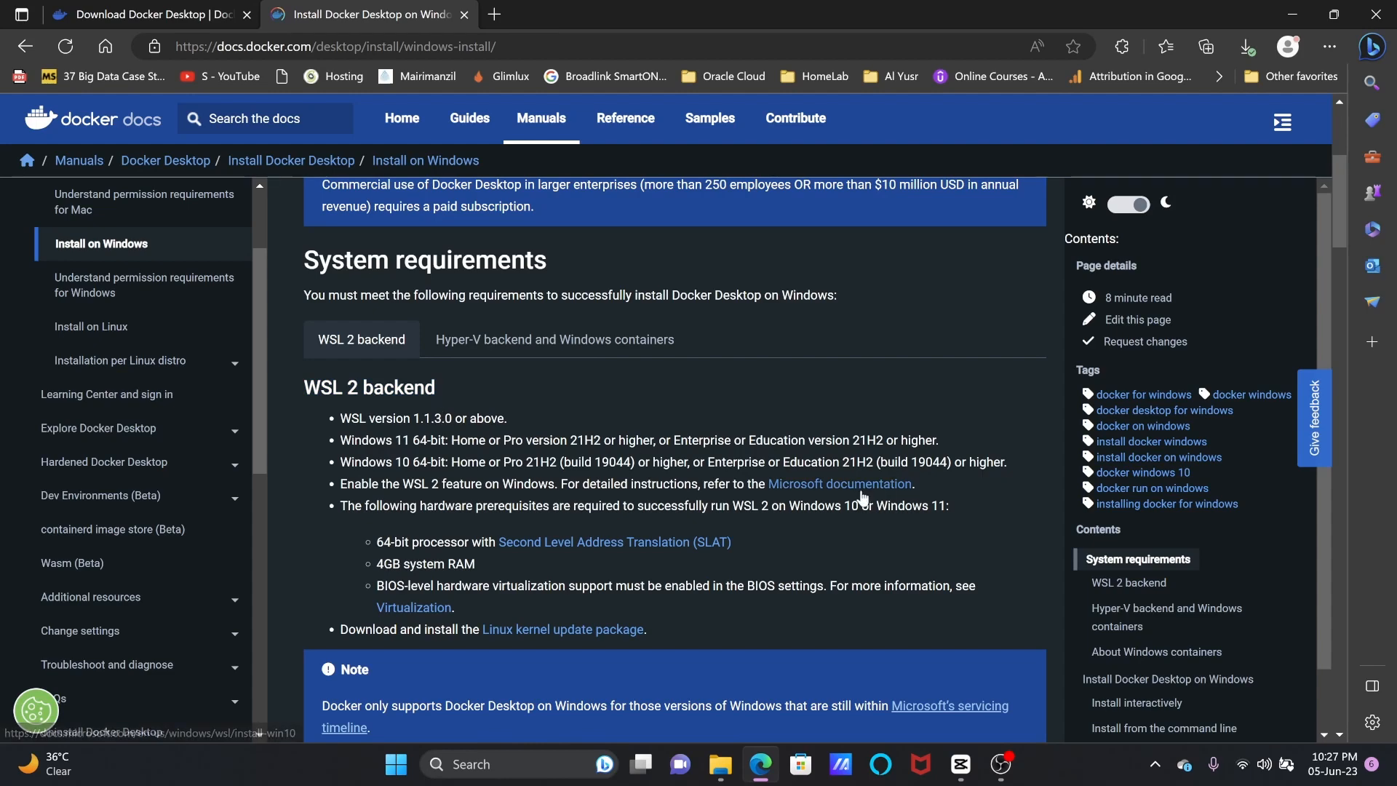
{"action": "left_click", "coordinate": [839, 483]}
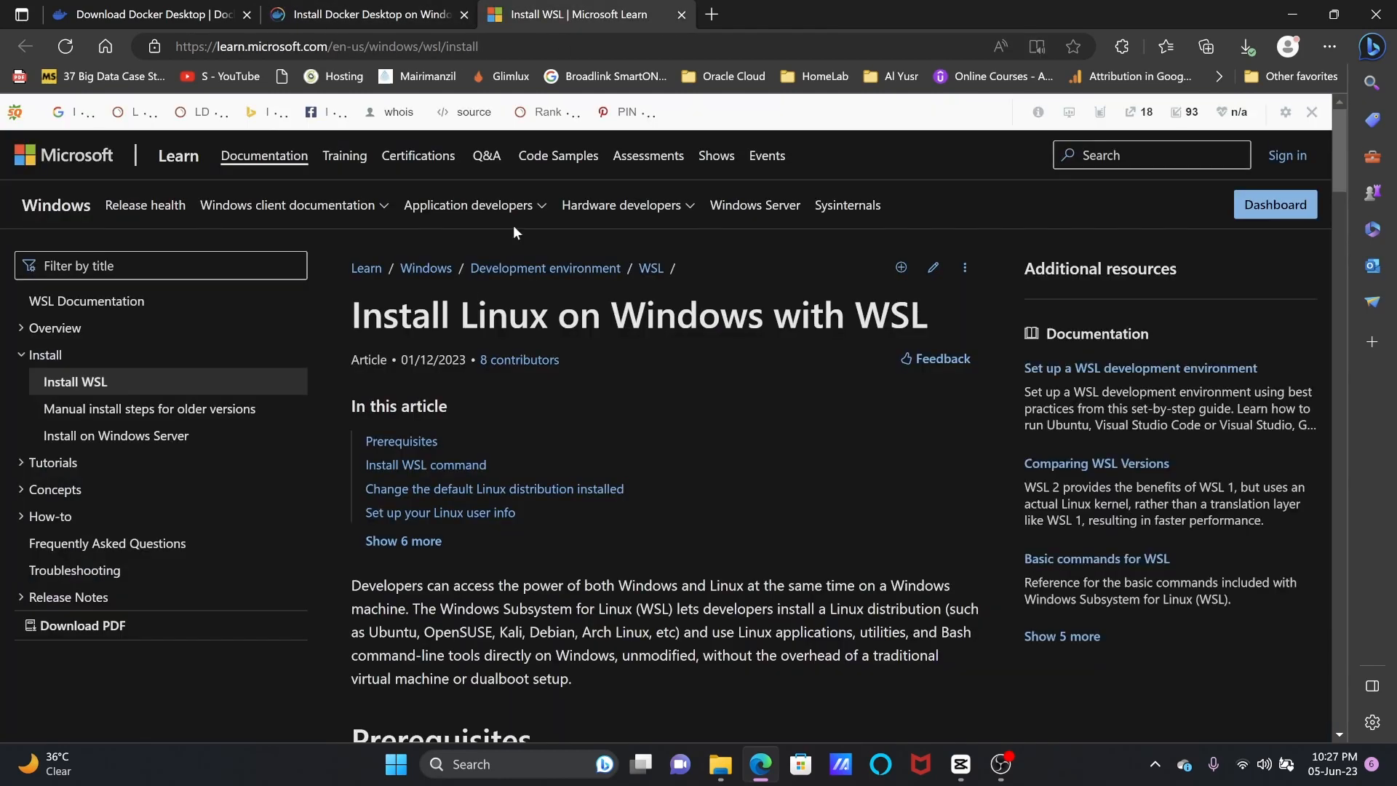
{"action": "scroll", "scroll_direction": "down", "scroll_amount": 3}
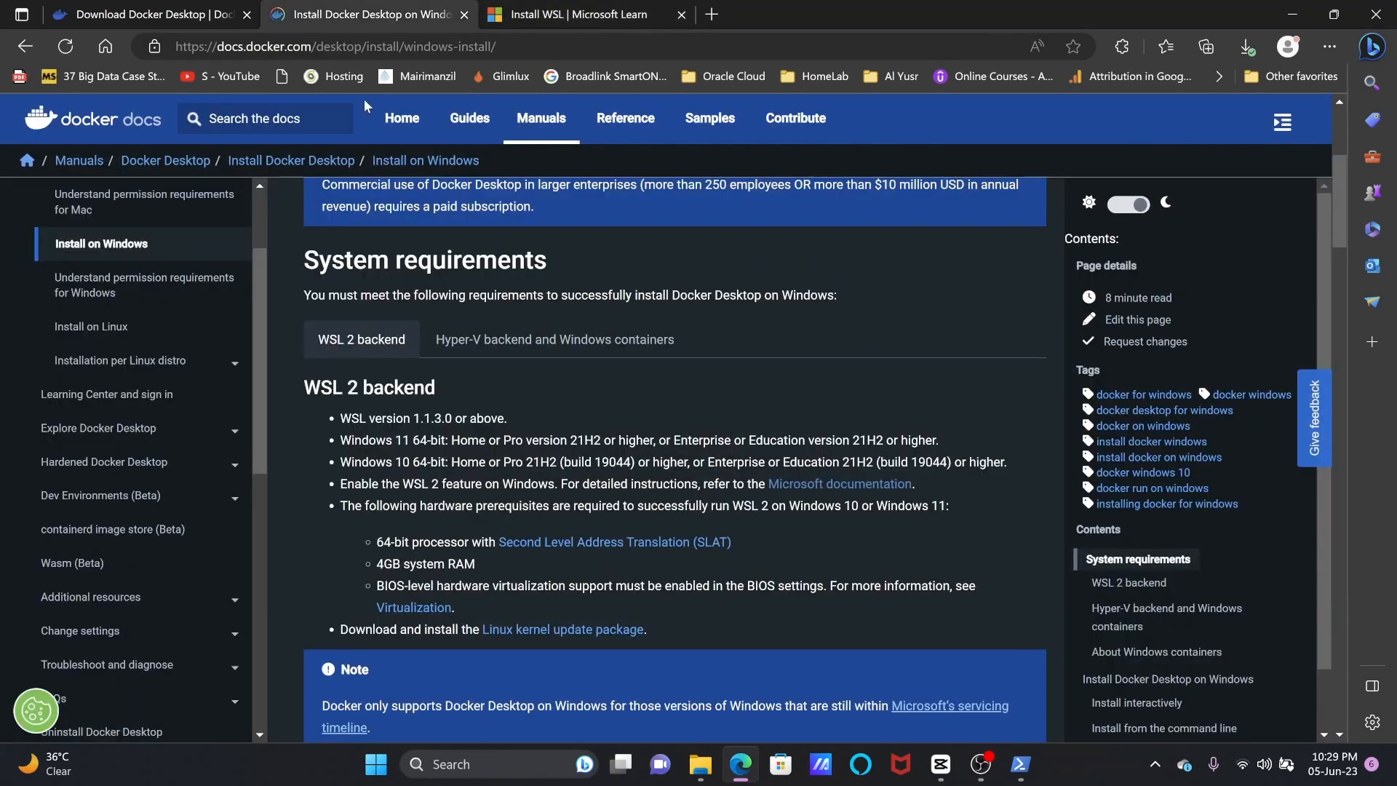
Scroll the install page to the 'Install interactively' steps.
{"action": "scroll", "scroll_direction": "down", "scroll_amount": 3}
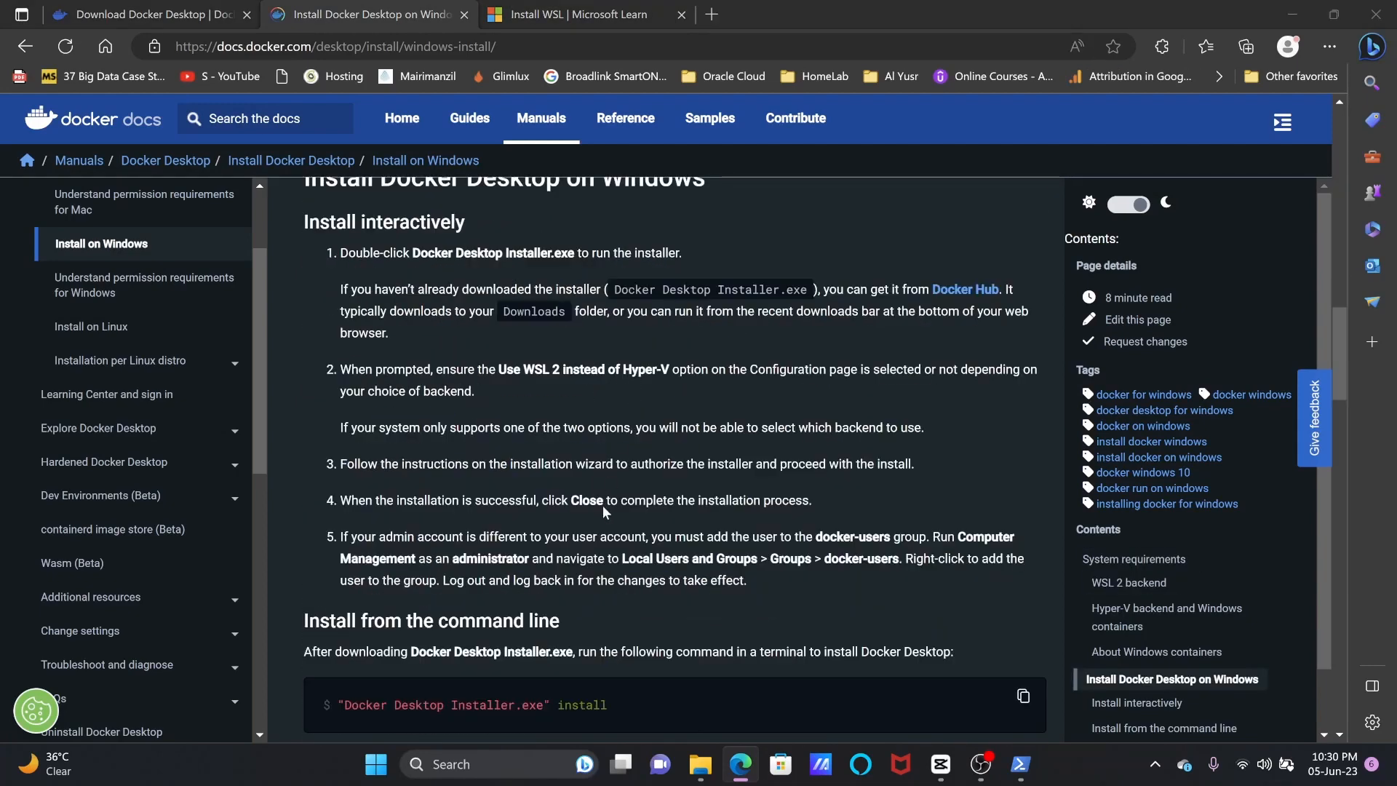
{"action": "mouse_move", "coordinate": [799, 539]}
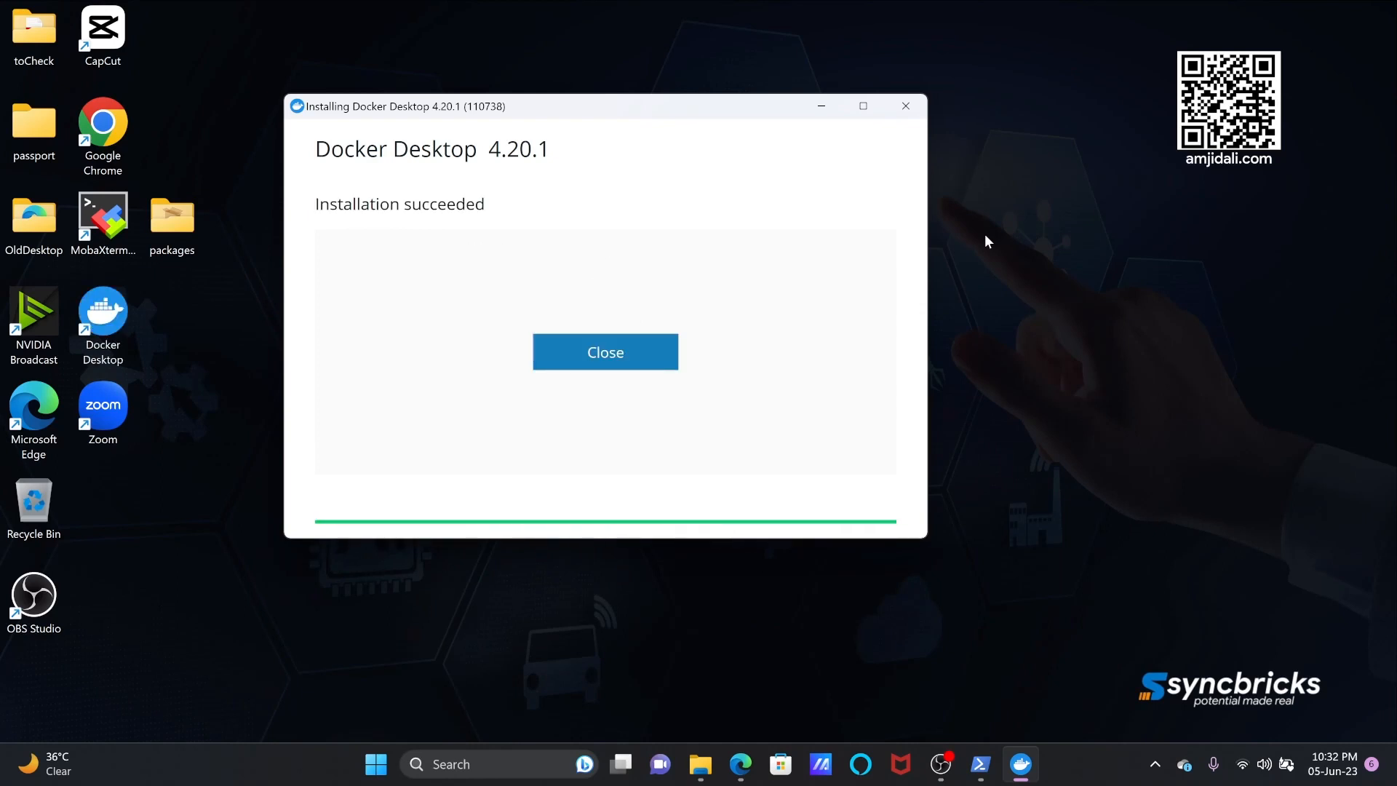
{"action": "mouse_move", "coordinate": [393, 224]}
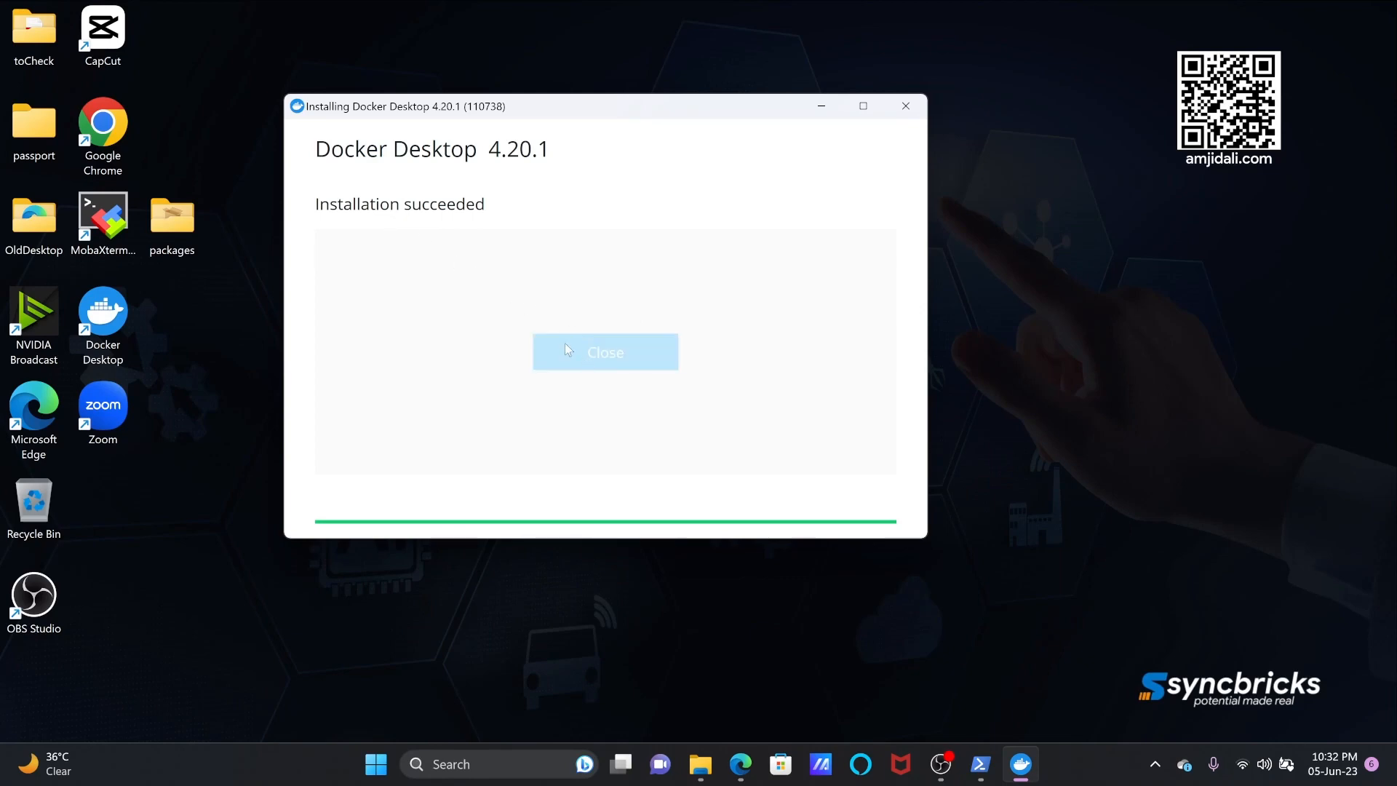
{"action": "mouse_move", "coordinate": [601, 371]}
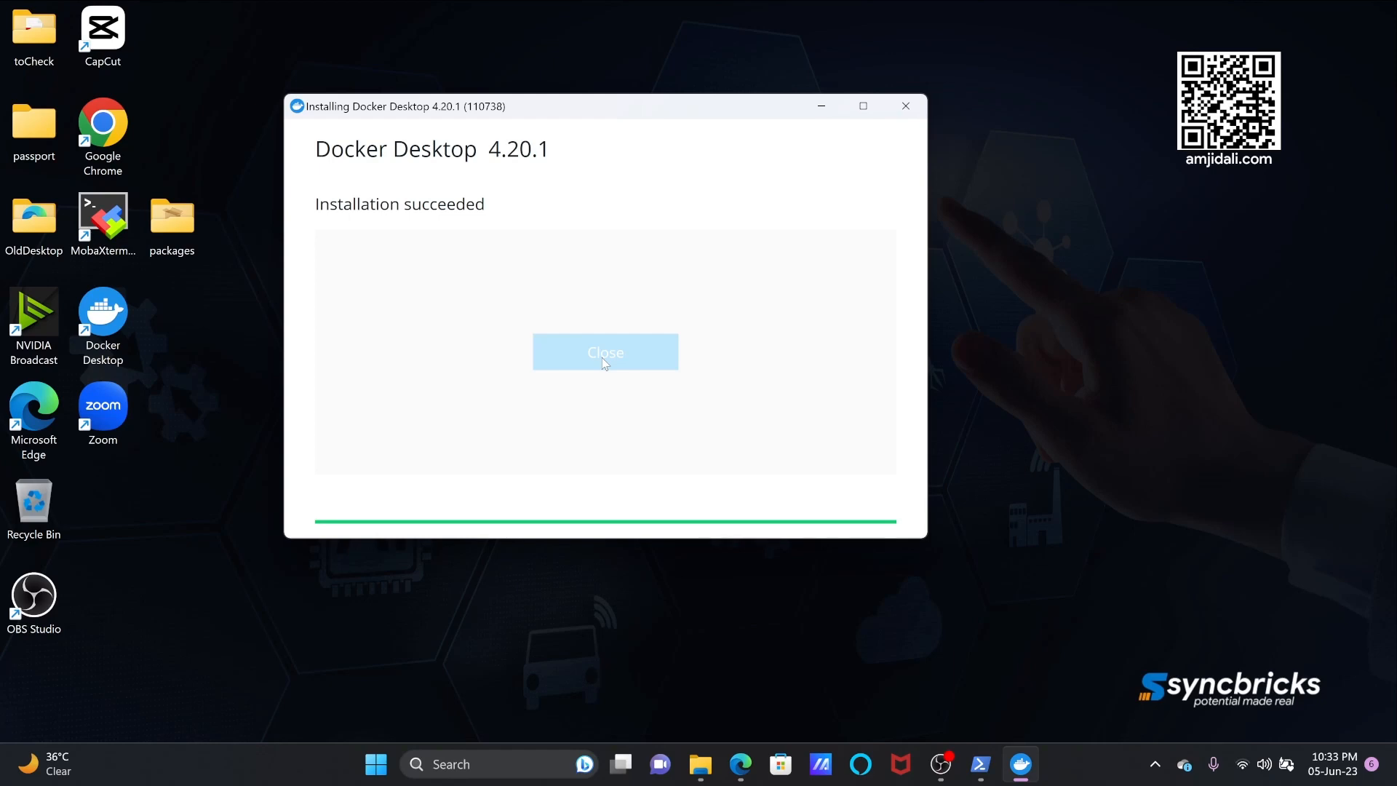
Close the Docker Desktop 4.20.1 installer after 'Installation succeeded'.
{"action": "left_click", "coordinate": [605, 350]}
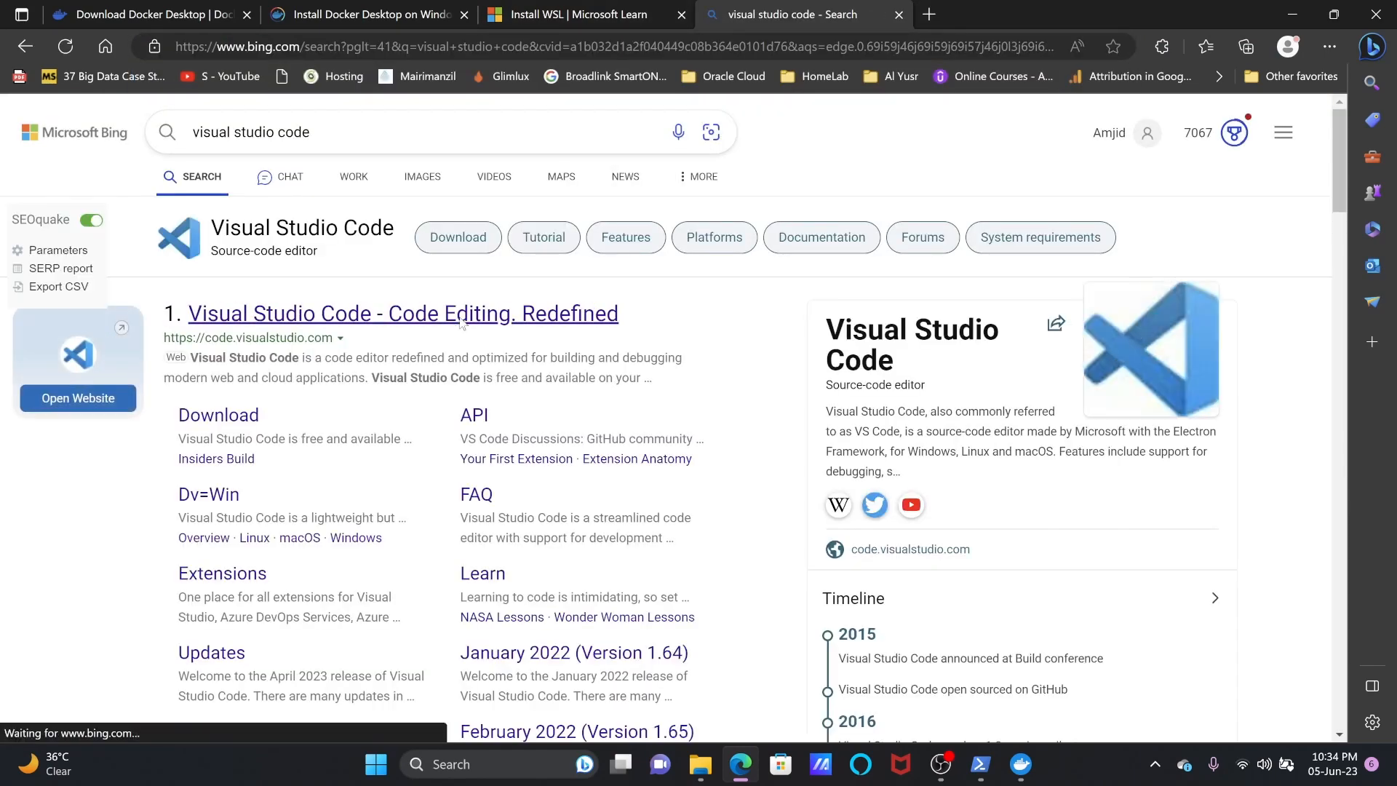
Go to code.visualstudio.com and finish the Visual Studio Code setup wizard.
{"action": "left_click", "coordinate": [401, 313]}
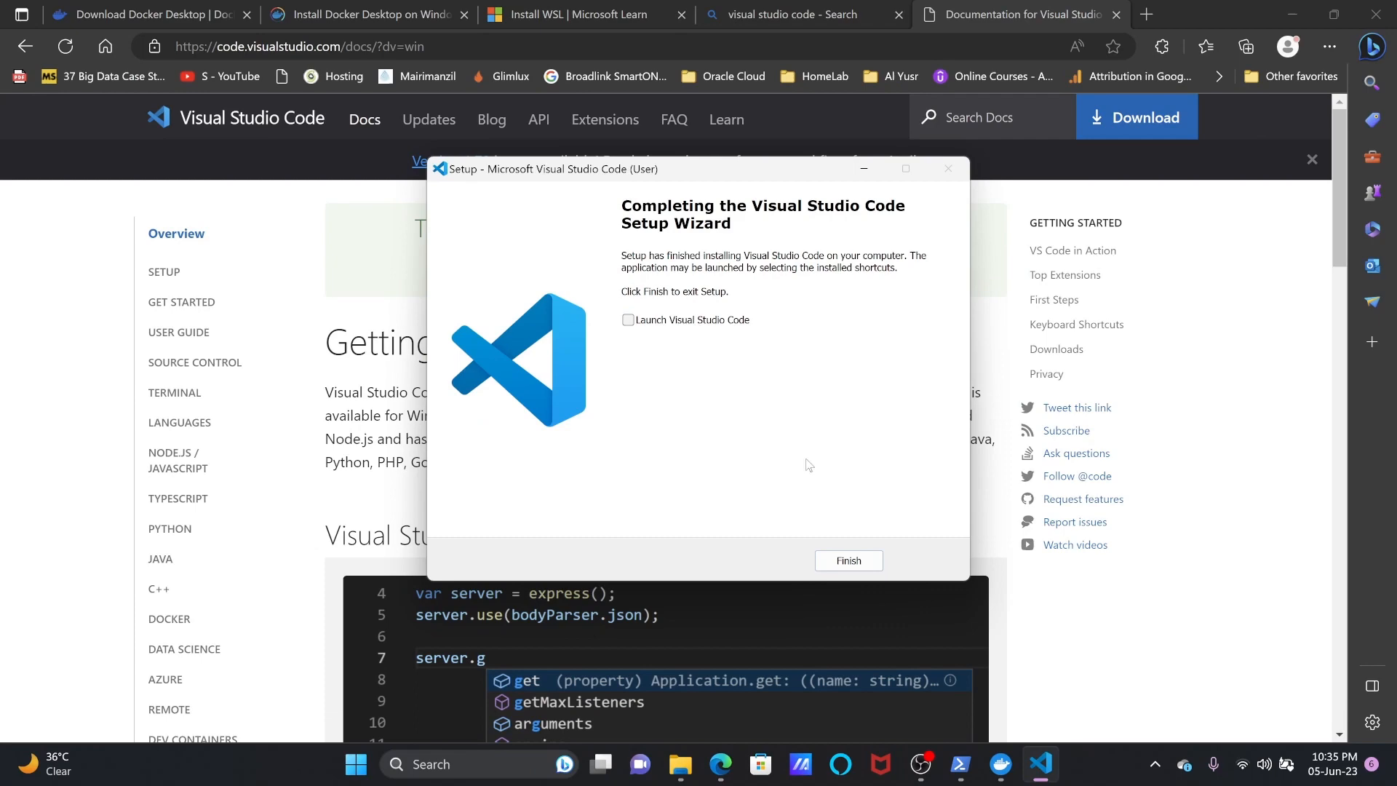
{"action": "left_click", "coordinate": [846, 560]}
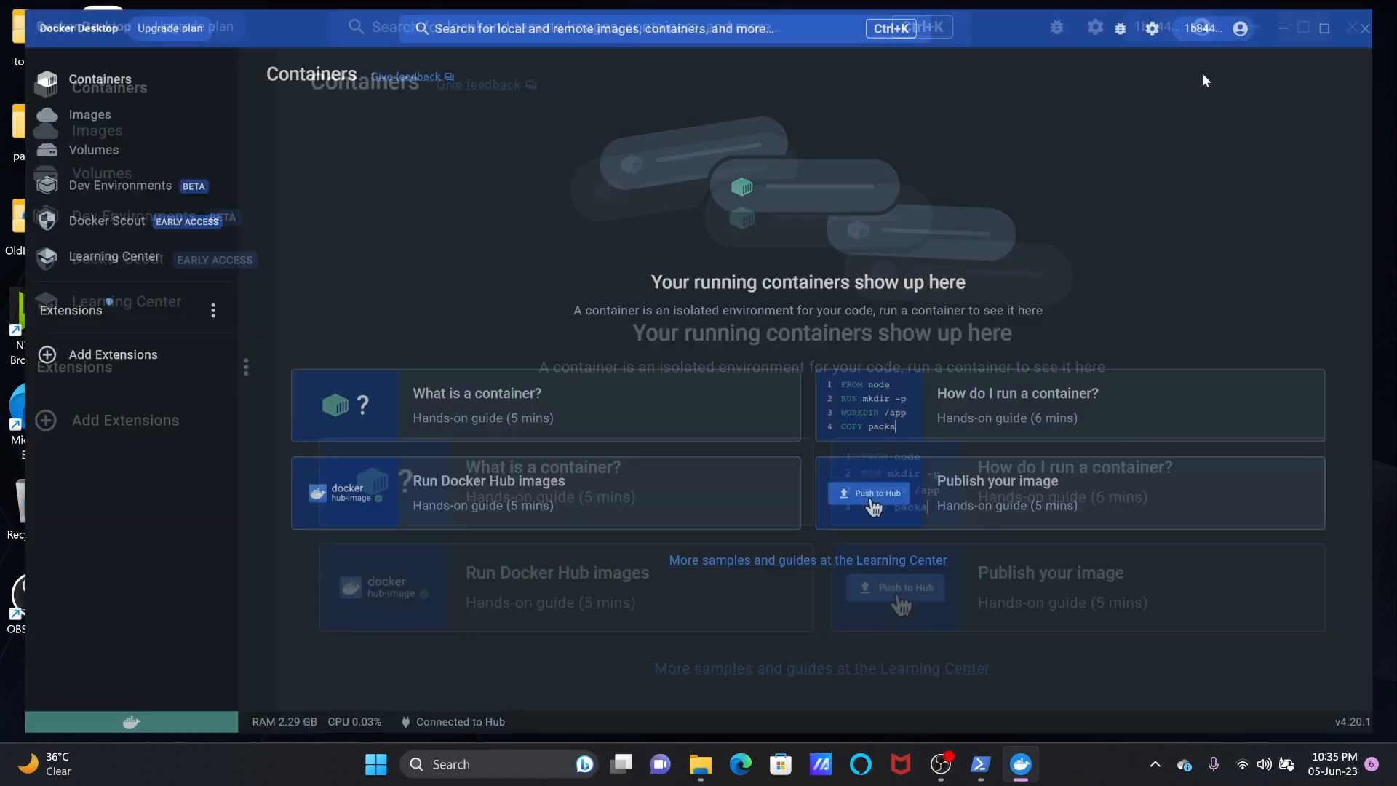
Tour Docker Desktop's Images, Dev Environments, Docker Scout, Learning Center and Extensions Marketplace, ending on Containers.
{"action": "left_click", "coordinate": [1248, 19]}
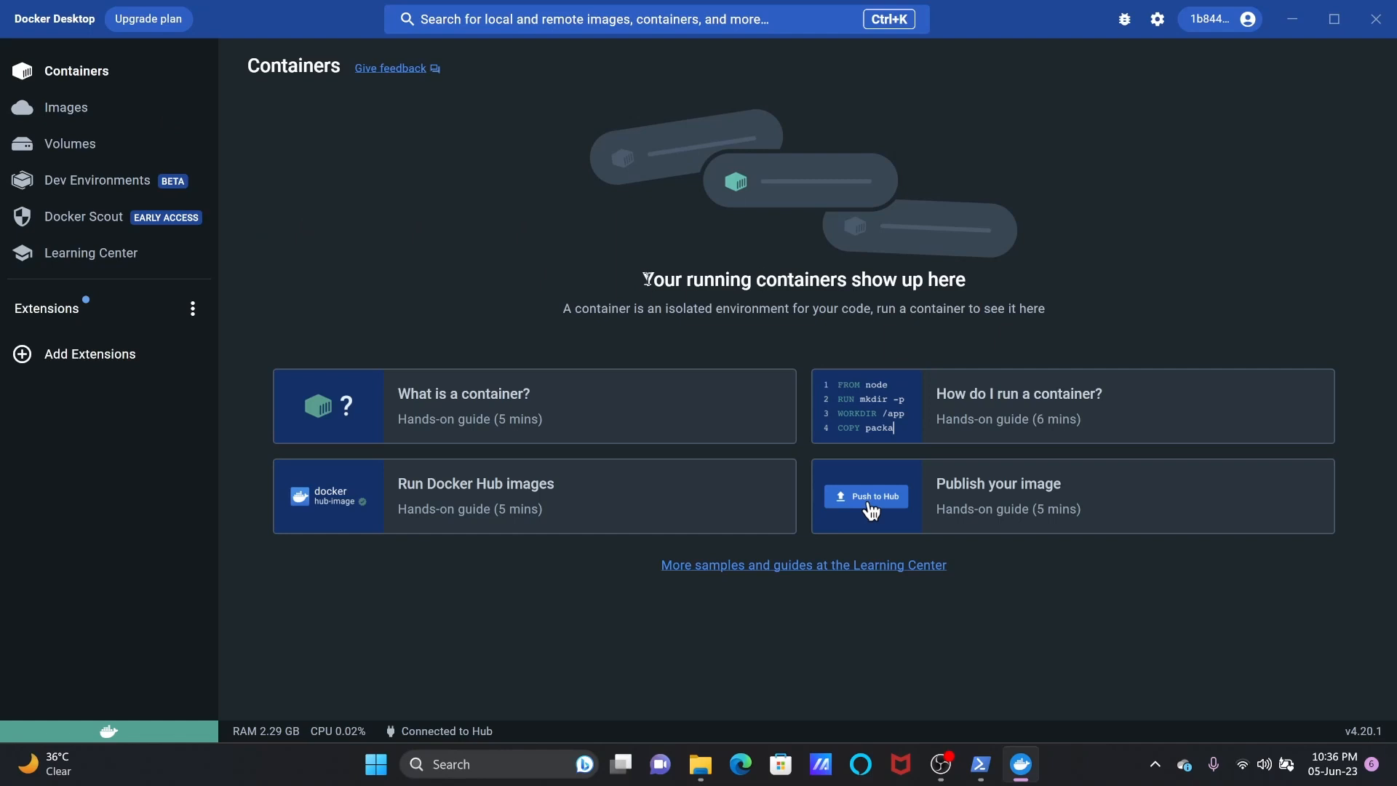
{"action": "left_click", "coordinate": [66, 107]}
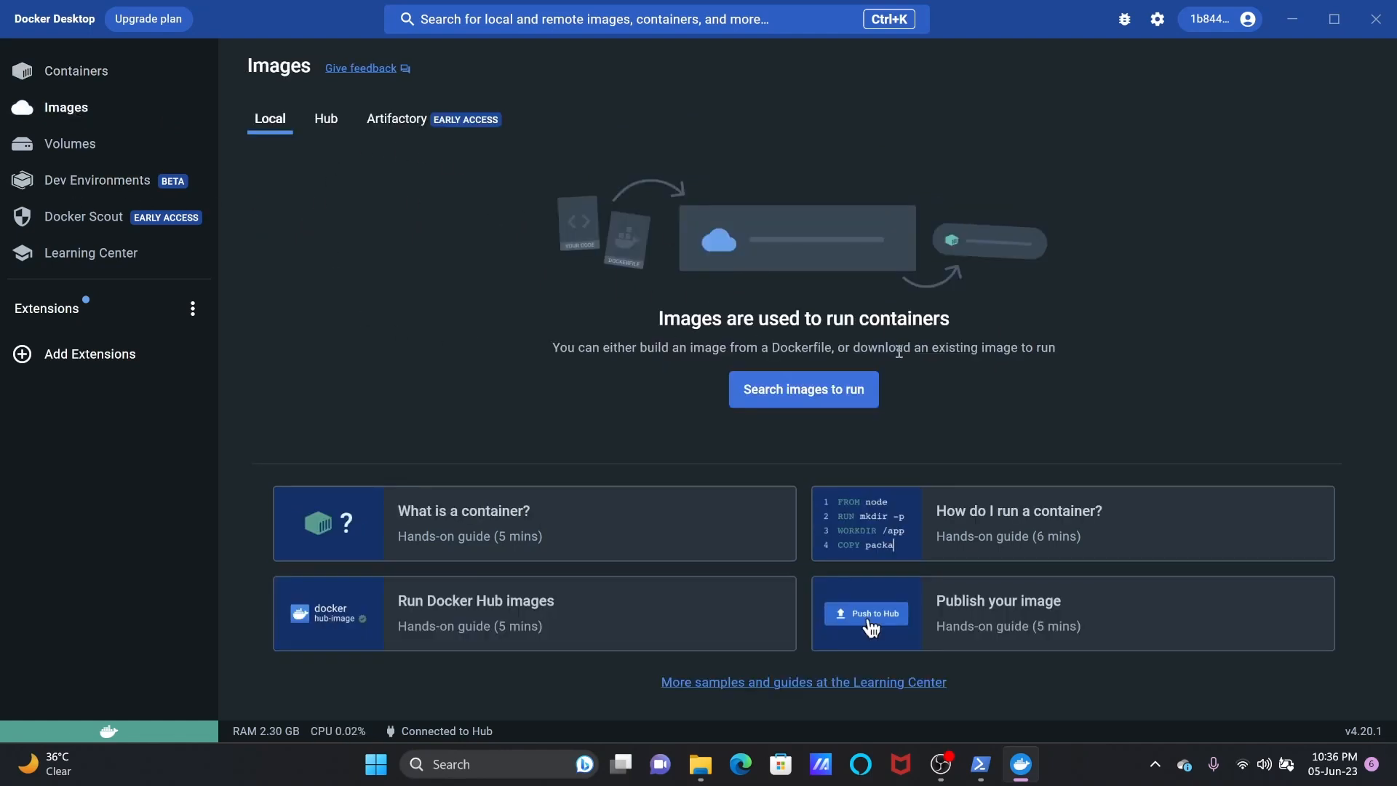
{"action": "left_click", "coordinate": [98, 180]}
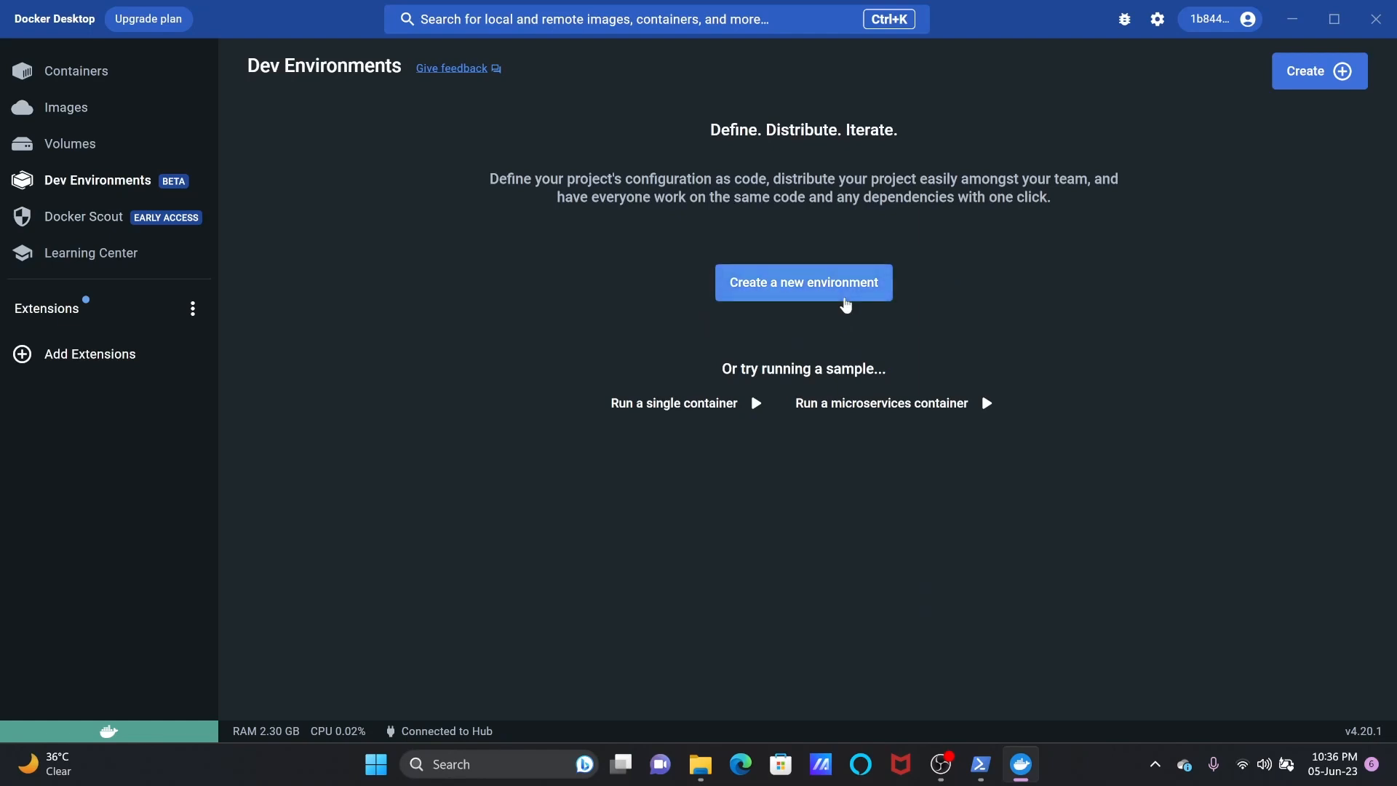
{"action": "mouse_move", "coordinate": [478, 248]}
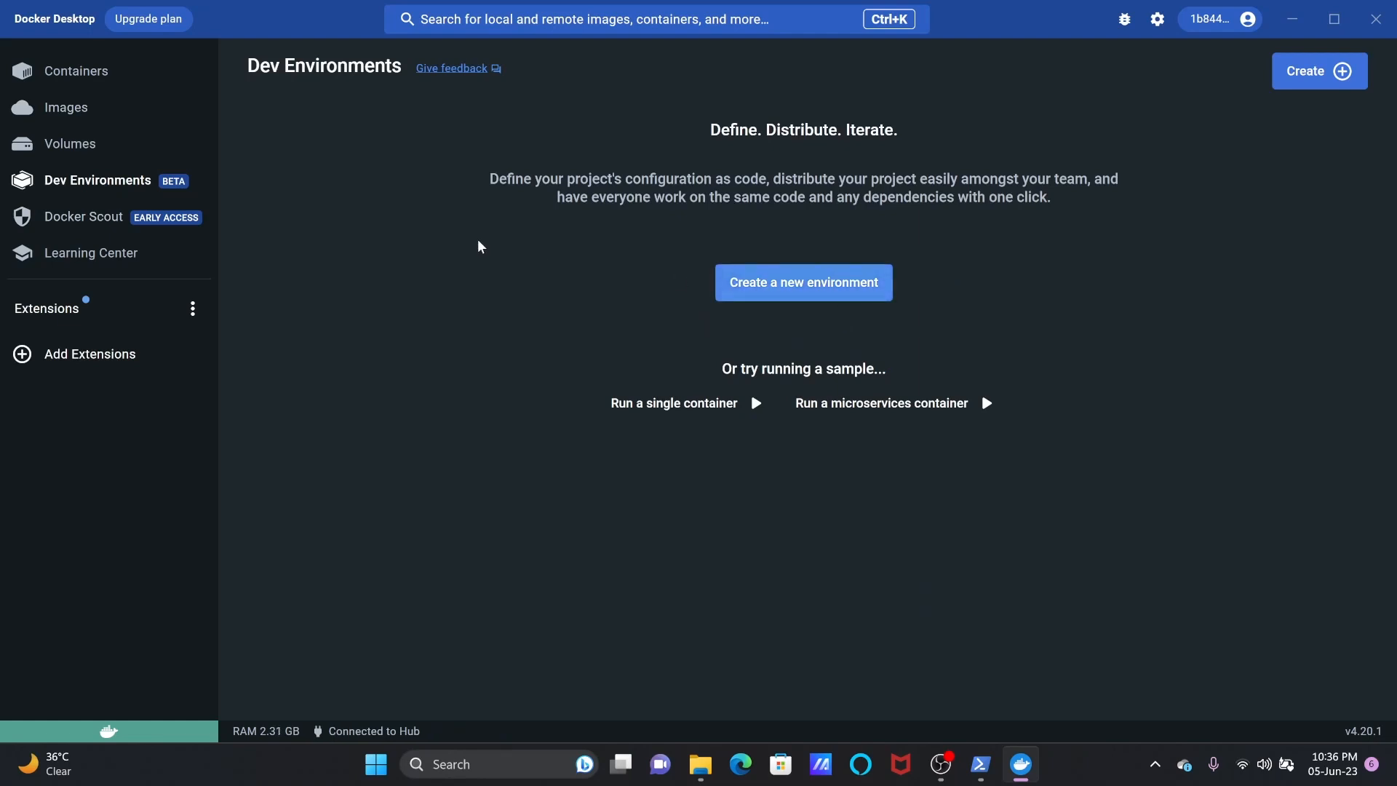
{"action": "left_click", "coordinate": [83, 217]}
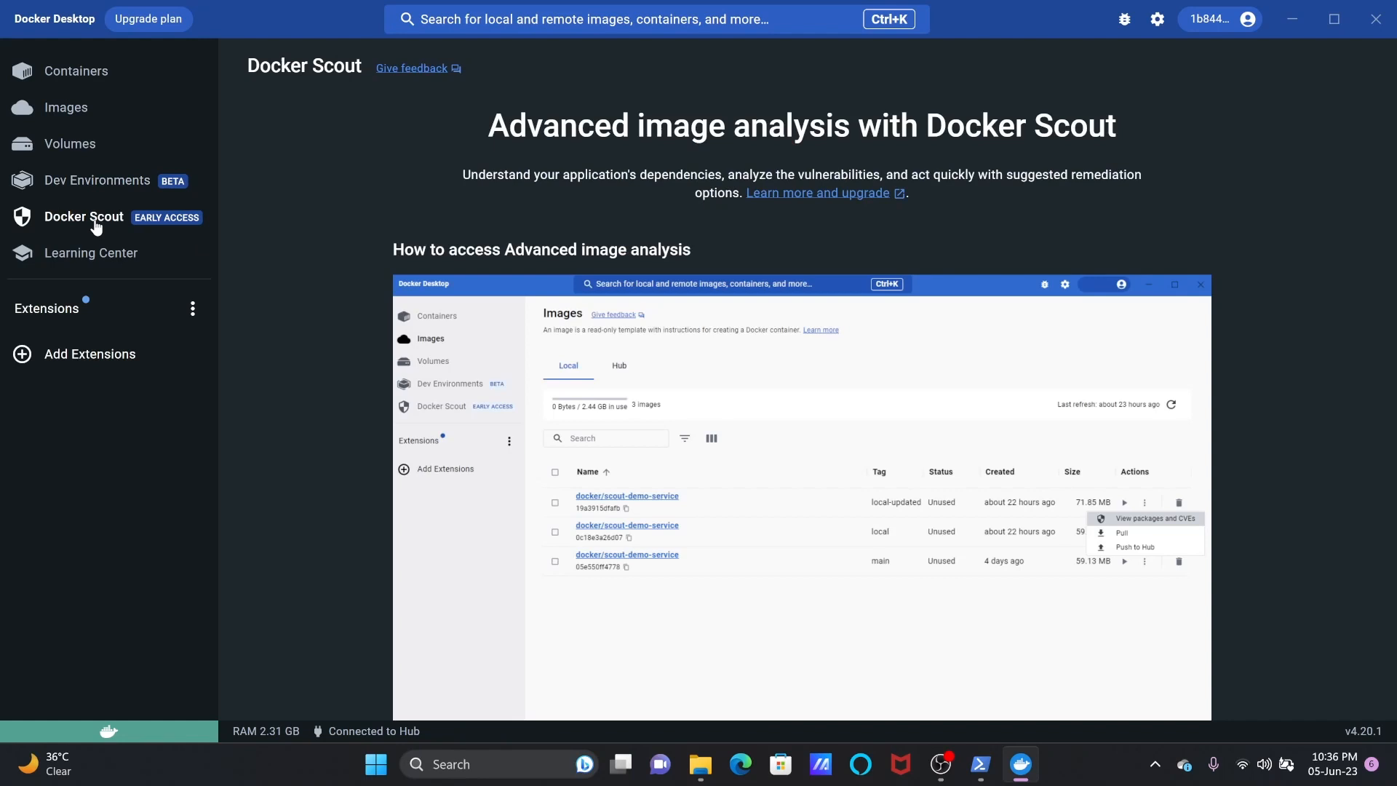
{"action": "left_click", "coordinate": [90, 253]}
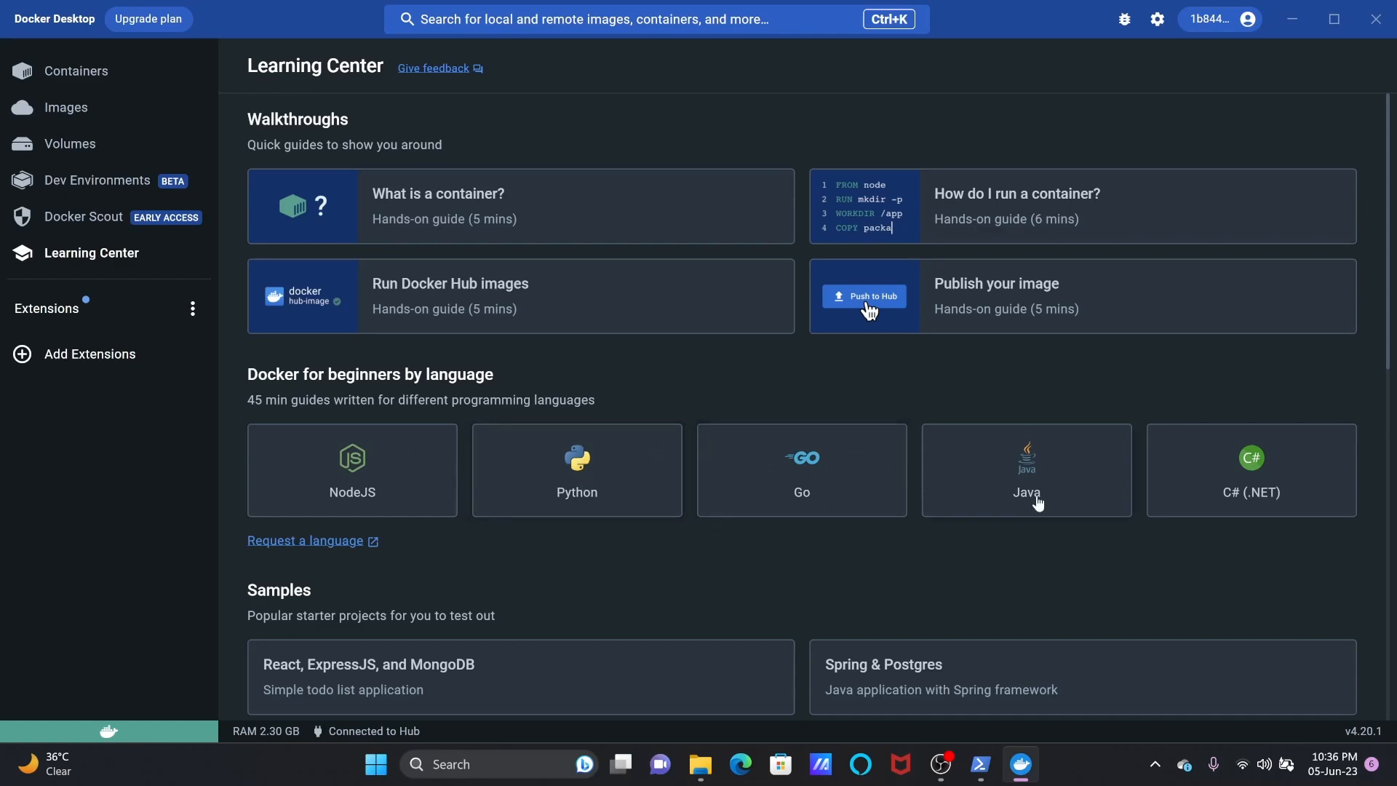
{"action": "mouse_move", "coordinate": [179, 429]}
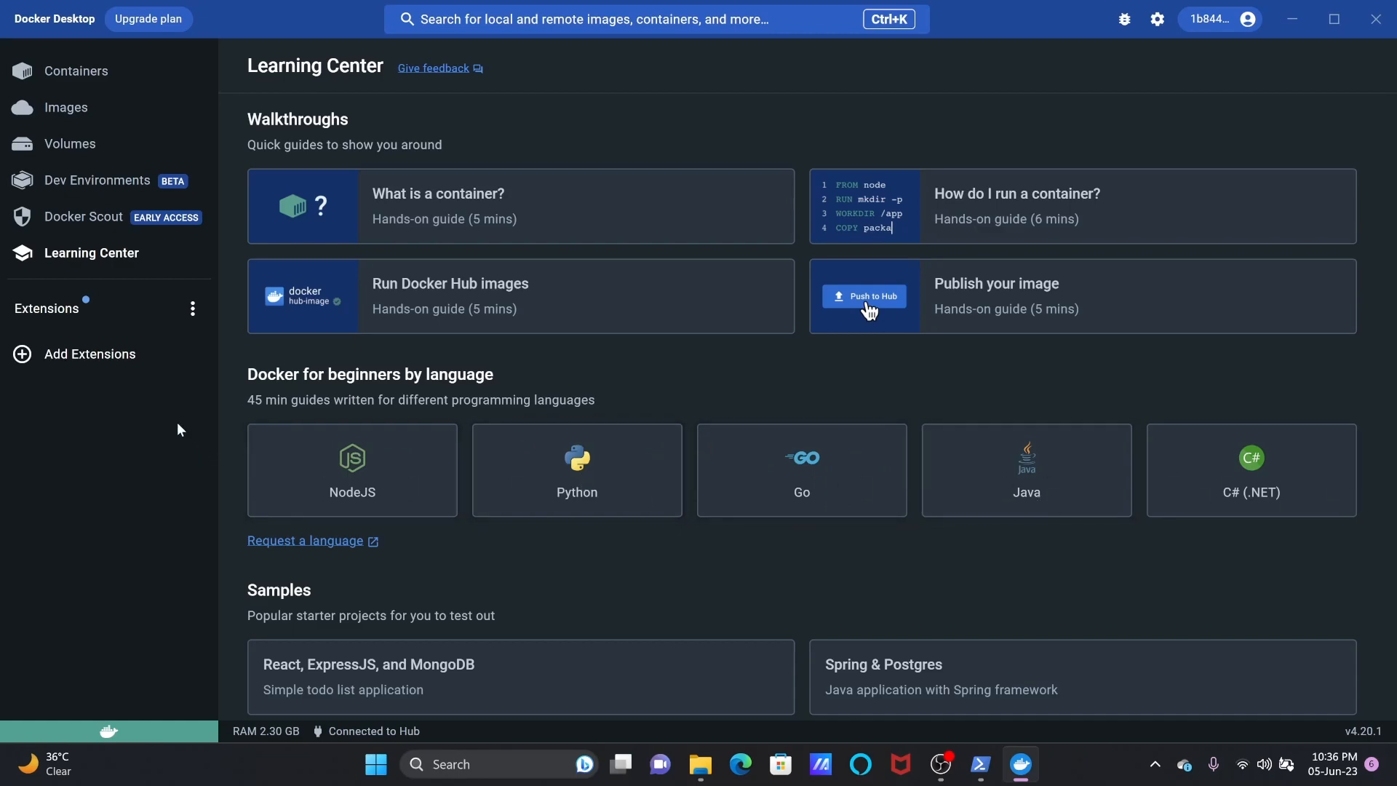
{"action": "left_click", "coordinate": [45, 309]}
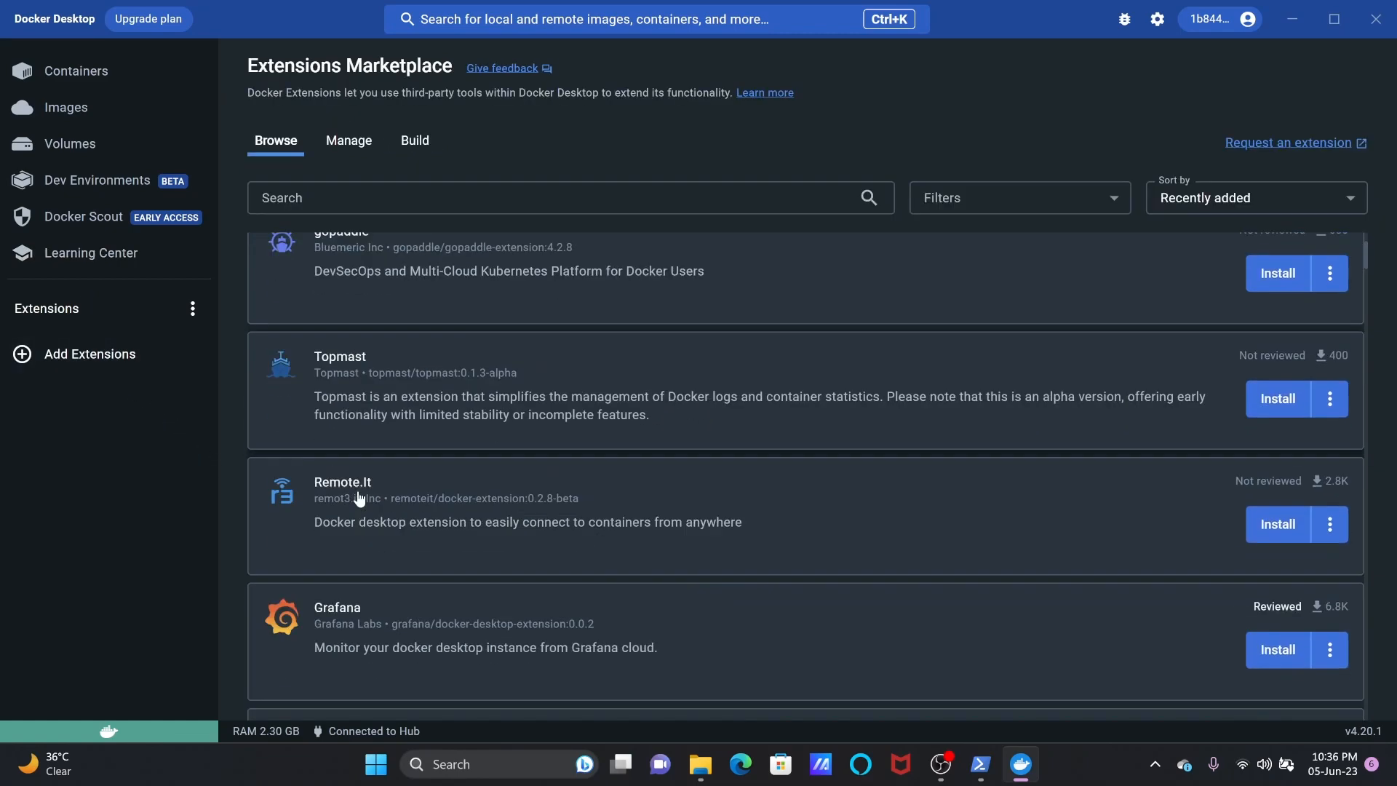
{"action": "scroll", "scroll_direction": "down", "scroll_amount": 3}
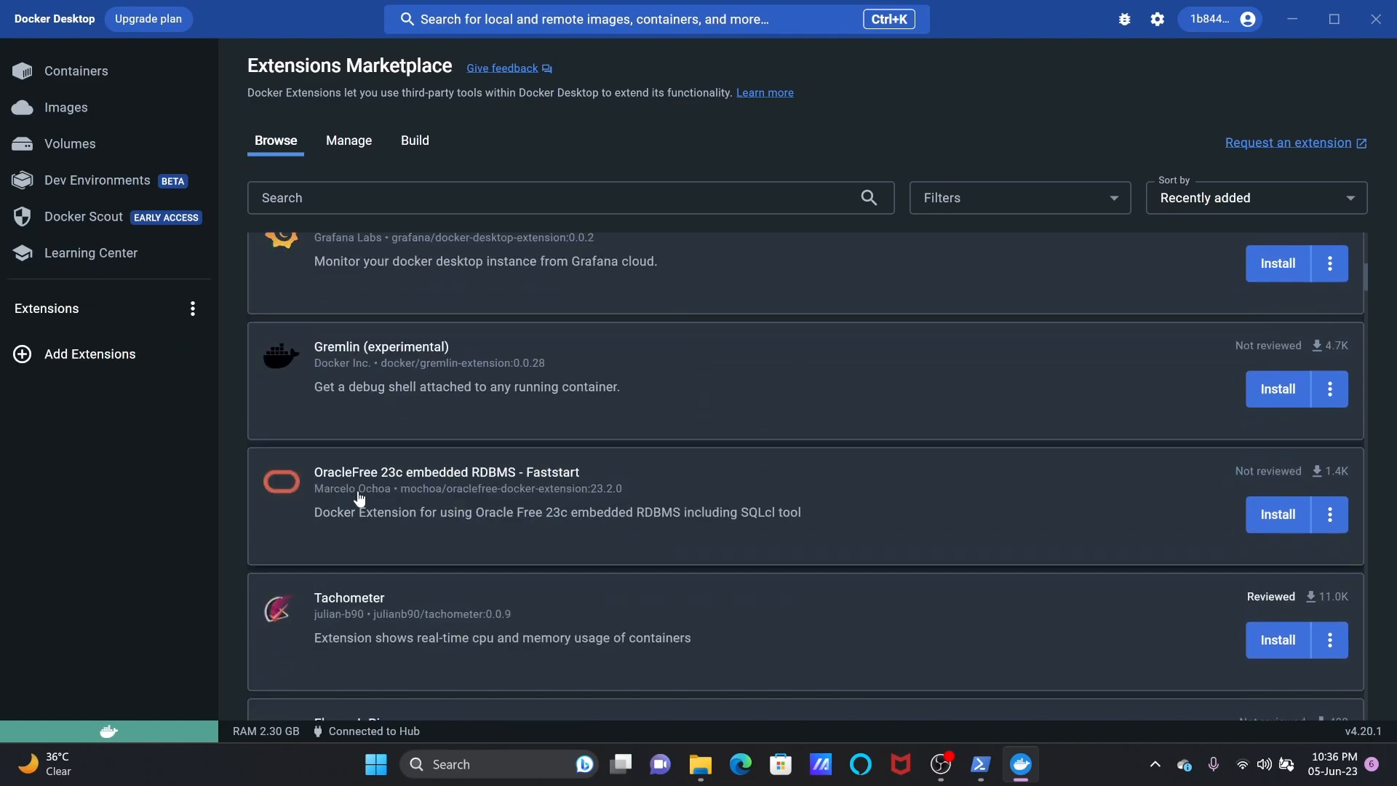
{"action": "left_click", "coordinate": [77, 70]}
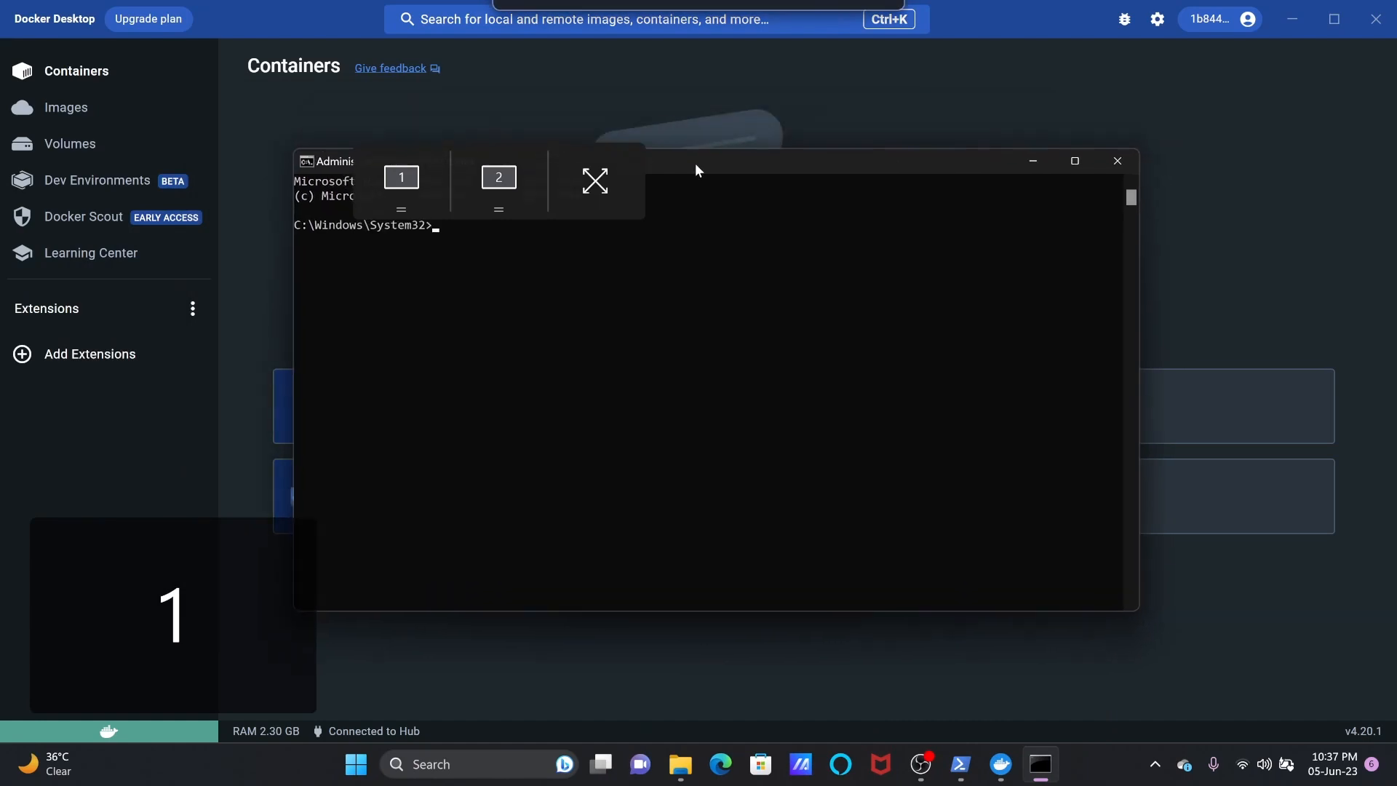
Confirm Docker 24.0.2 and Docker Compose v2.18.1 with 'docker version' and 'docker compose version', then clear with 'cls'.
{"action": "type", "text": "docker ver"}
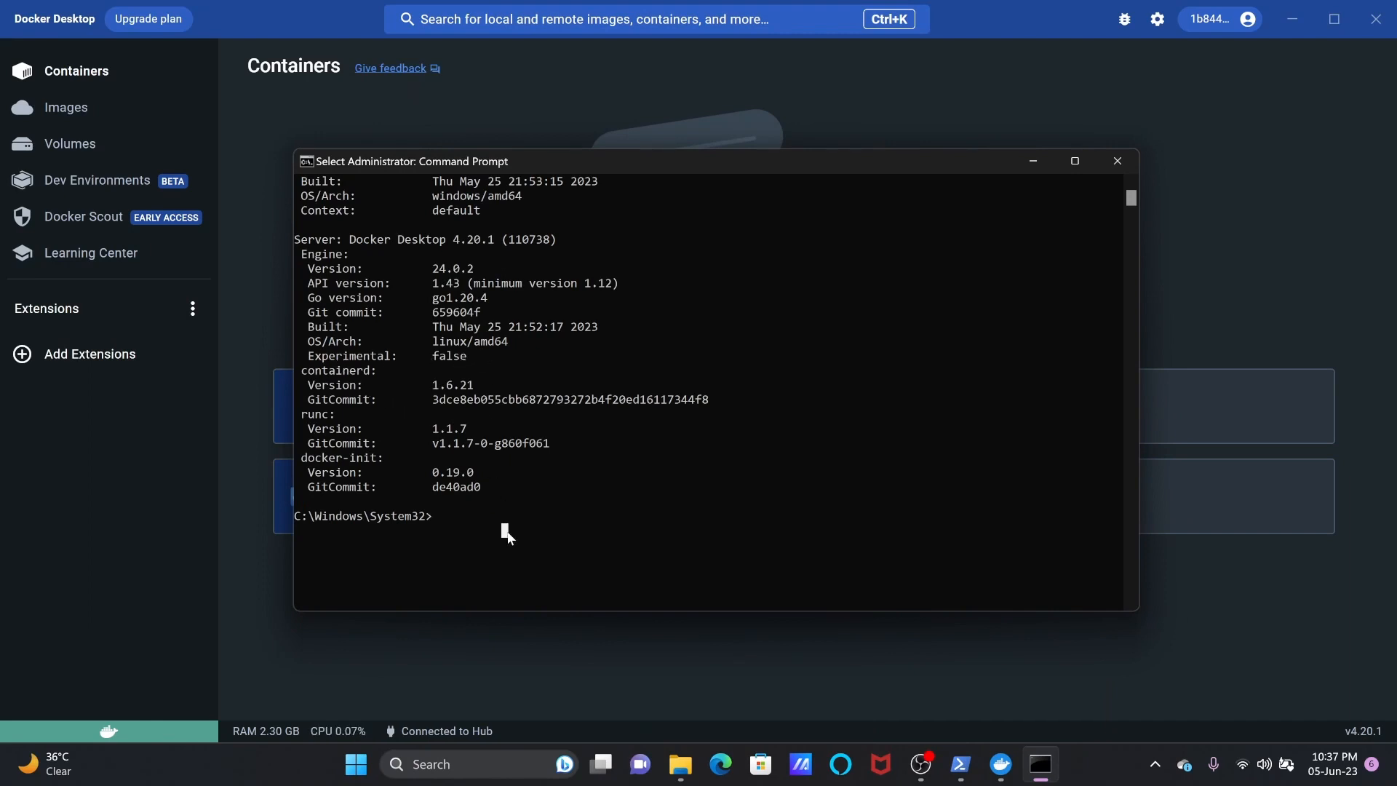
{"action": "type", "text": "docker compos"}
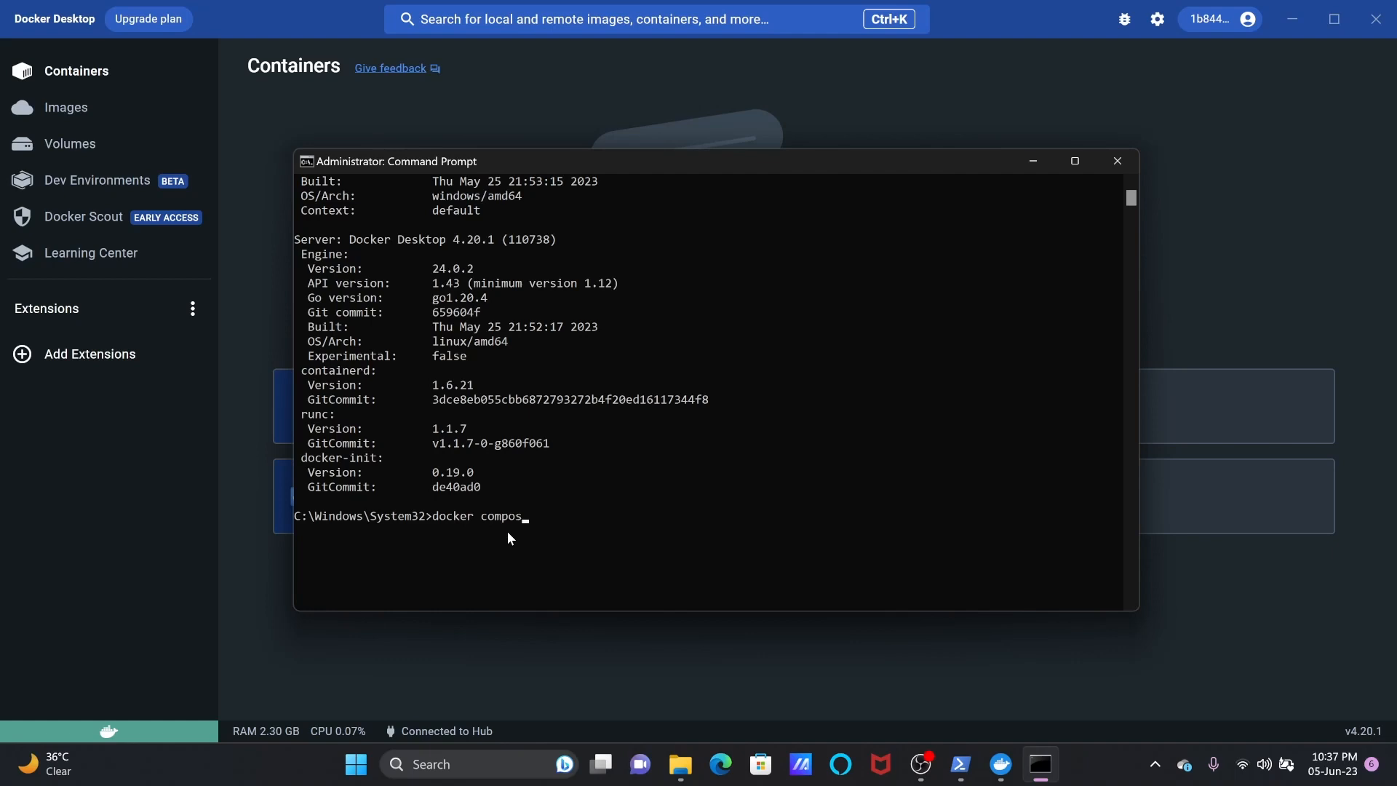
{"action": "key", "text": "Enter"}
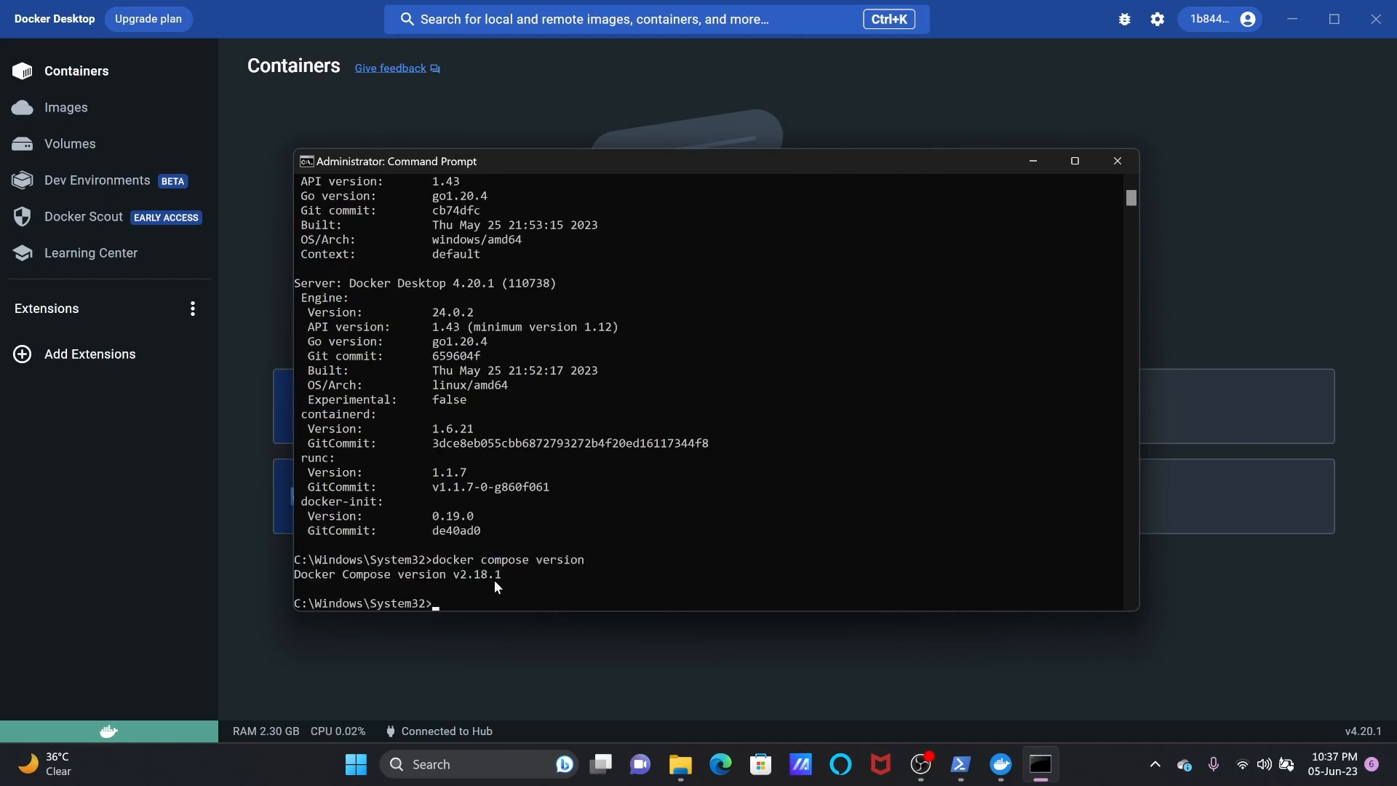
{"action": "type", "text": "c"}
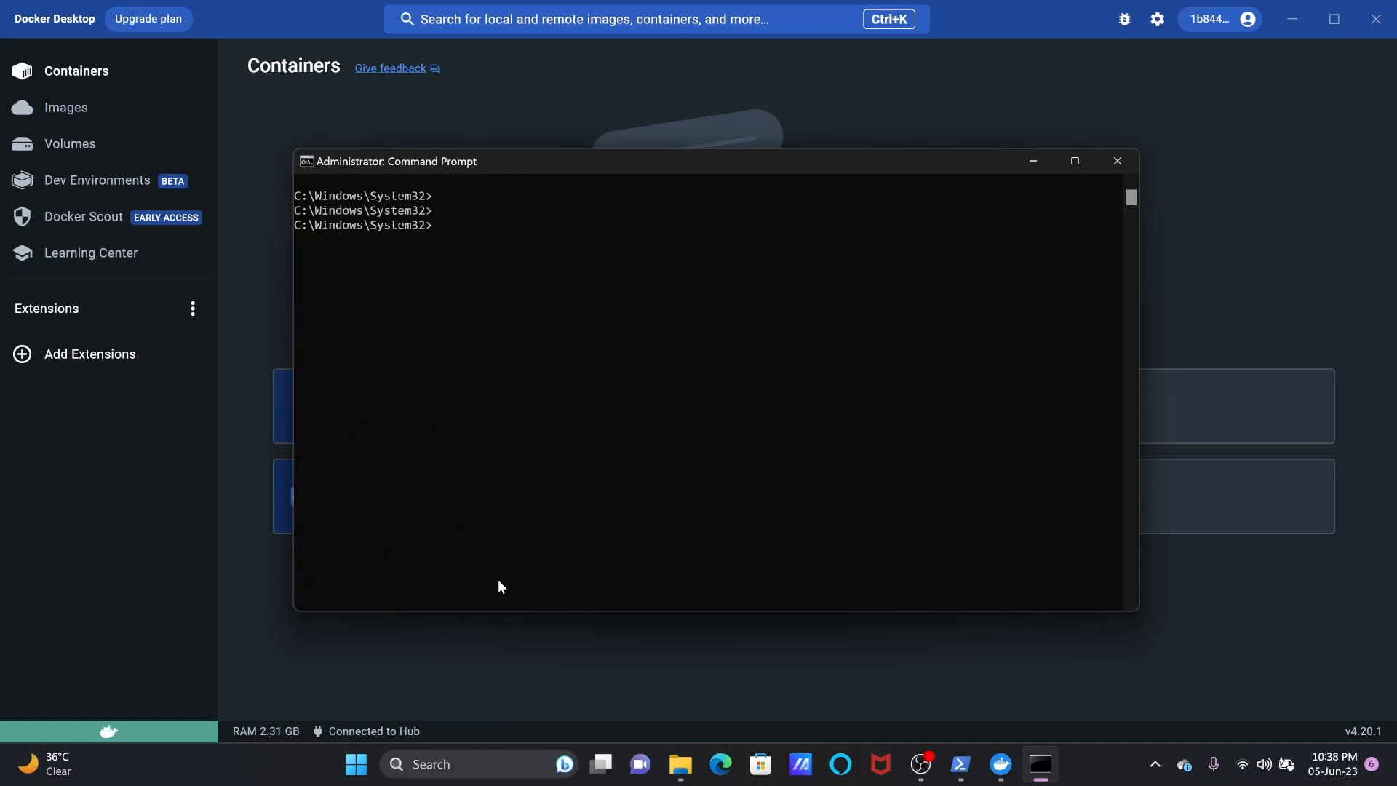
{"action": "mouse_move", "coordinate": [109, 731]}
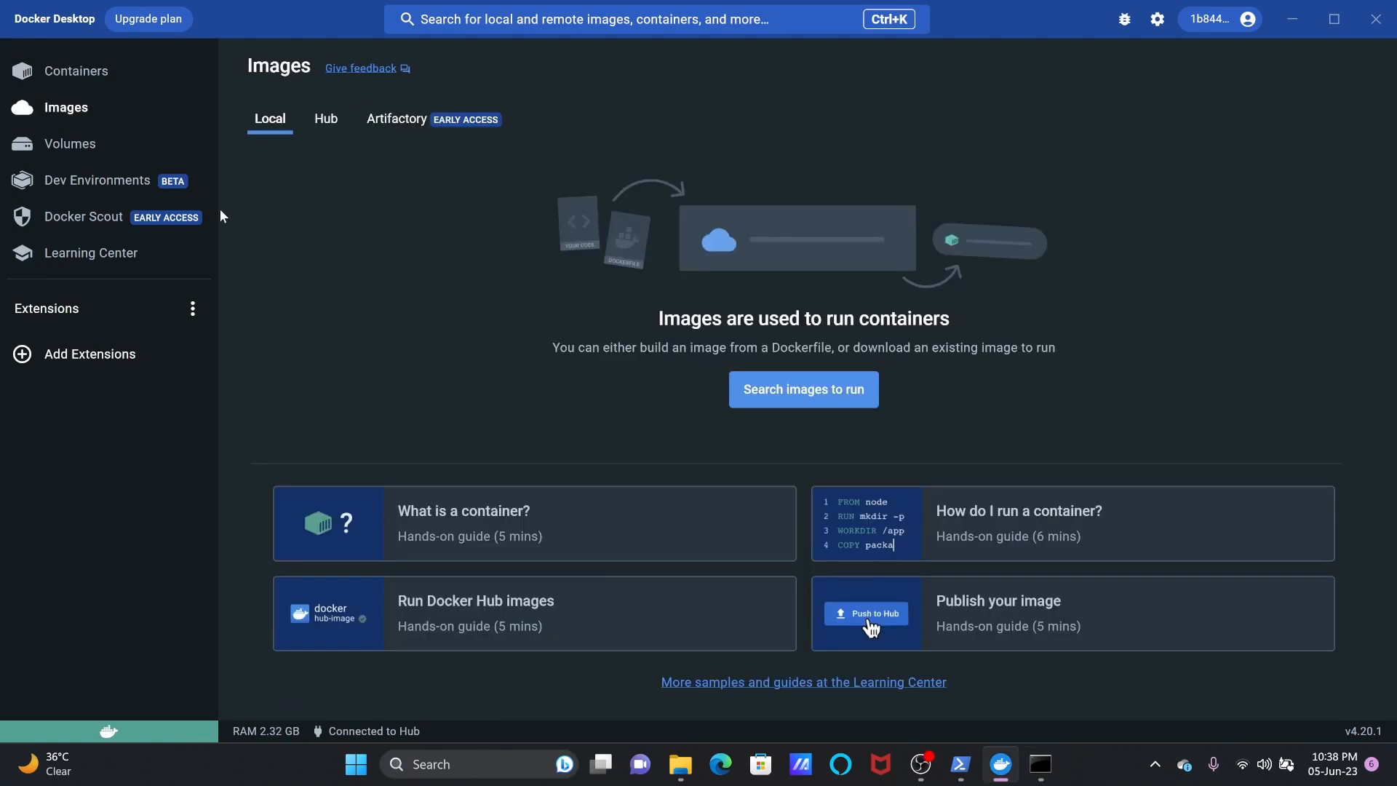
Search Windows for 'v' so Visual Studio Code appears as best match.
{"action": "type", "text": "v"}
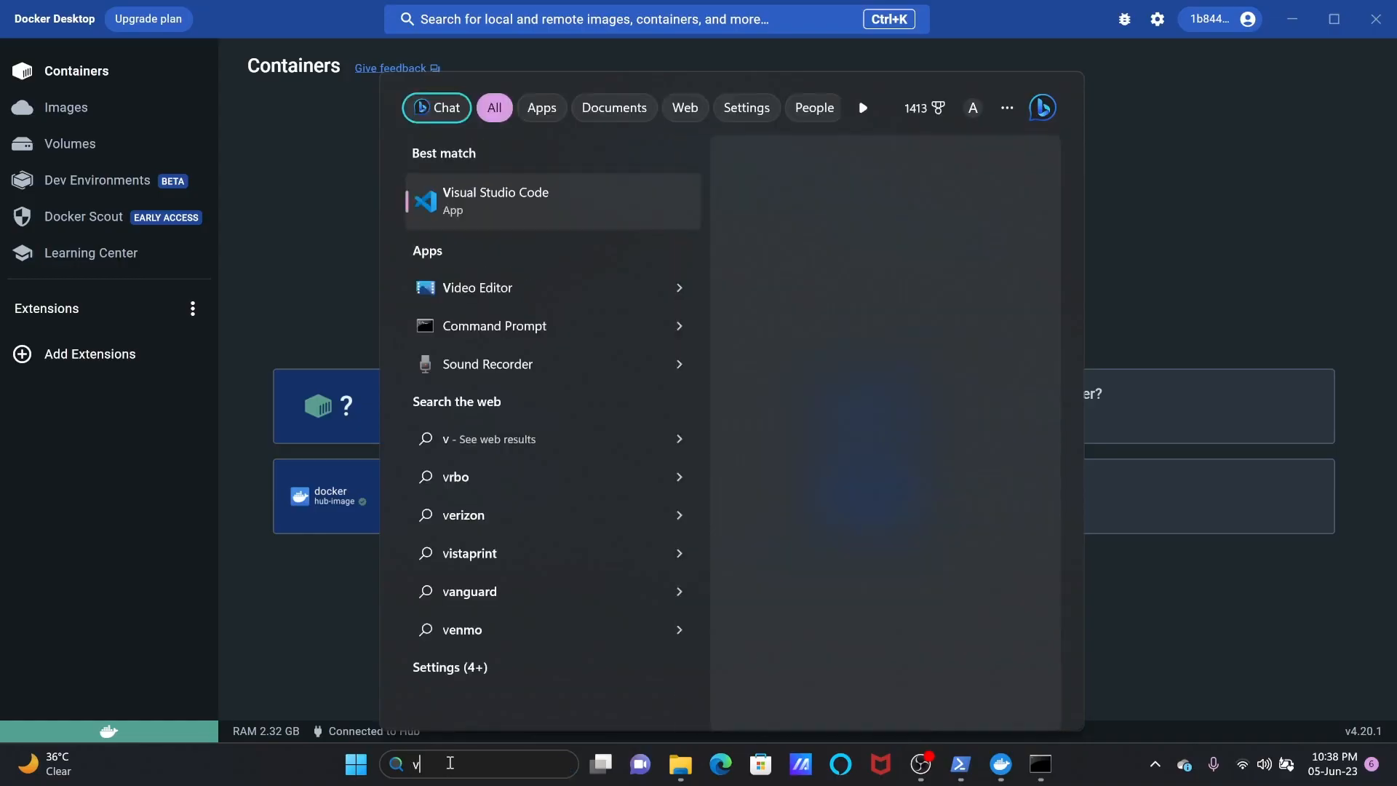
{"action": "left_click", "coordinate": [495, 201]}
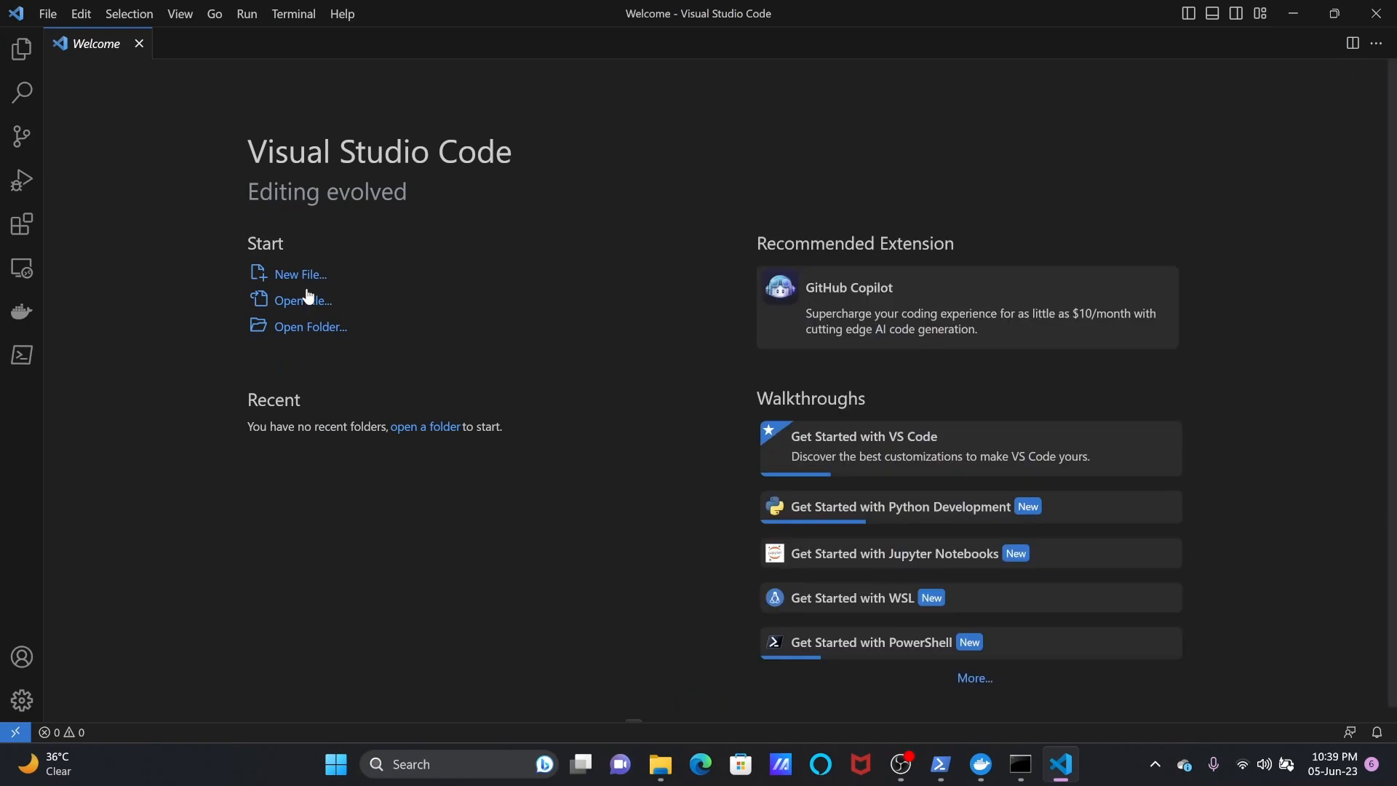
{"action": "mouse_move", "coordinate": [334, 297]}
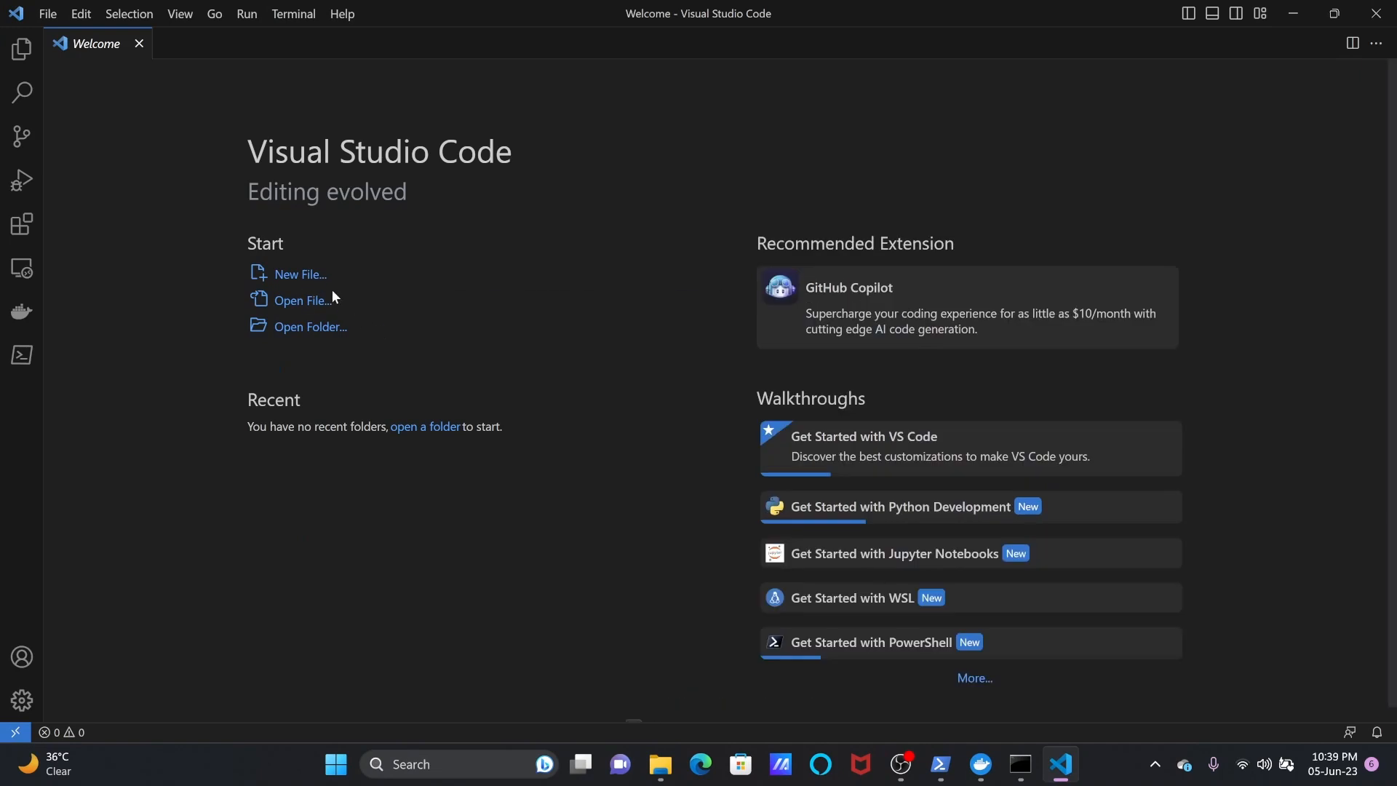
{"action": "mouse_move", "coordinate": [300, 275]}
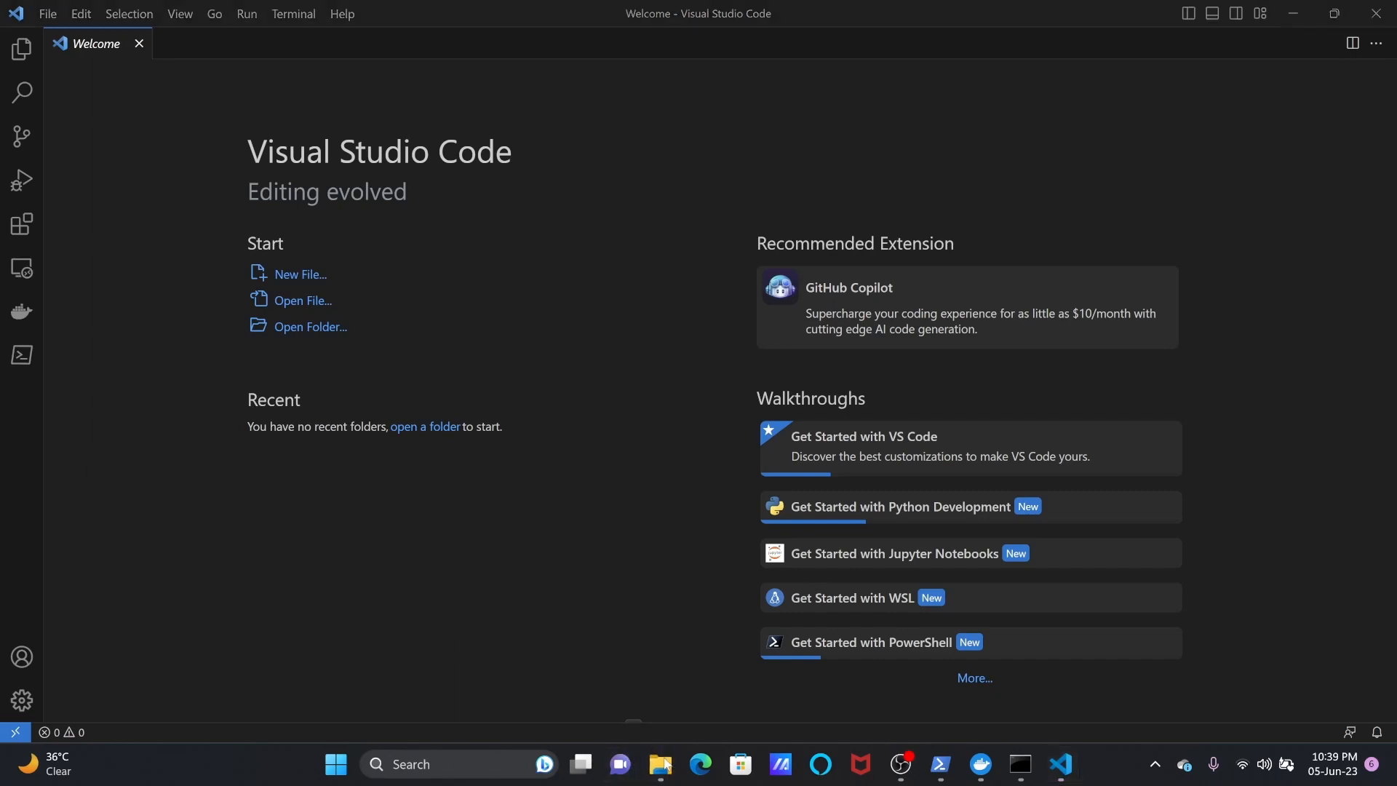
Create a new folder named syncbricks inside C:\Data\docker and enter it.
{"action": "left_click", "coordinate": [659, 763]}
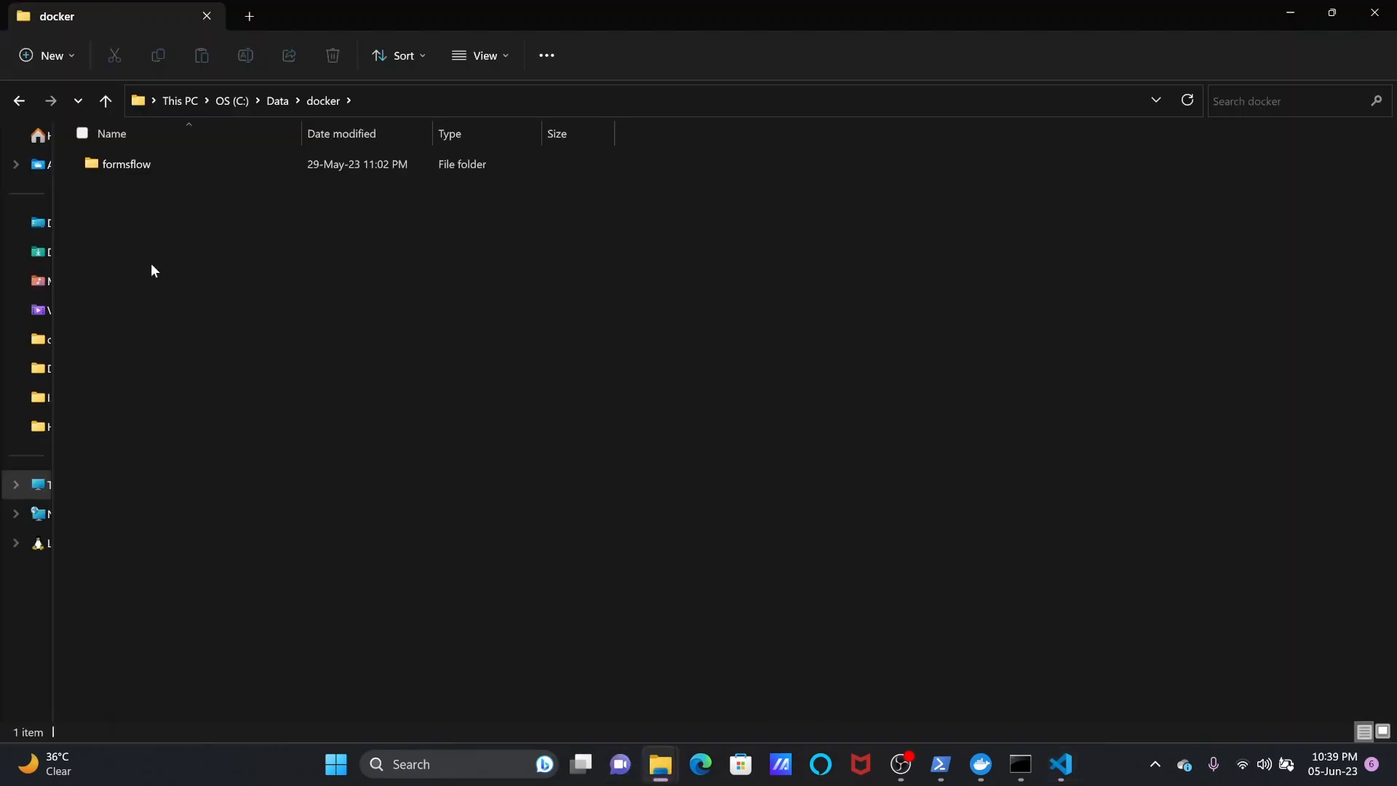
{"action": "right_click", "coordinate": [151, 270]}
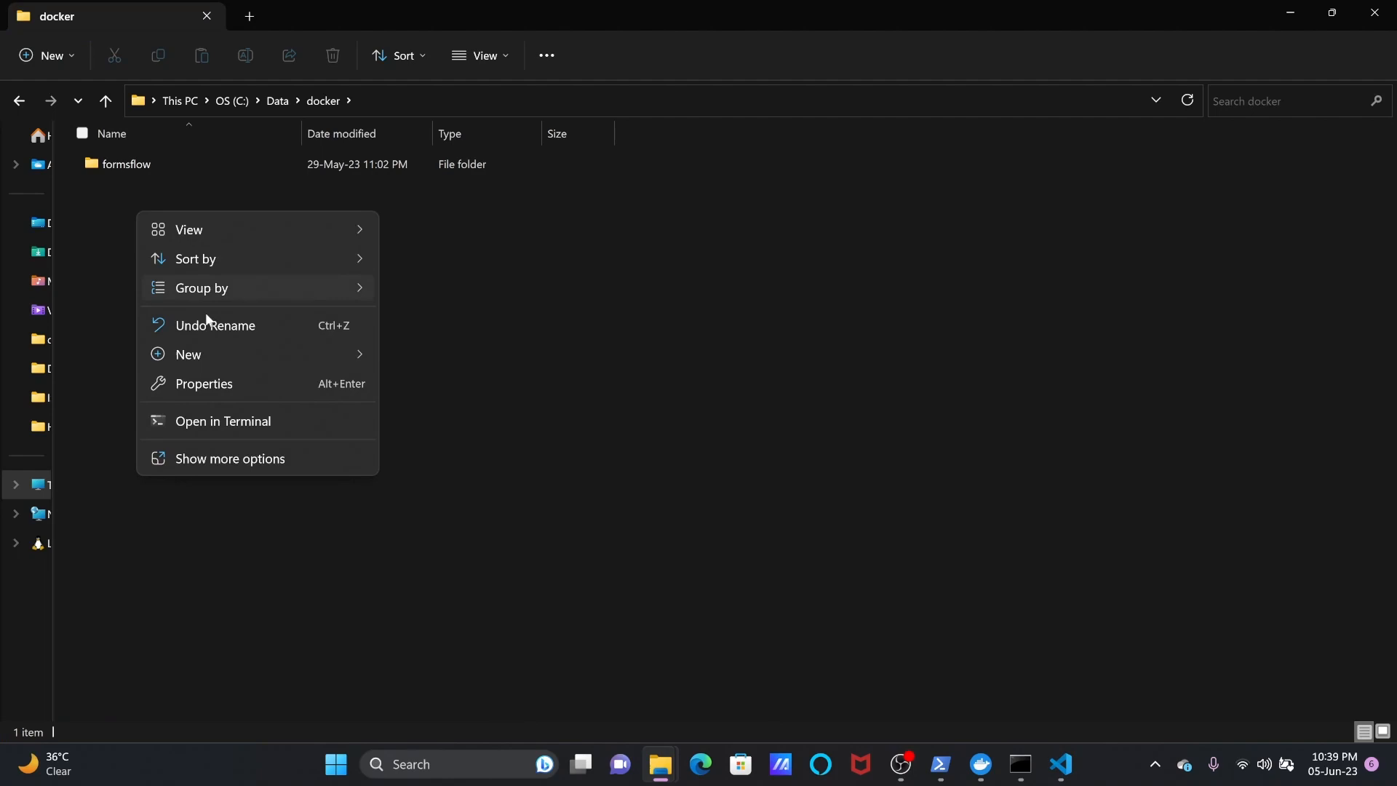
{"action": "left_click", "coordinate": [187, 355]}
{"action": "type", "text": "sync"}
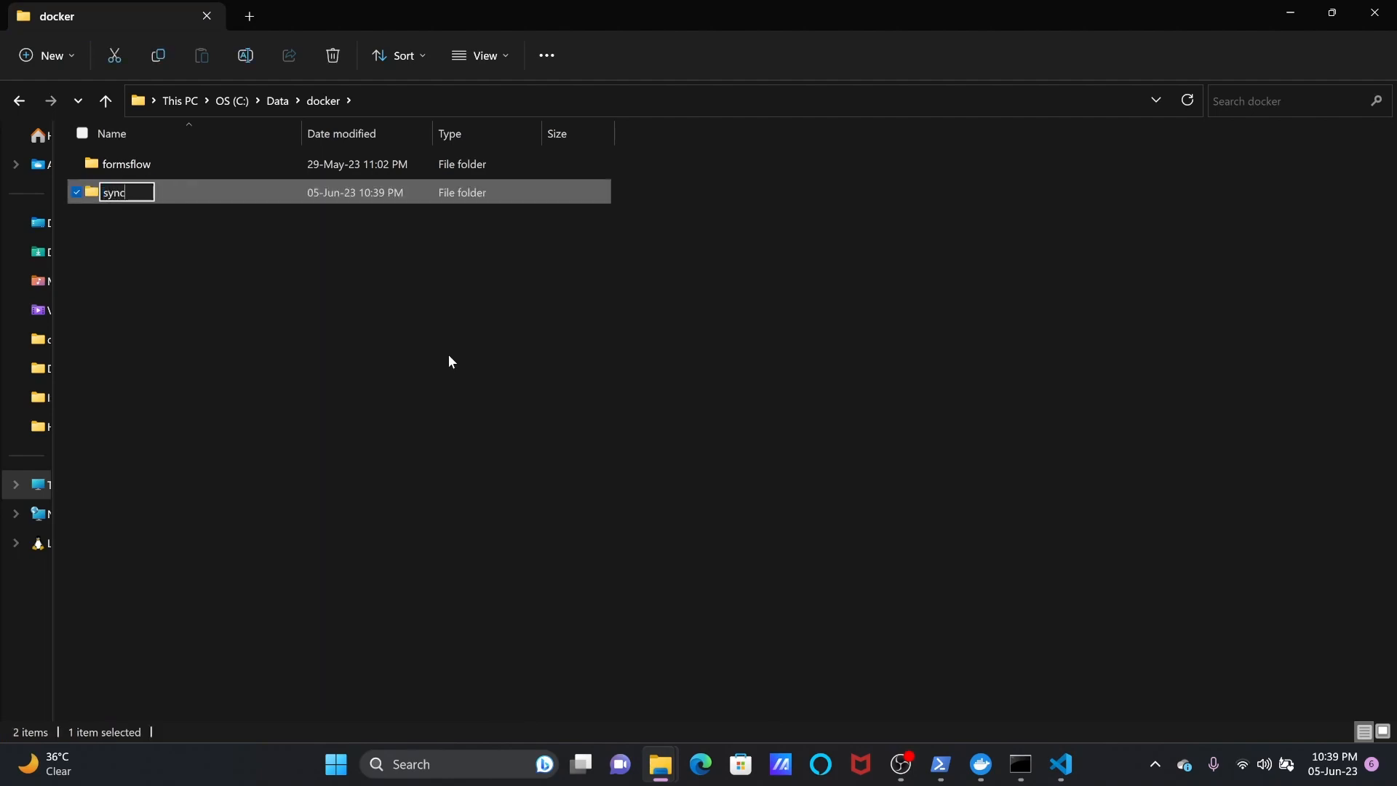
{"action": "type", "text": "bricks"}
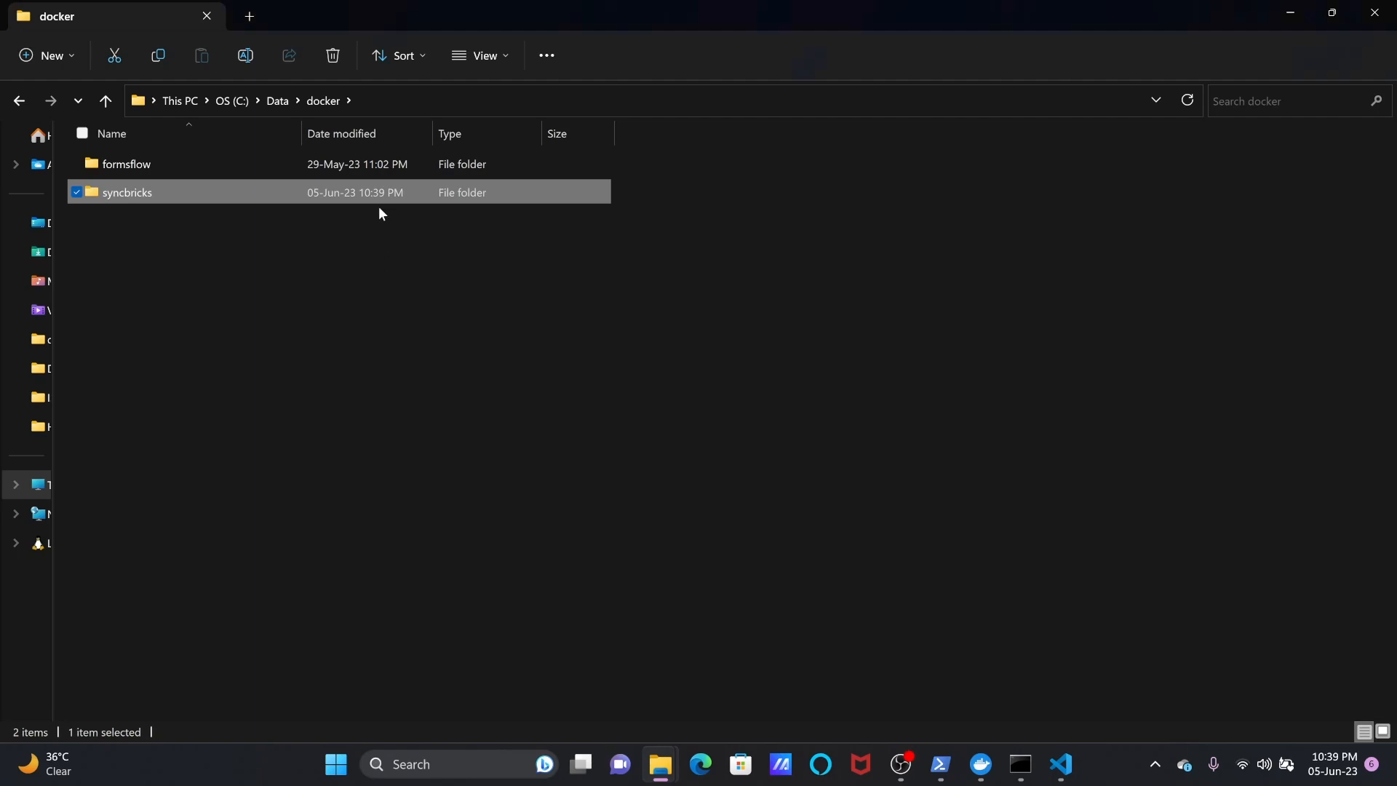
{"action": "double_click", "coordinate": [127, 192]}
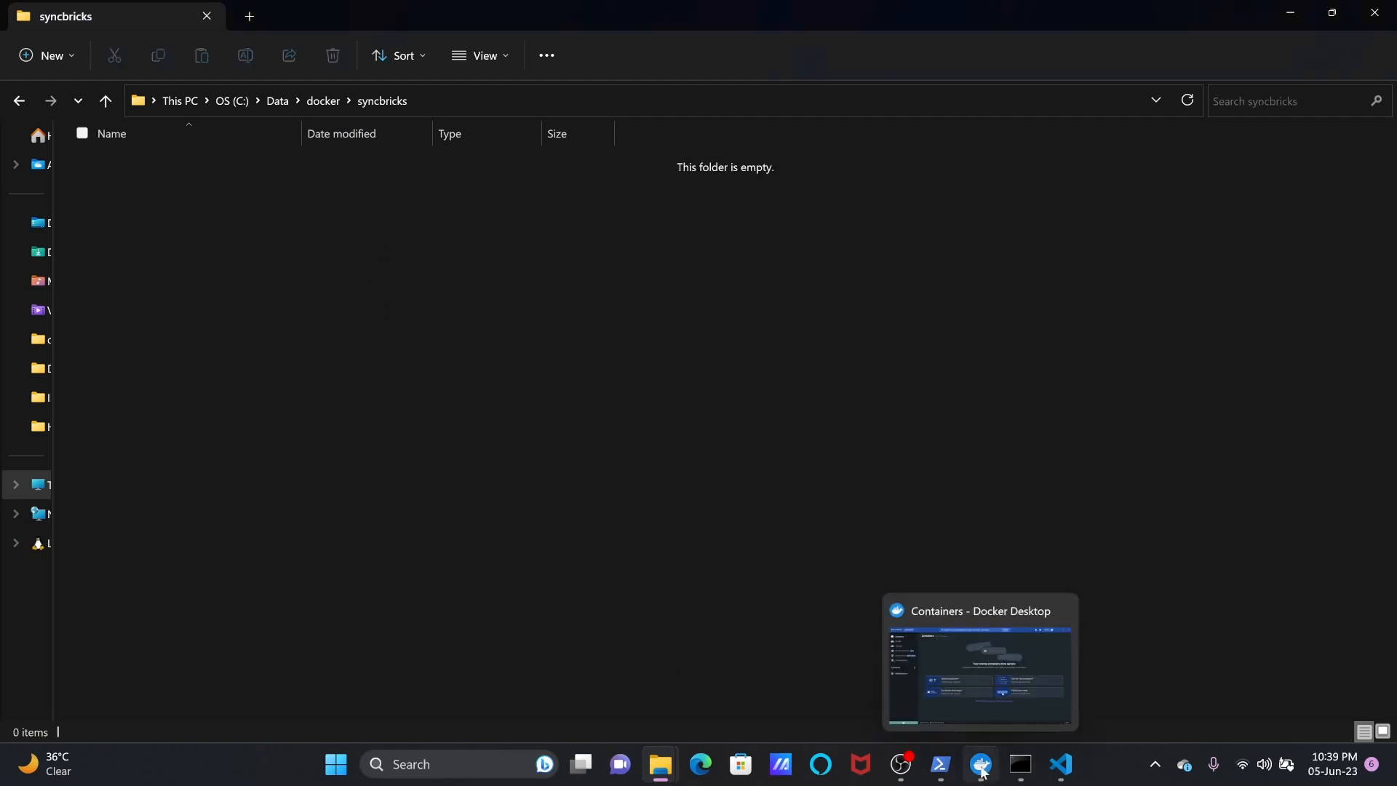
Start a new text file in VS Code with its language set to YAML.
{"action": "left_click", "coordinate": [1059, 764]}
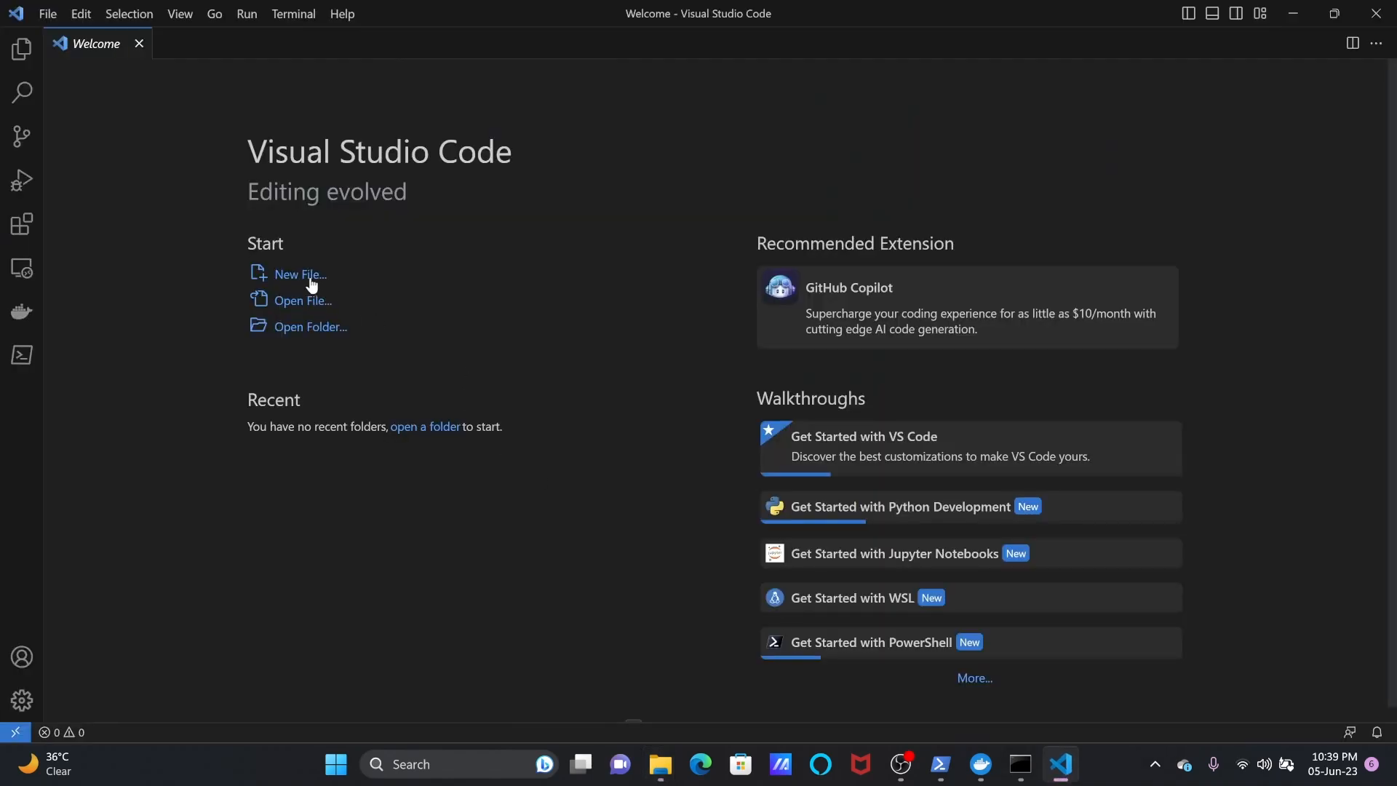
{"action": "left_click", "coordinate": [299, 275]}
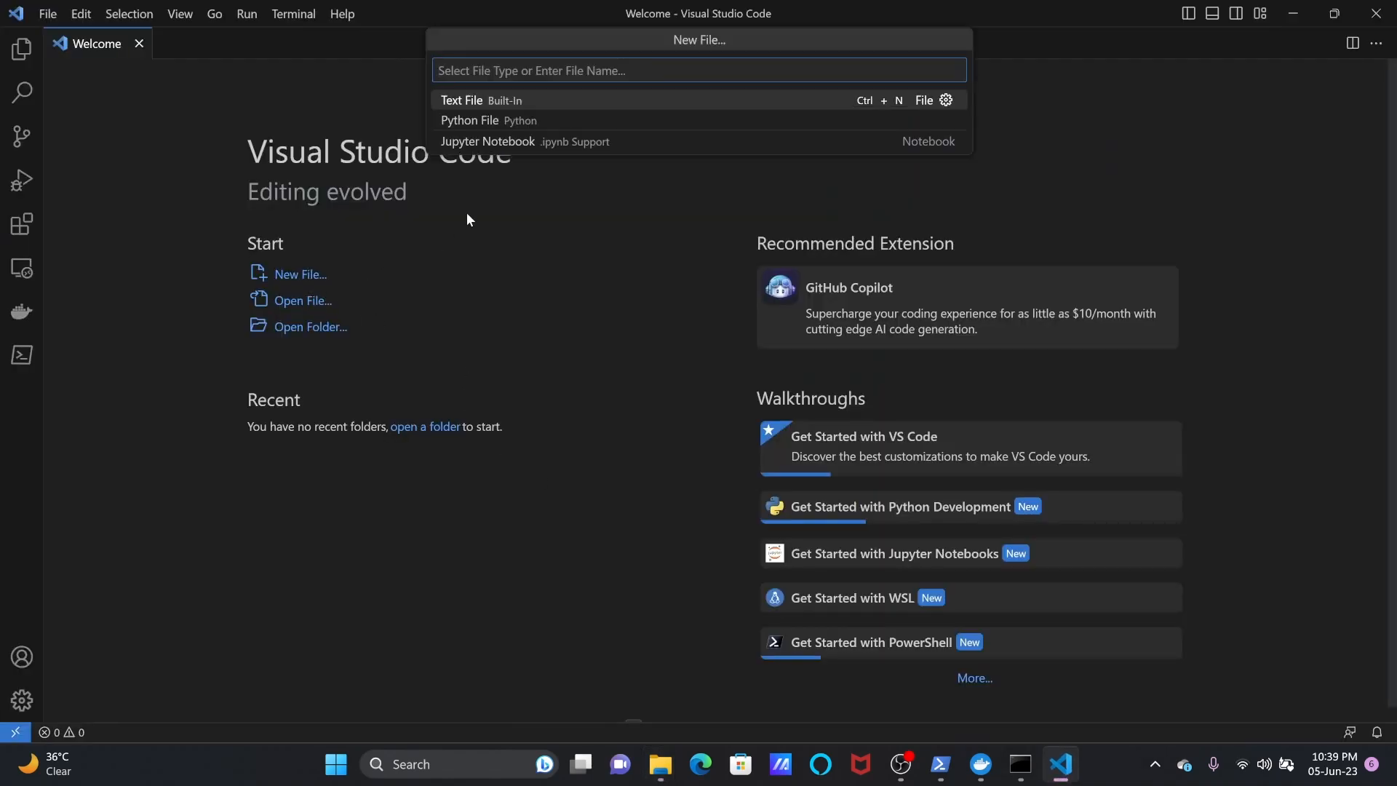
{"action": "left_click", "coordinate": [462, 101]}
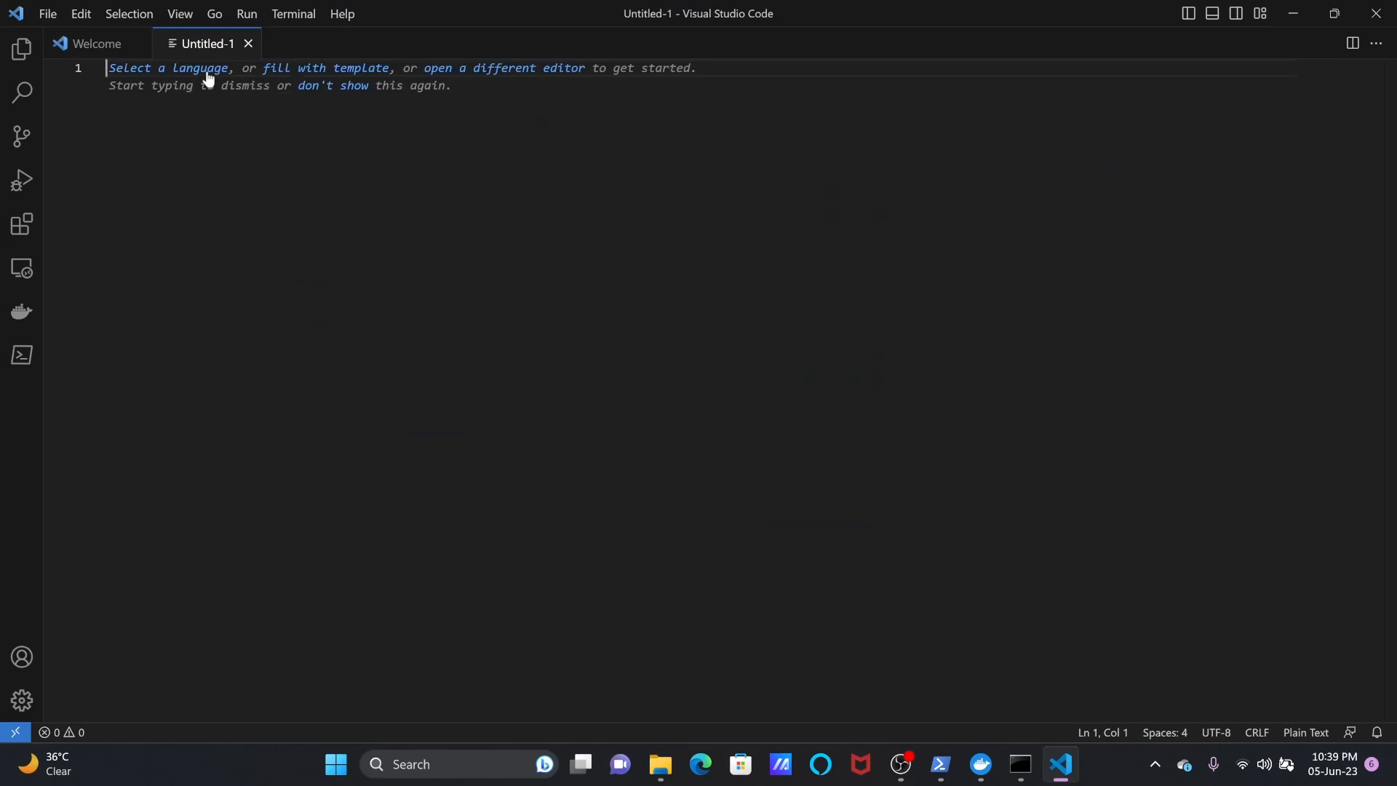
{"action": "left_click", "coordinate": [201, 68]}
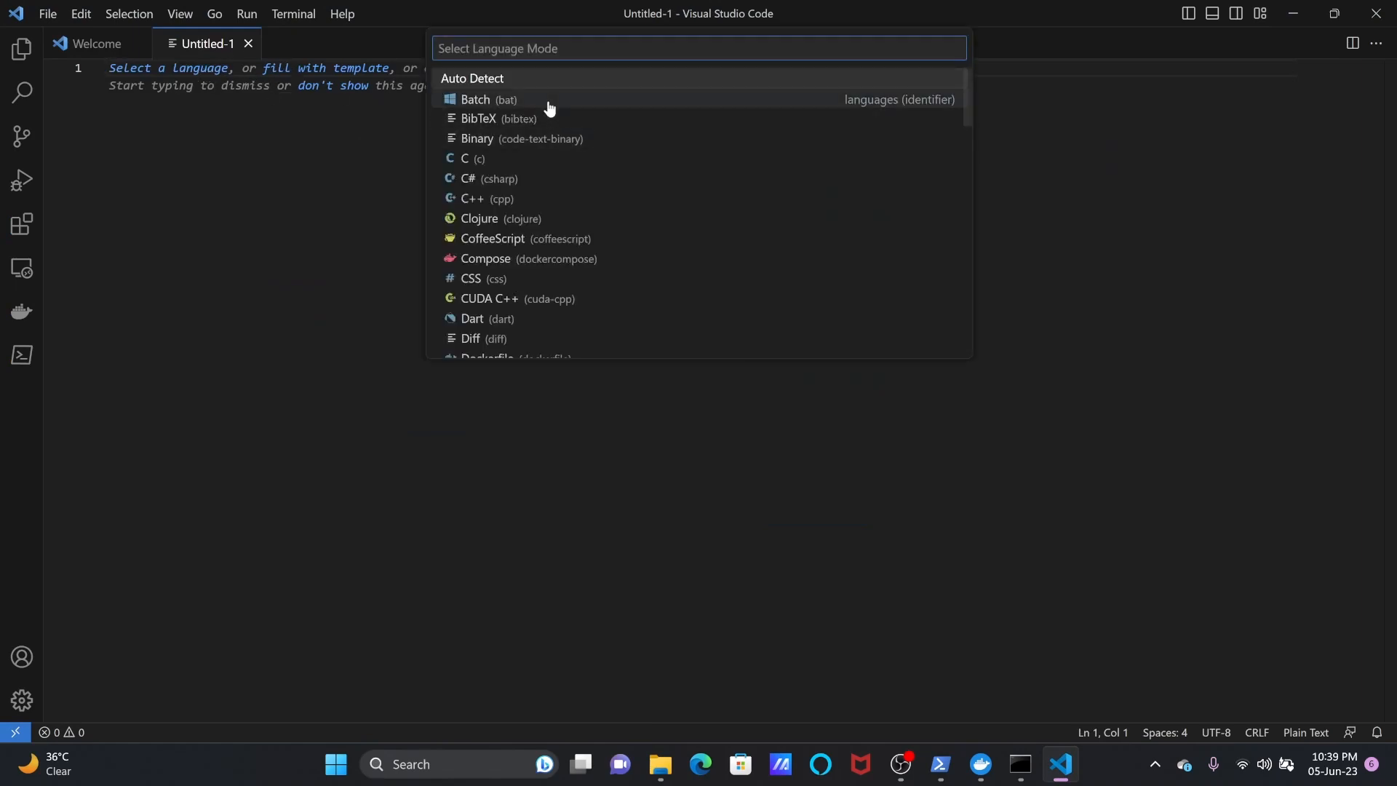
{"action": "type", "text": "yaml"}
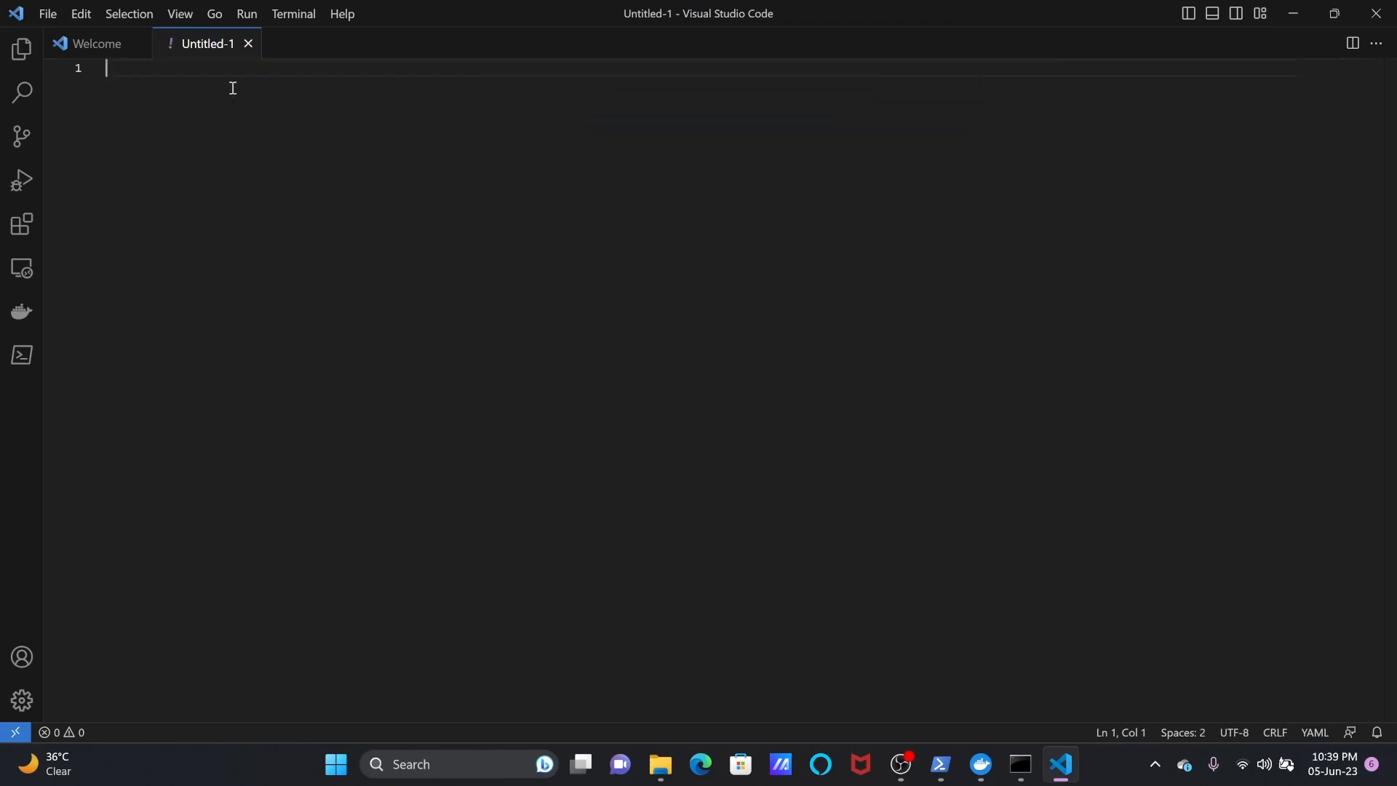
Save the file as docker-compose.yml in the syncbricks folder.
{"action": "left_click", "coordinate": [47, 13]}
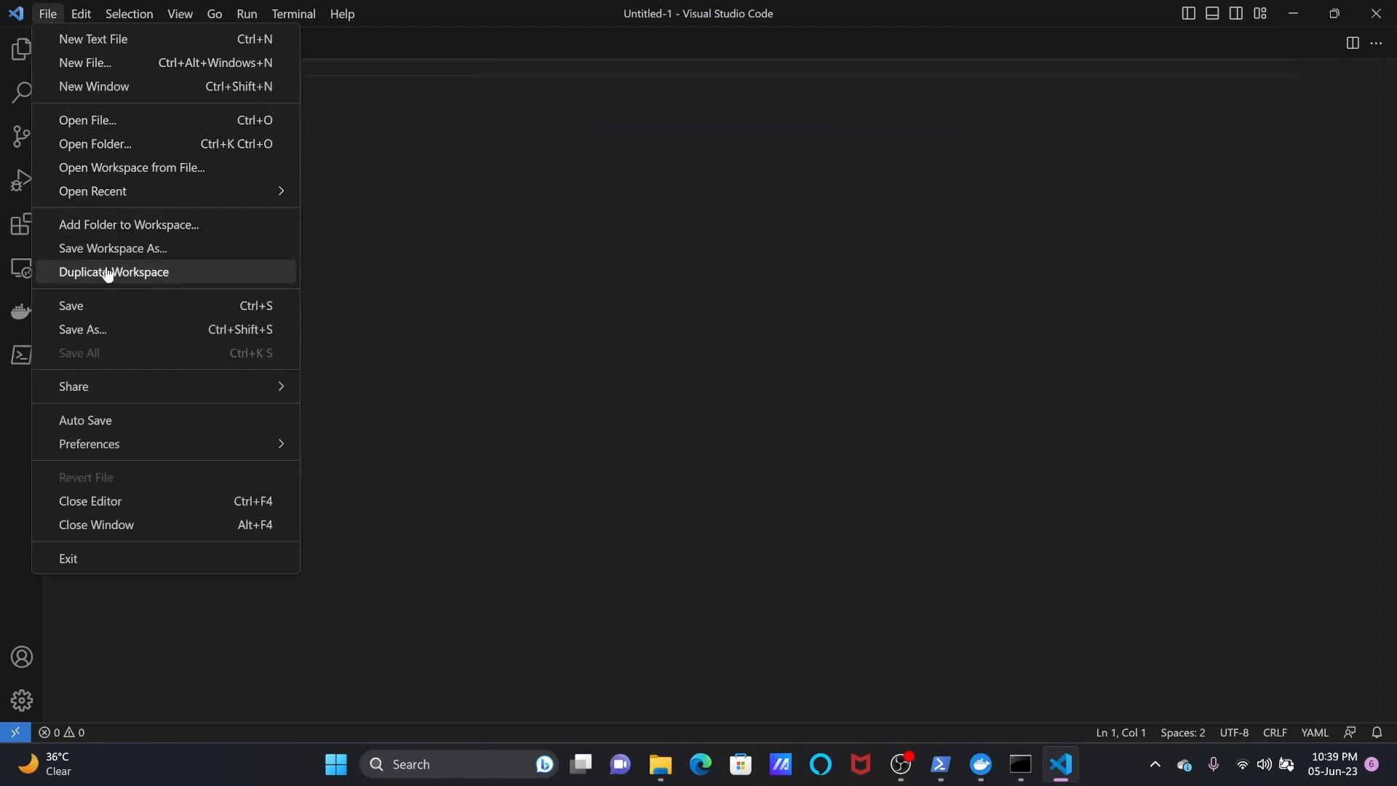
{"action": "left_click", "coordinate": [81, 329]}
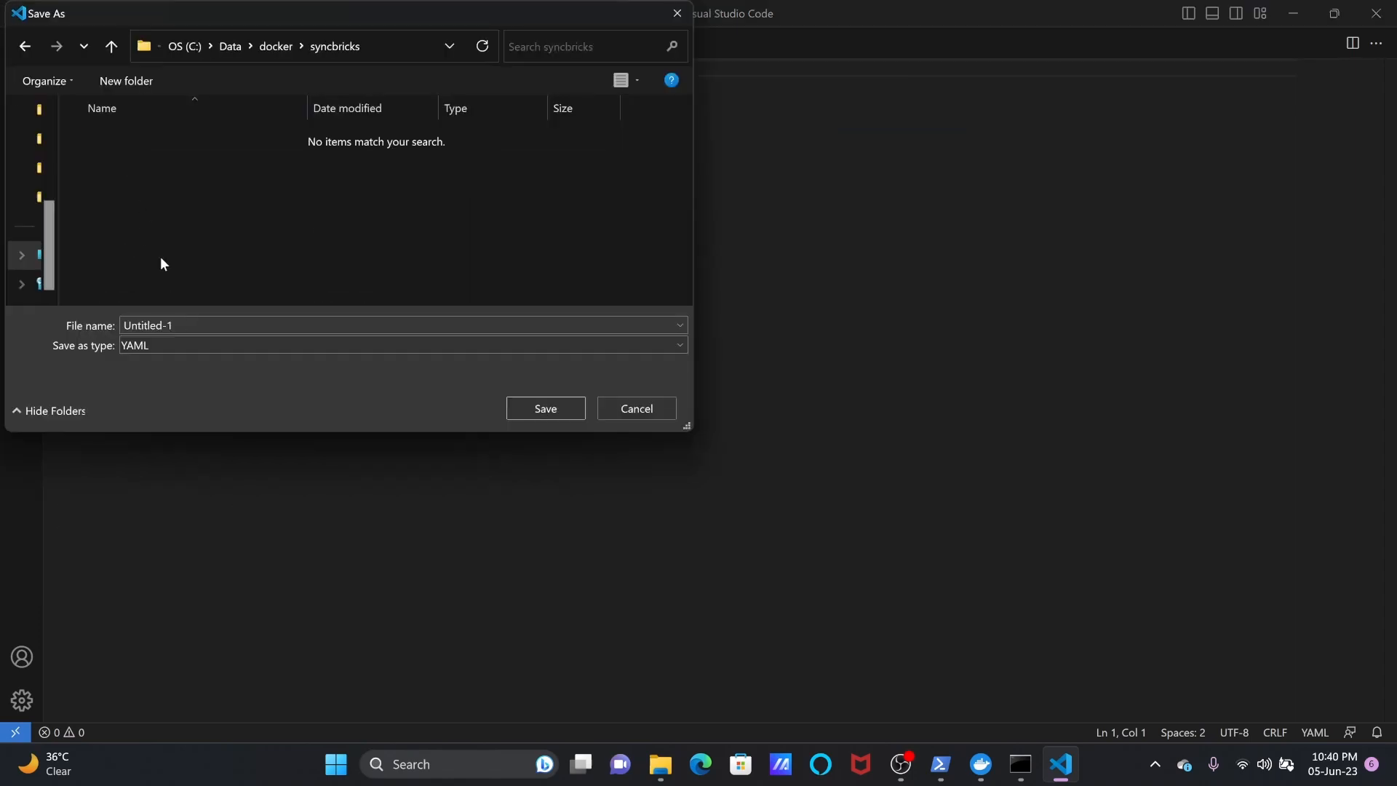
{"action": "type", "text": "docker-compose"}
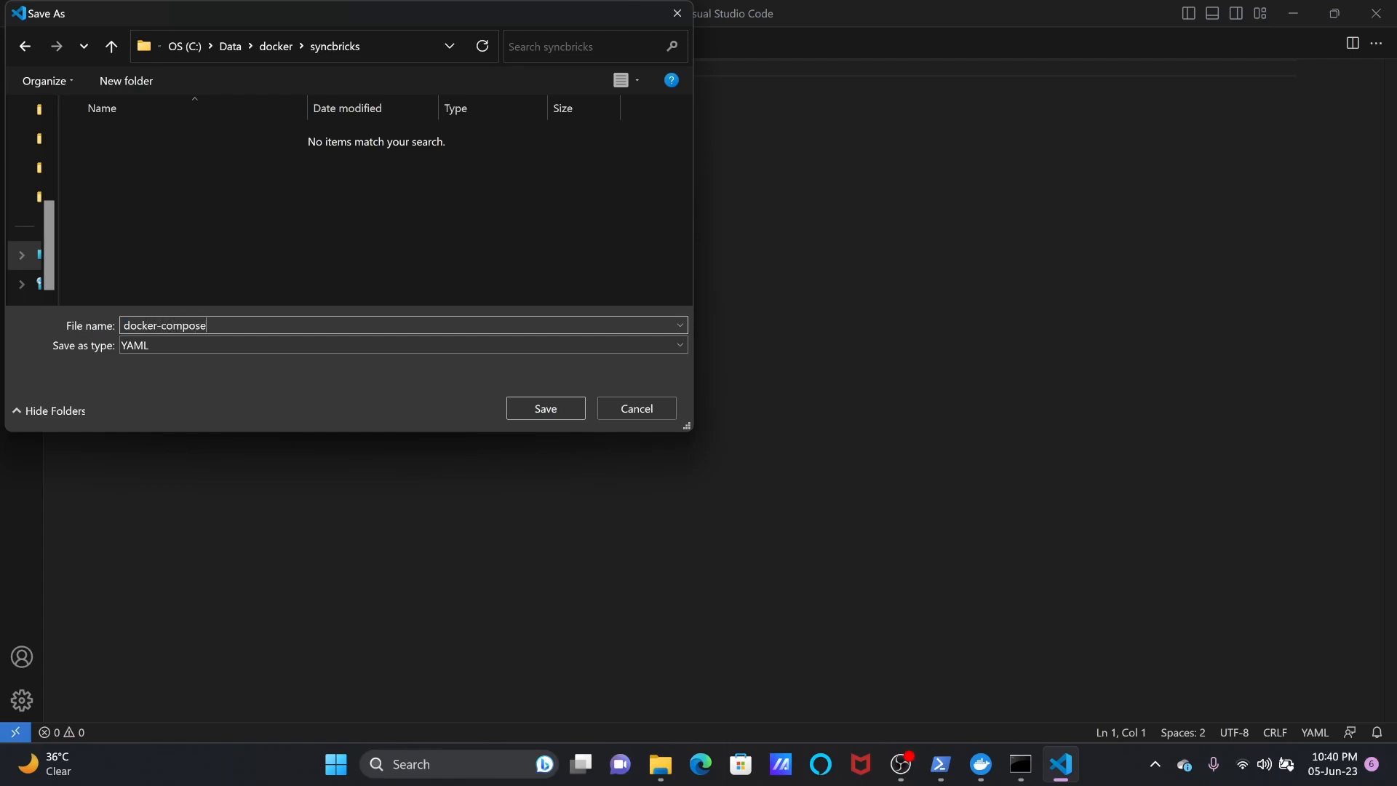
{"action": "left_click", "coordinate": [543, 410]}
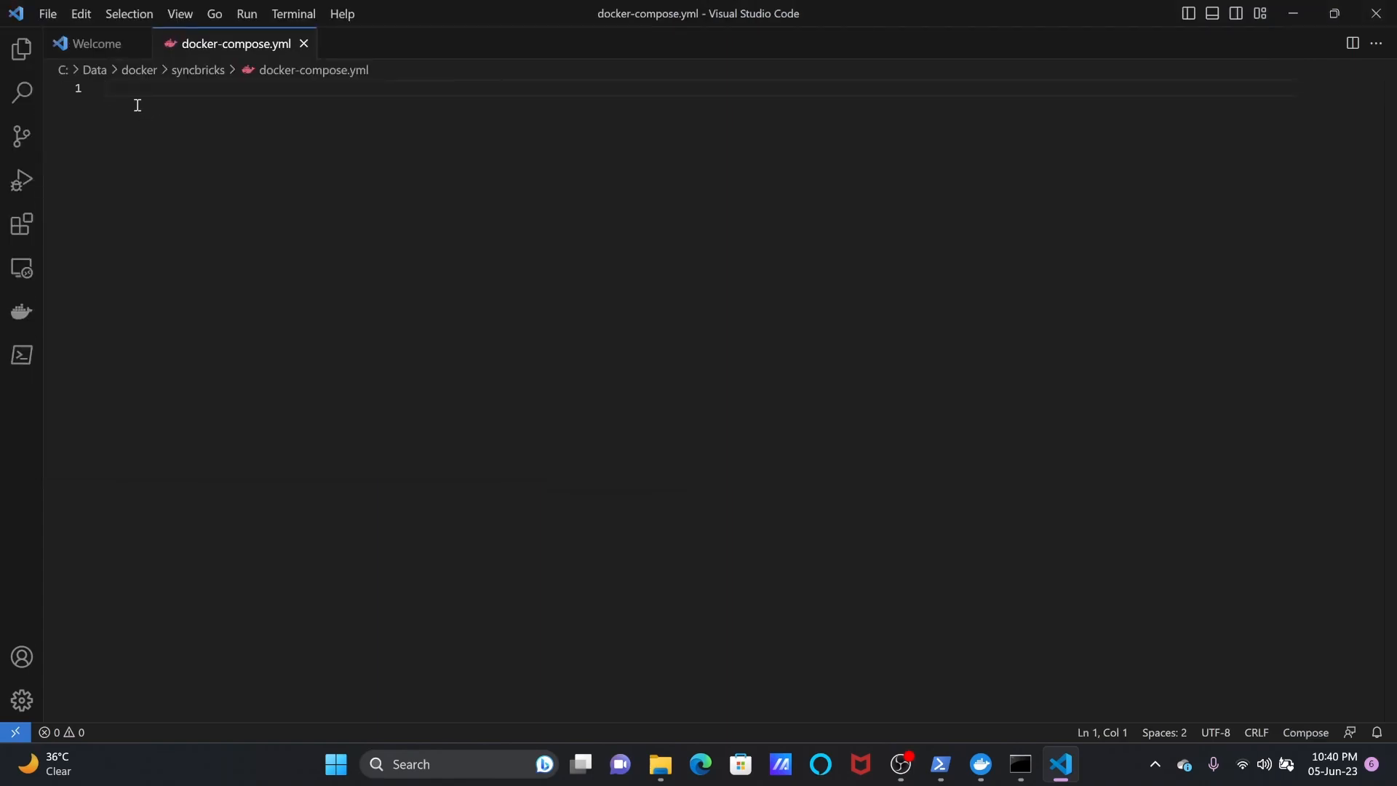
{"action": "mouse_move", "coordinate": [192, 214]}
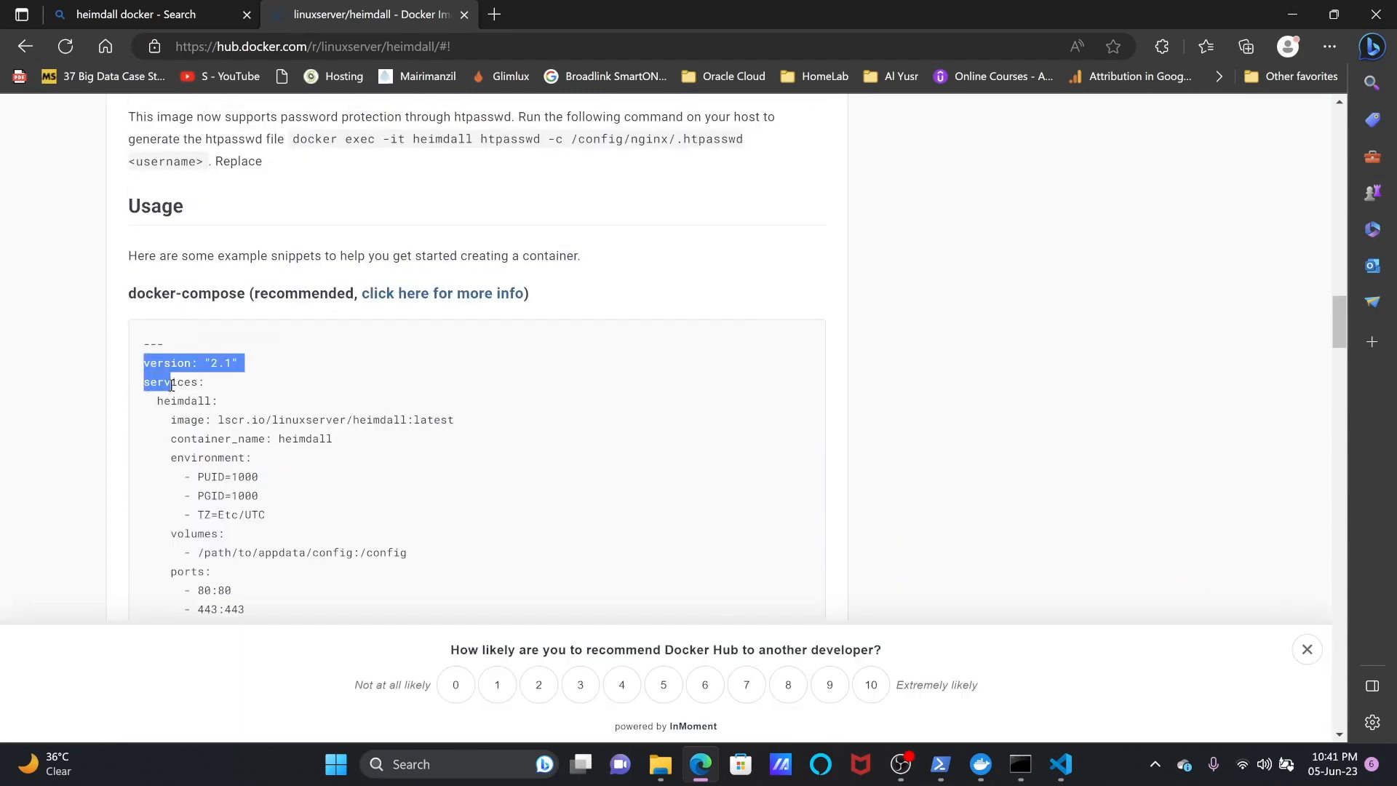
Scroll the linuxserver/heimdall Docker Hub page down to the docker-compose usage example.
{"action": "scroll", "scroll_direction": "down", "scroll_amount": 3}
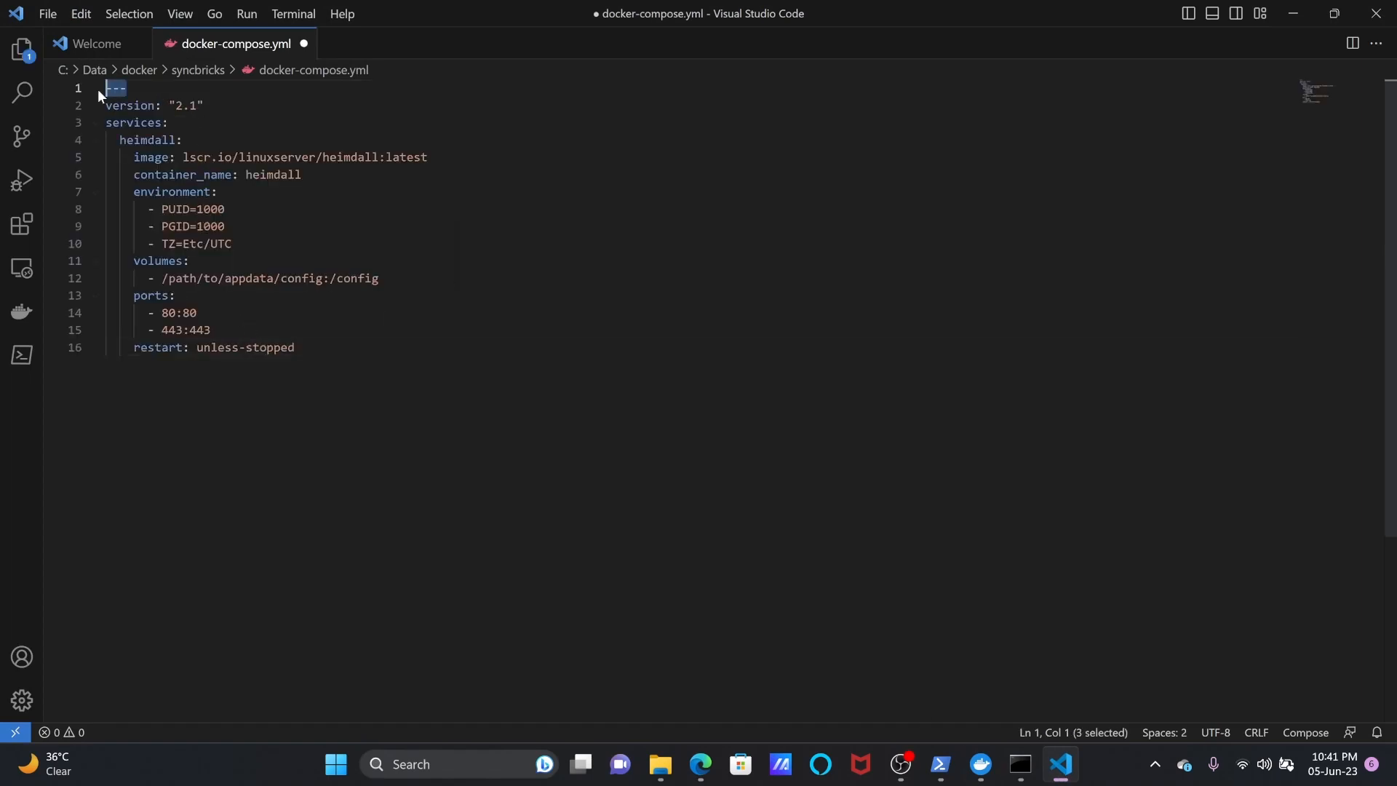
Remove the leading --- separator line from the pasted Heimdall compose snippet.
{"action": "key", "text": "Delete"}
{"action": "type", "text": "d"}
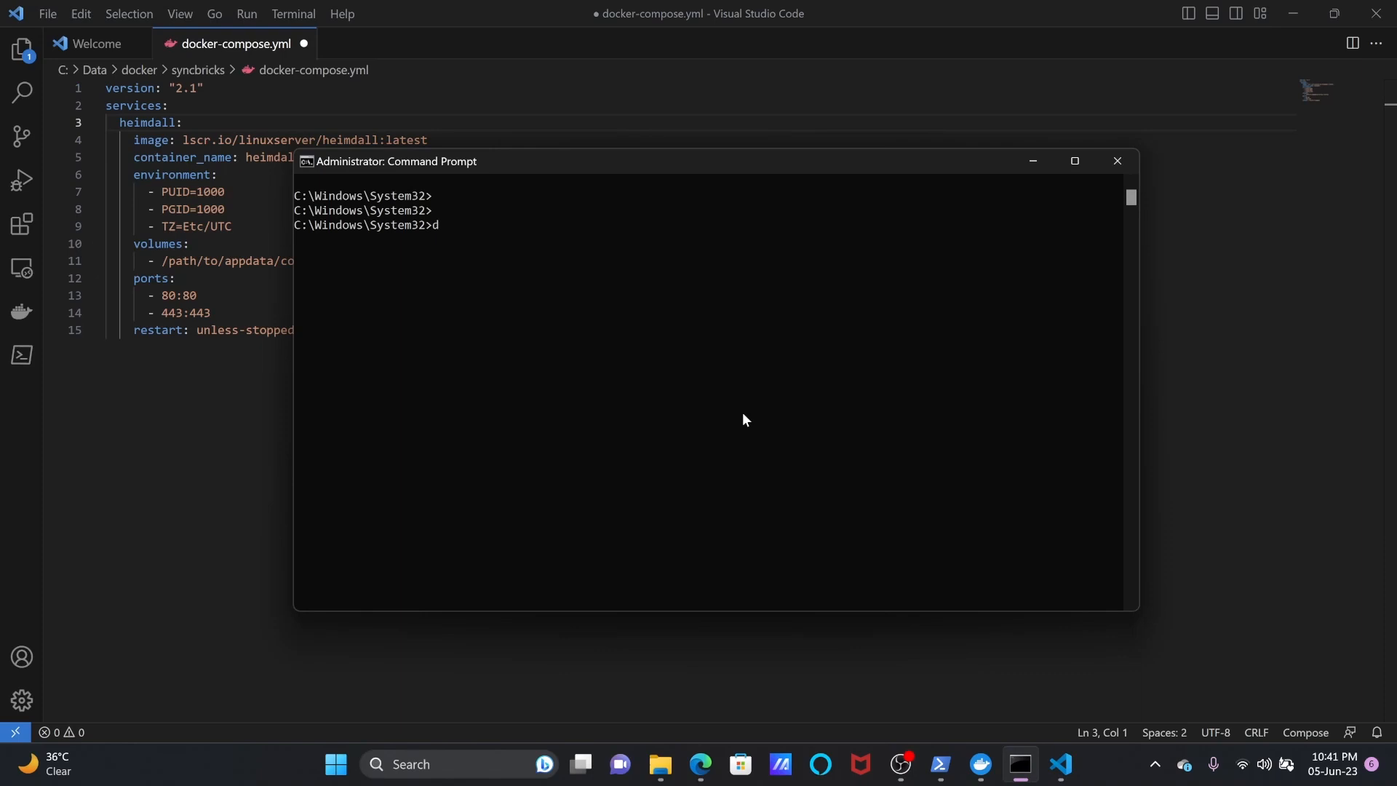
Run docker compose version, then save docker-compose.yml with version "2.18".
{"action": "type", "text": "ocker compose versi"}
{"action": "left_click", "coordinate": [701, 87]}
{"action": "type", "text": "8"}
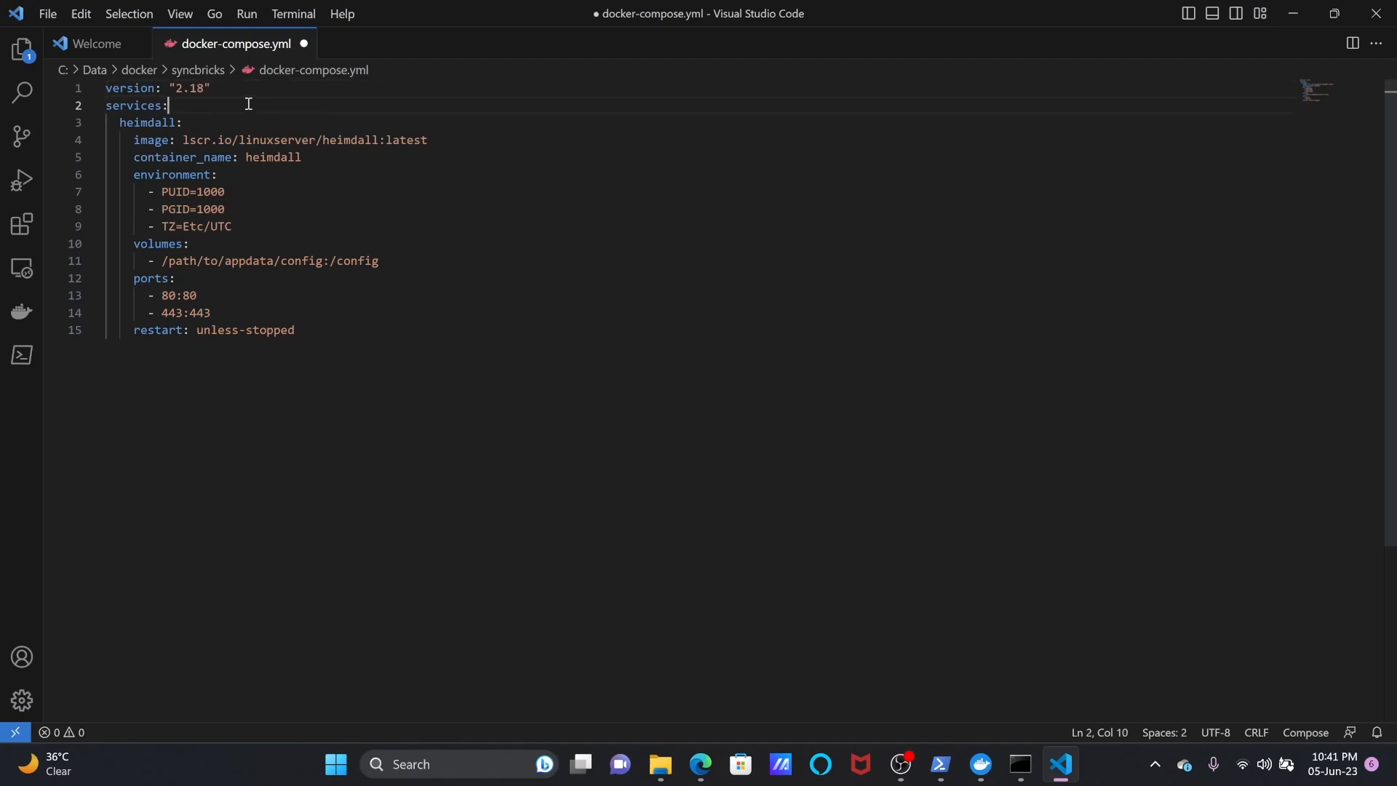
{"action": "double_click", "coordinate": [150, 122]}
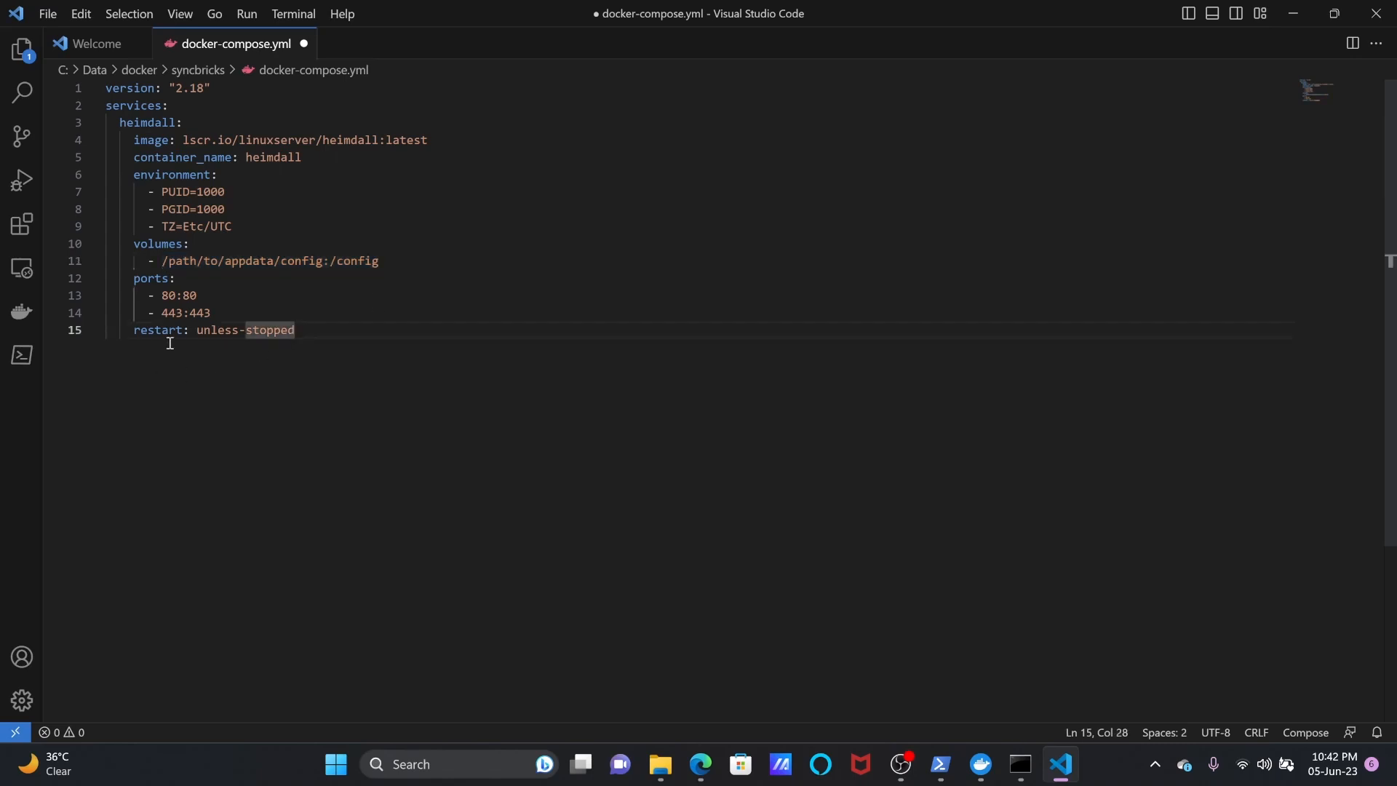
{"action": "mouse_move", "coordinate": [183, 296]}
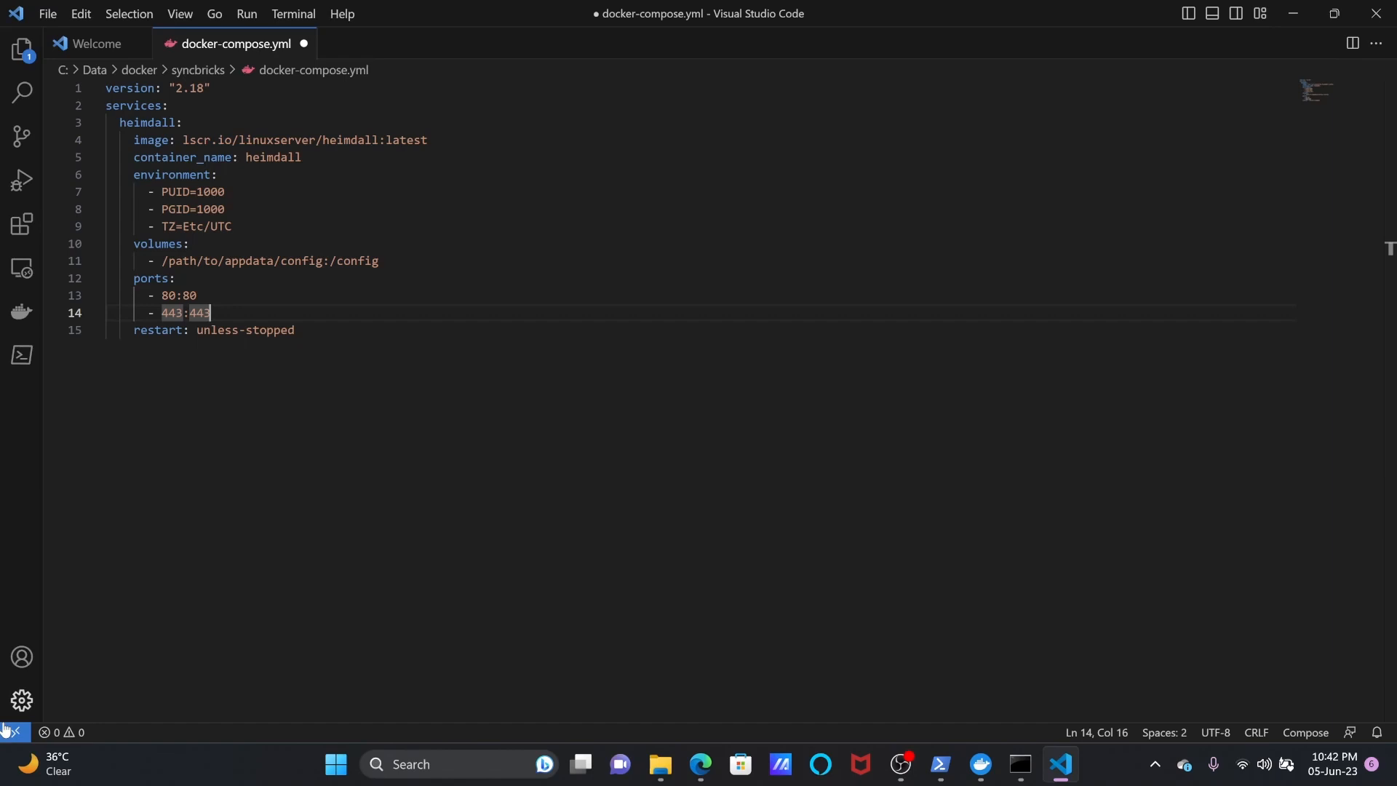
{"action": "left_click", "coordinate": [47, 13]}
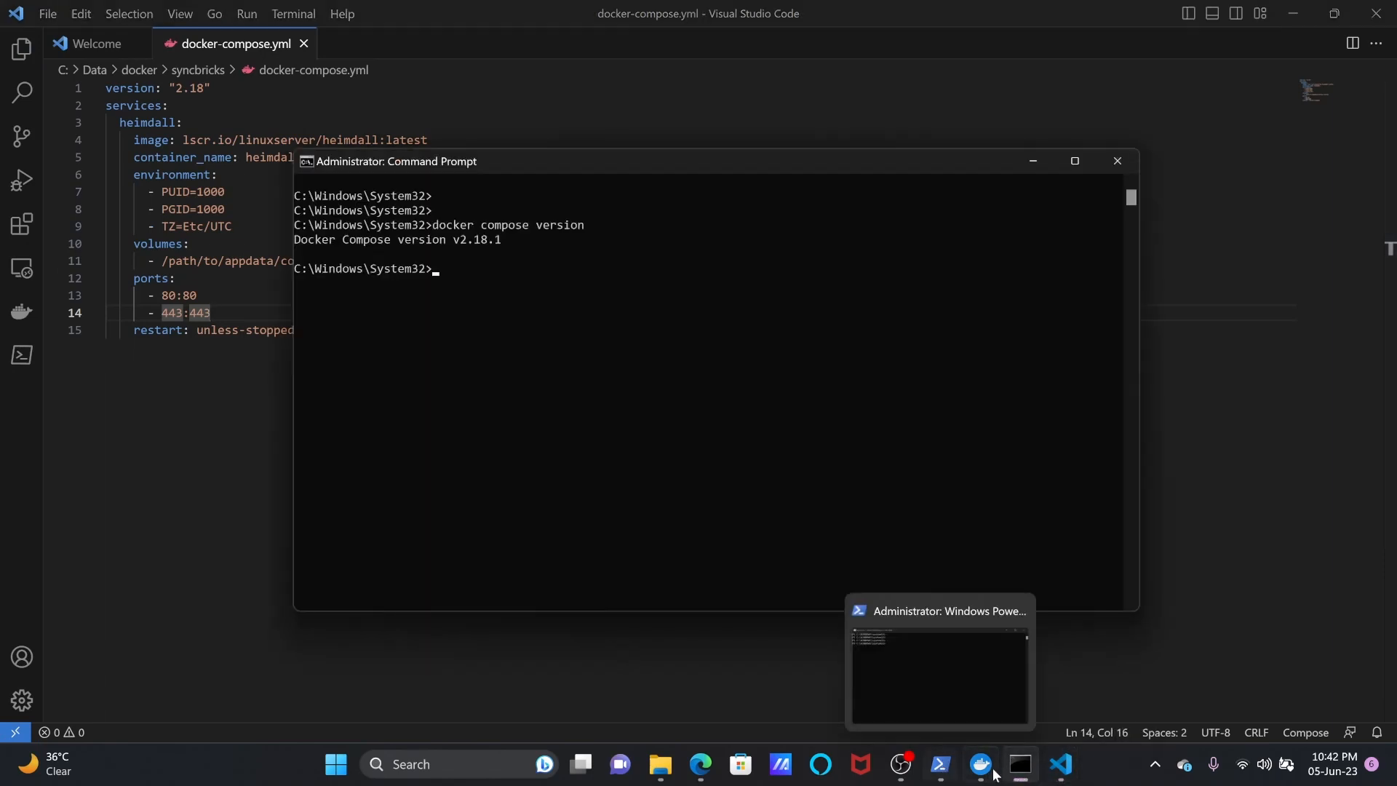
Change into the syncbricks folder in Command Prompt and confirm docker-compose.yml is listed.
{"action": "left_click", "coordinate": [979, 763]}
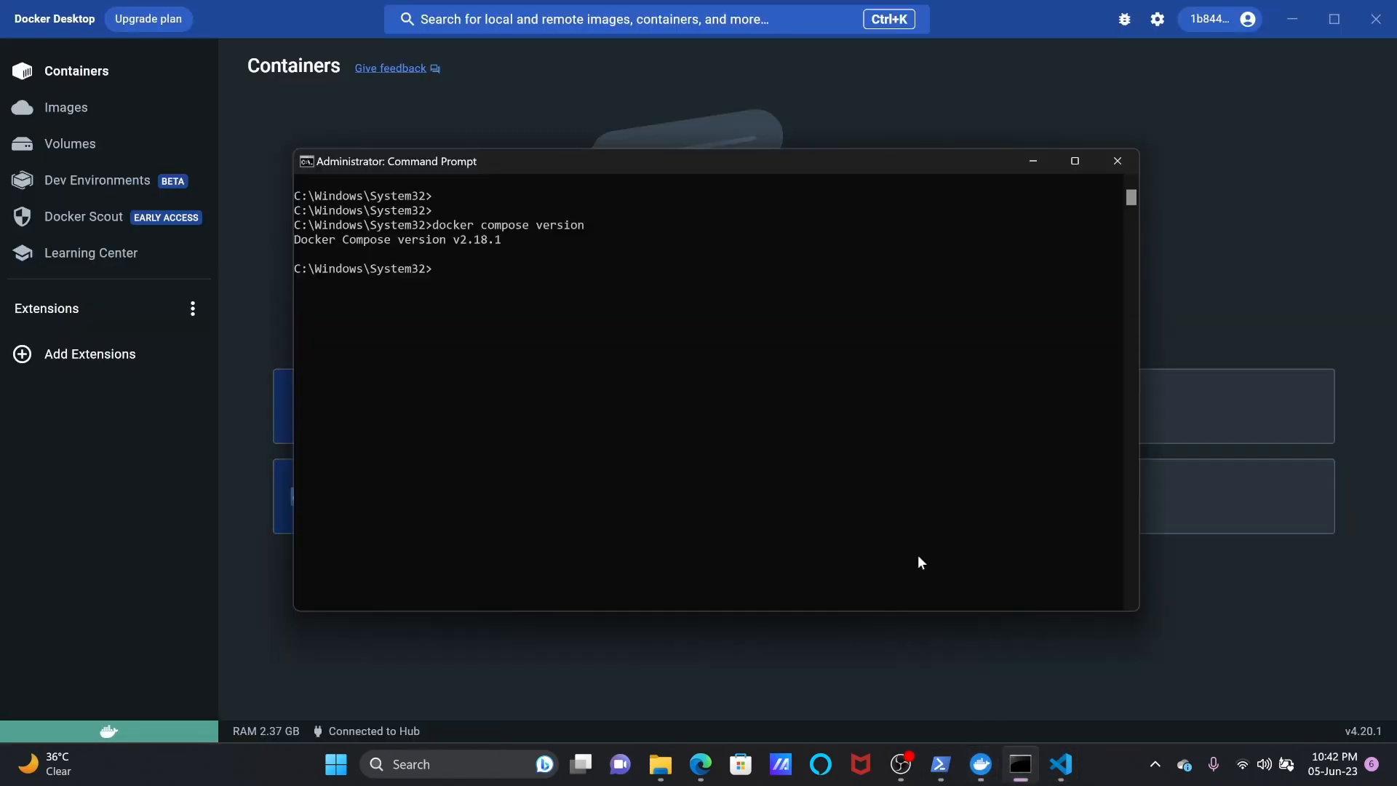
{"action": "left_click_drag", "start_coordinate": [395, 161], "coordinate": [696, 136]}
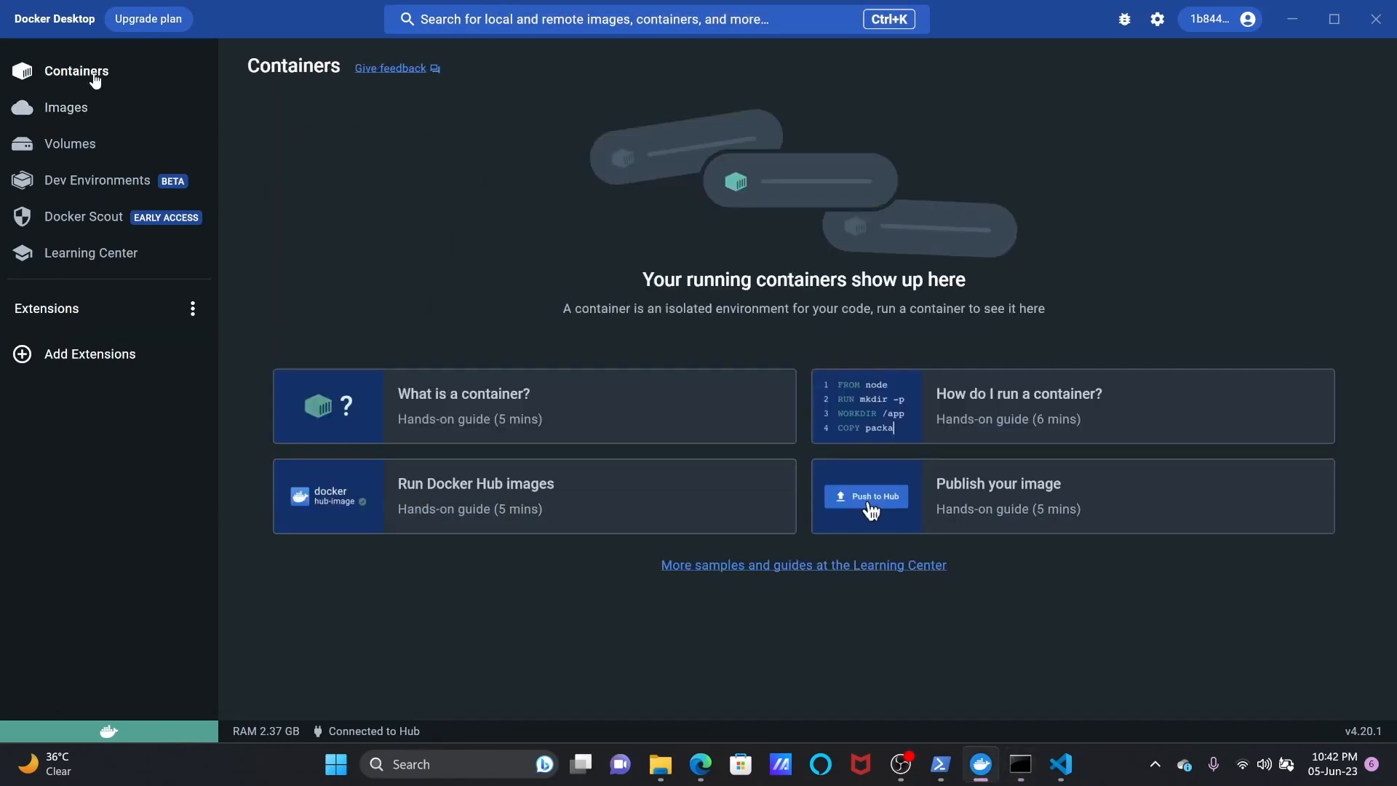
{"action": "left_click", "coordinate": [1018, 763]}
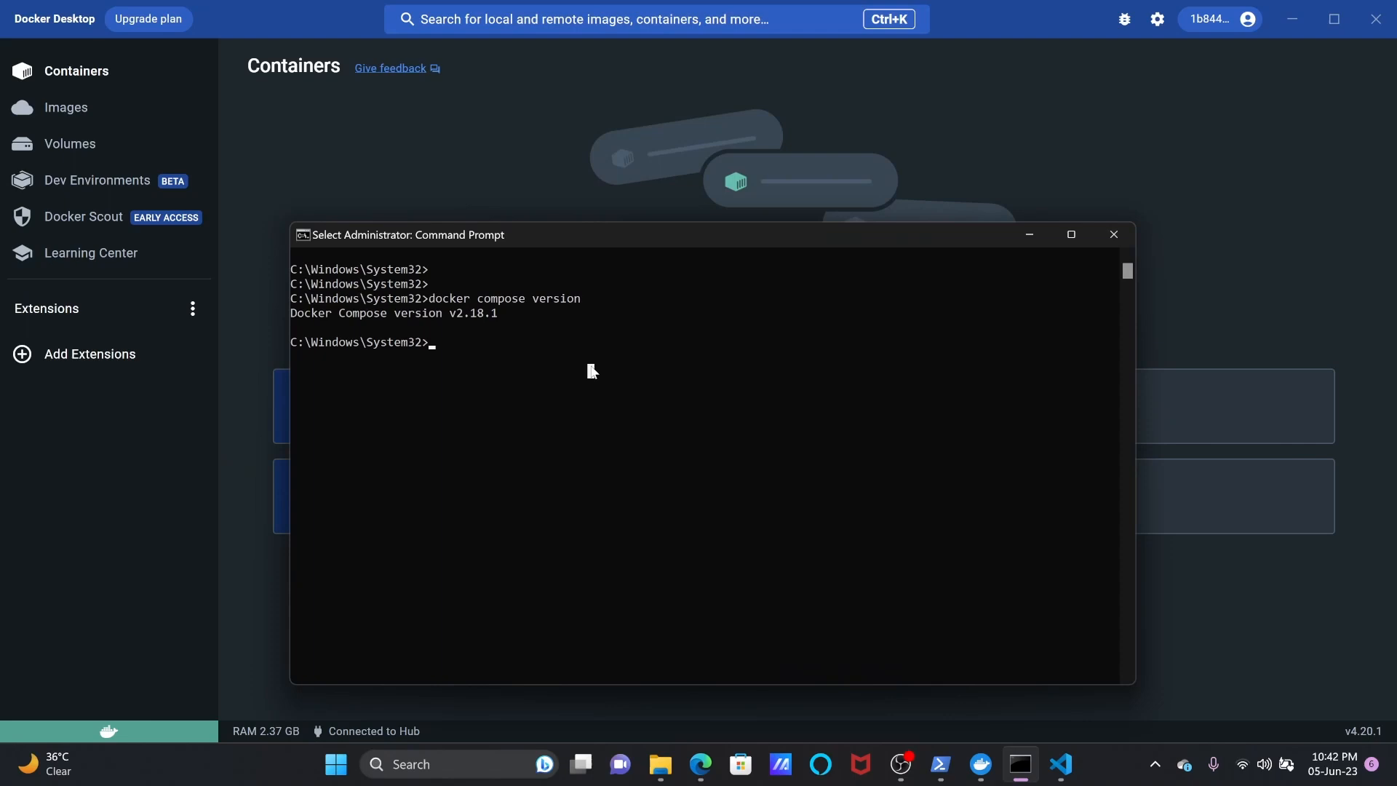
{"action": "type", "text": "cd\\"}
{"action": "type", "text": "cd docker"}
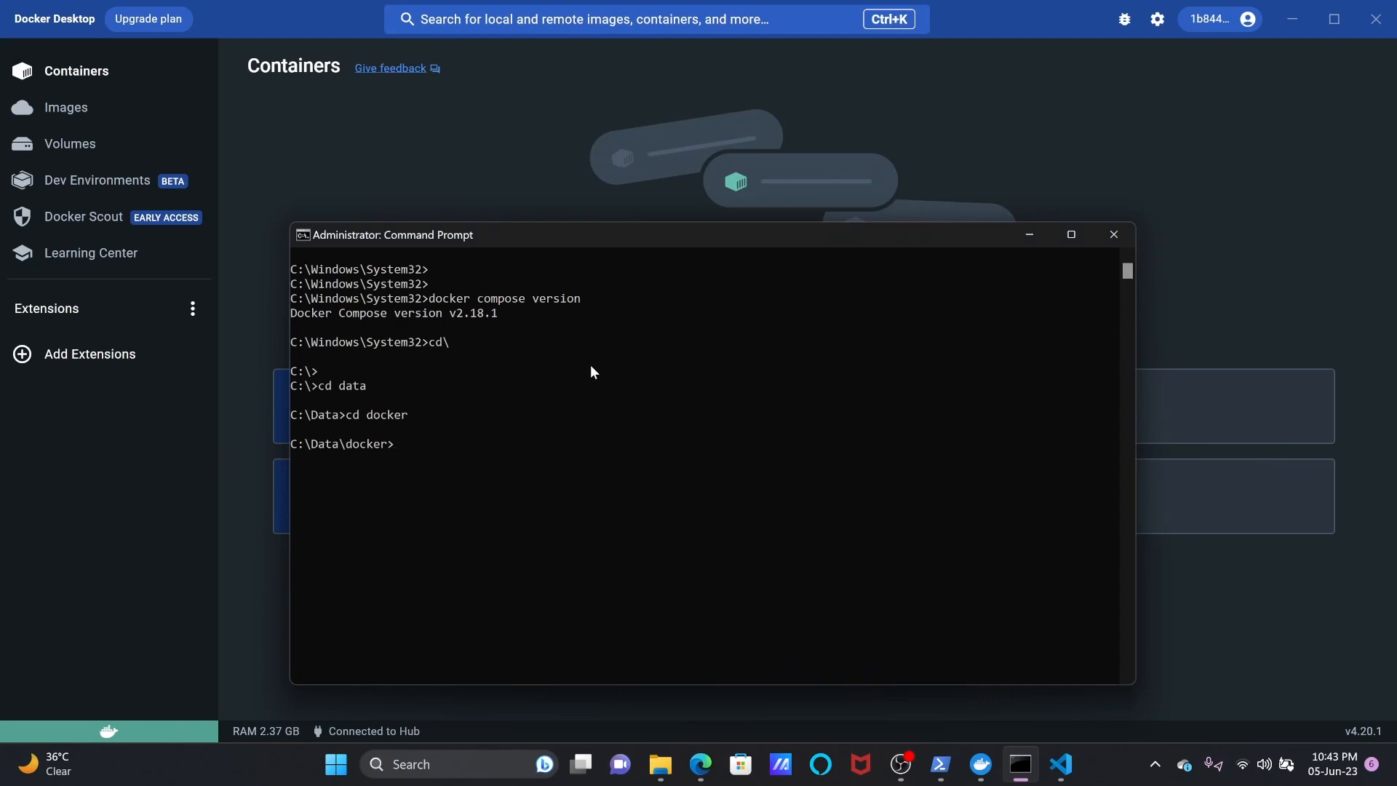
{"action": "type", "text": "cl"}
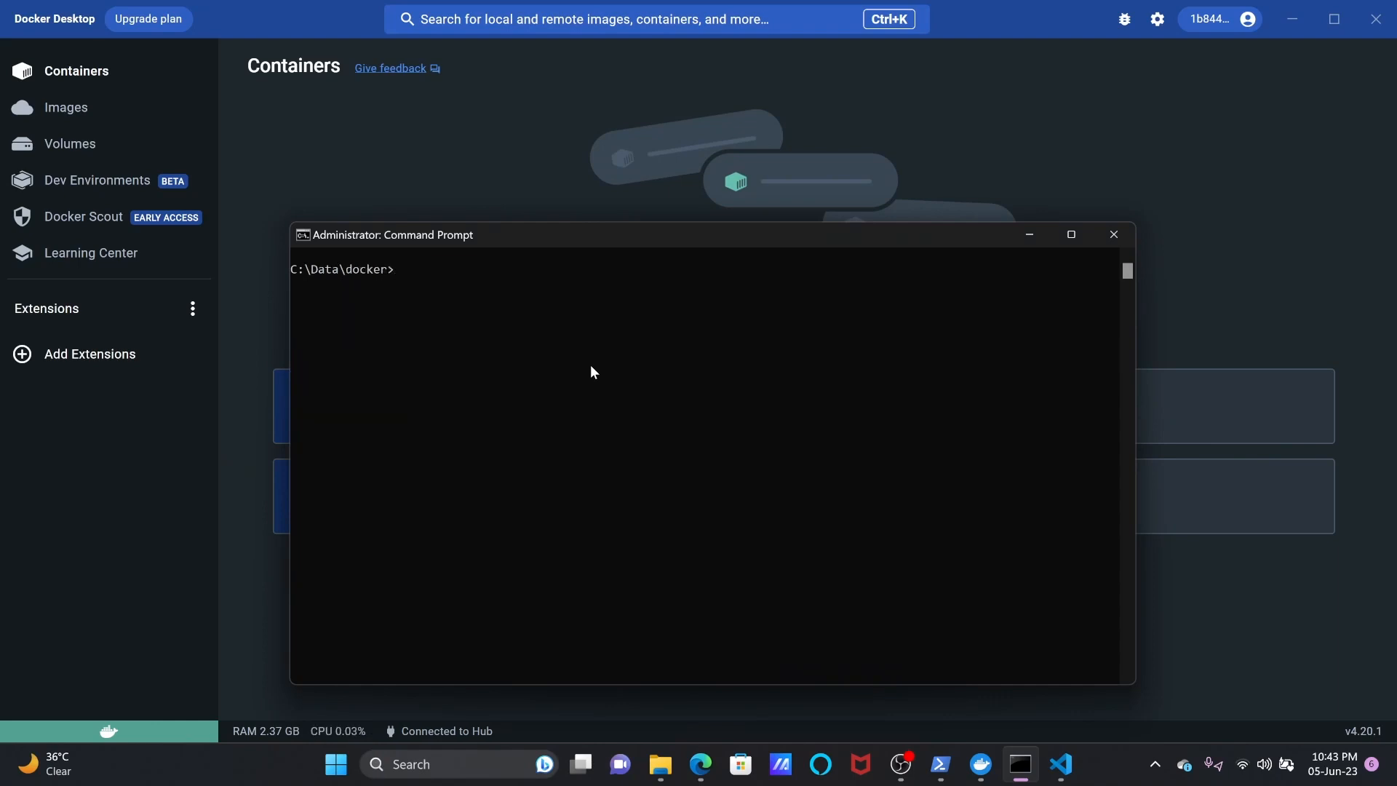
{"action": "type", "text": "c"}
{"action": "type", "text": "dir"}
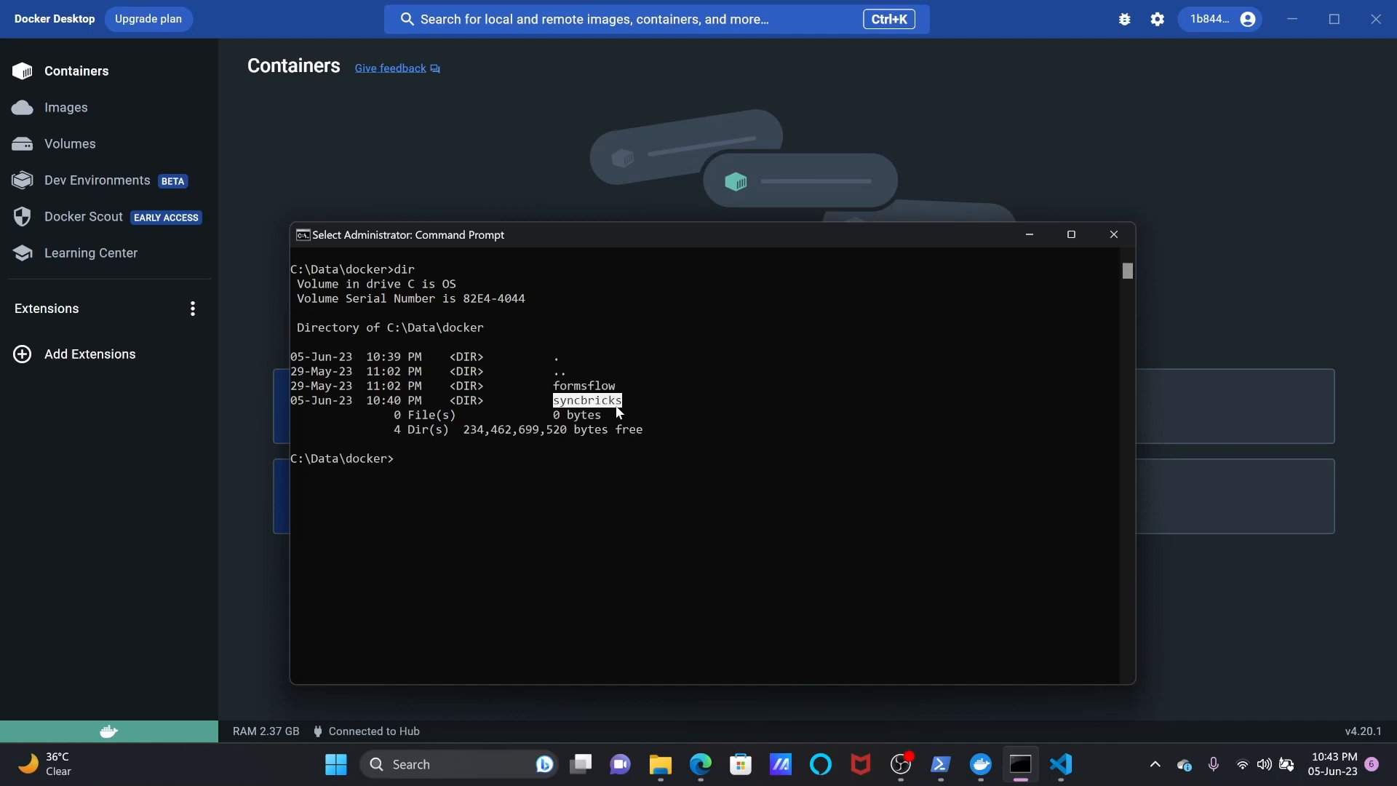
{"action": "type", "text": "c"}
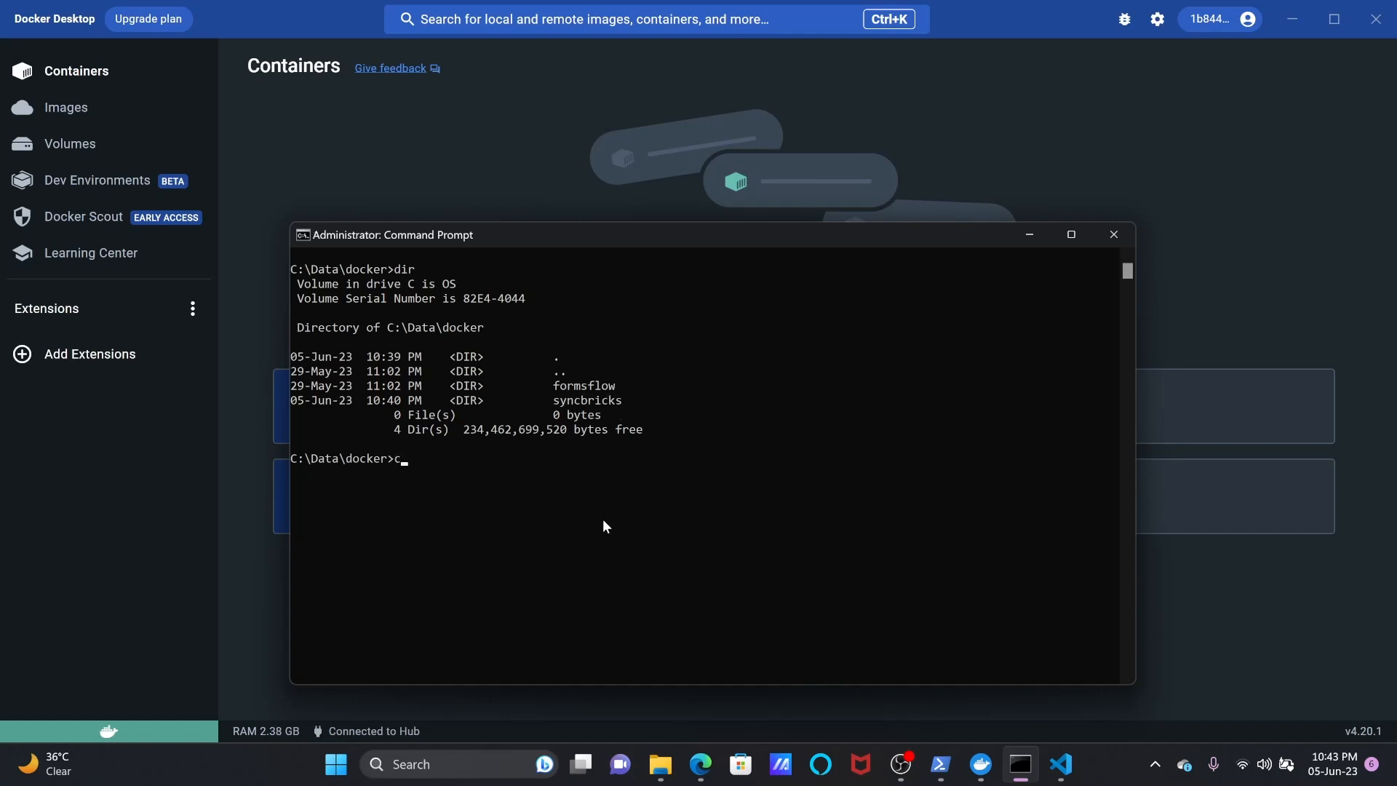
{"action": "type", "text": "d syncbricks"}
{"action": "type", "text": "dir"}
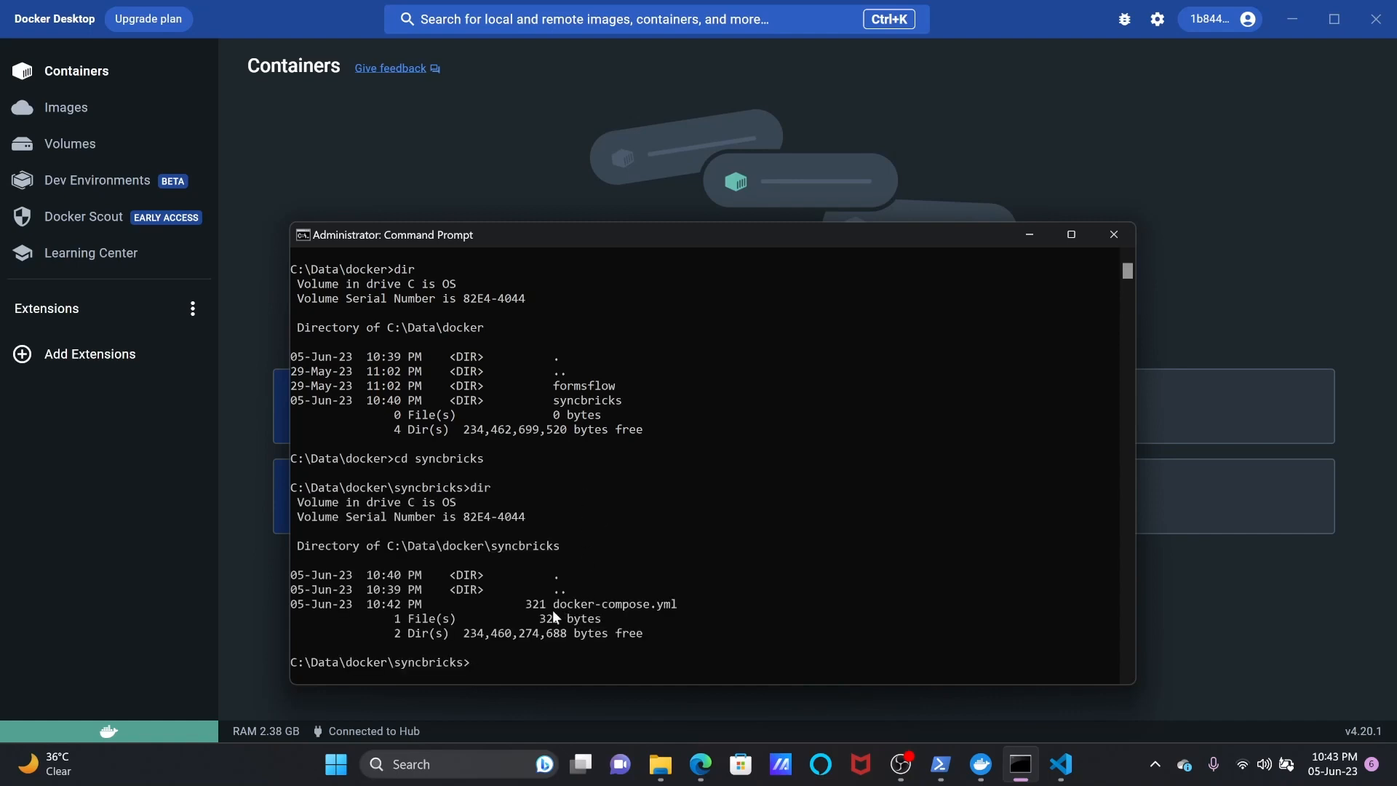
{"action": "double_click", "coordinate": [612, 604]}
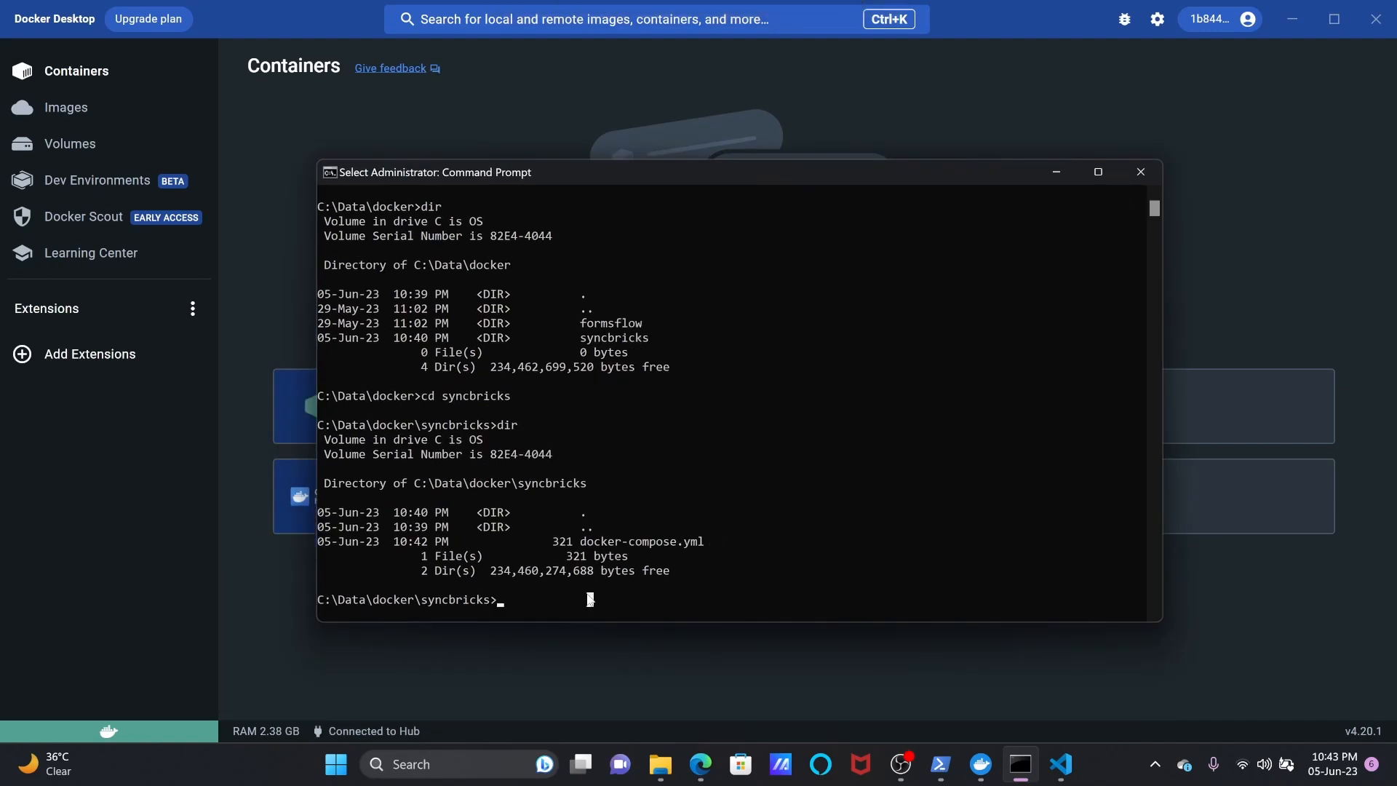
Run docker compose up -d to start the stack defined in docker-compose.yml.
{"action": "type", "text": "docker compo"}
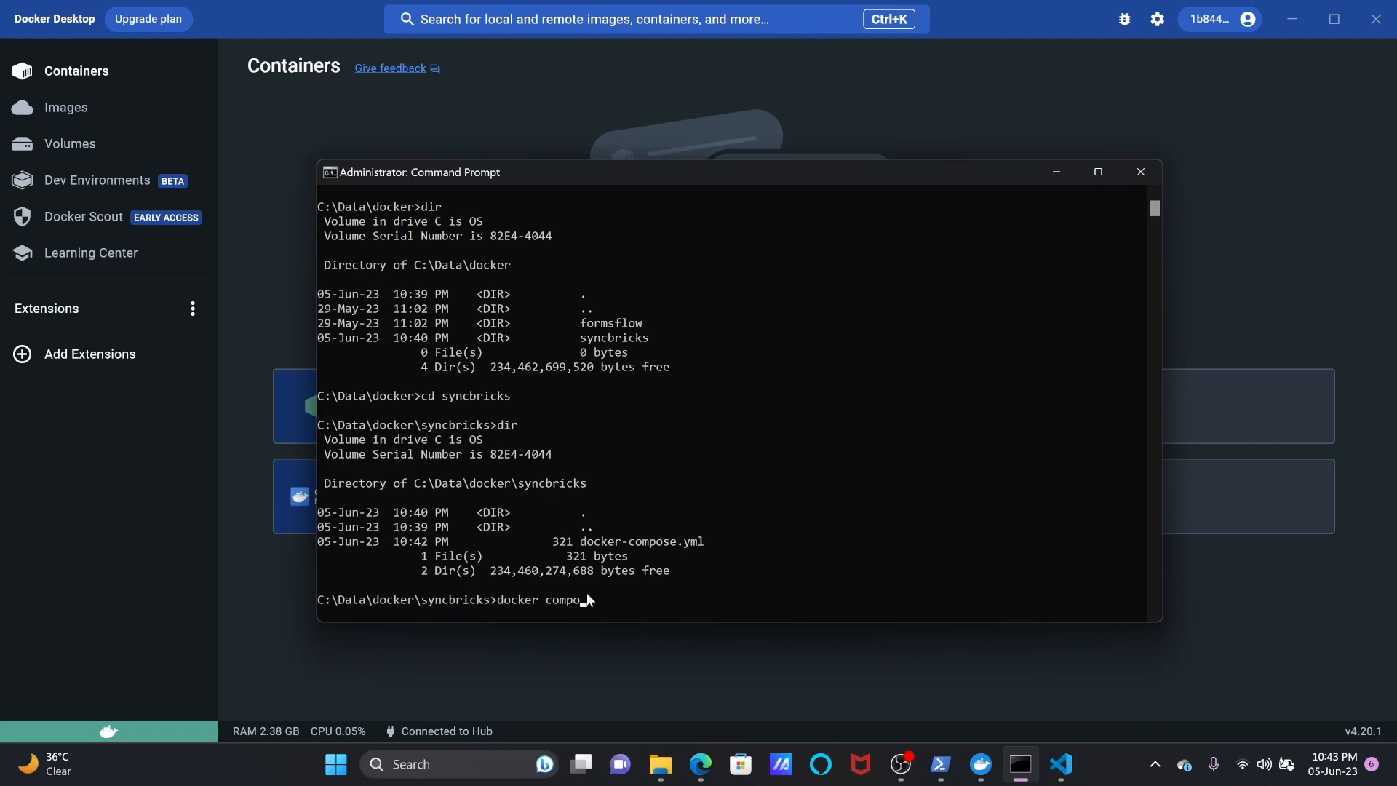
{"action": "key", "text": "Enter"}
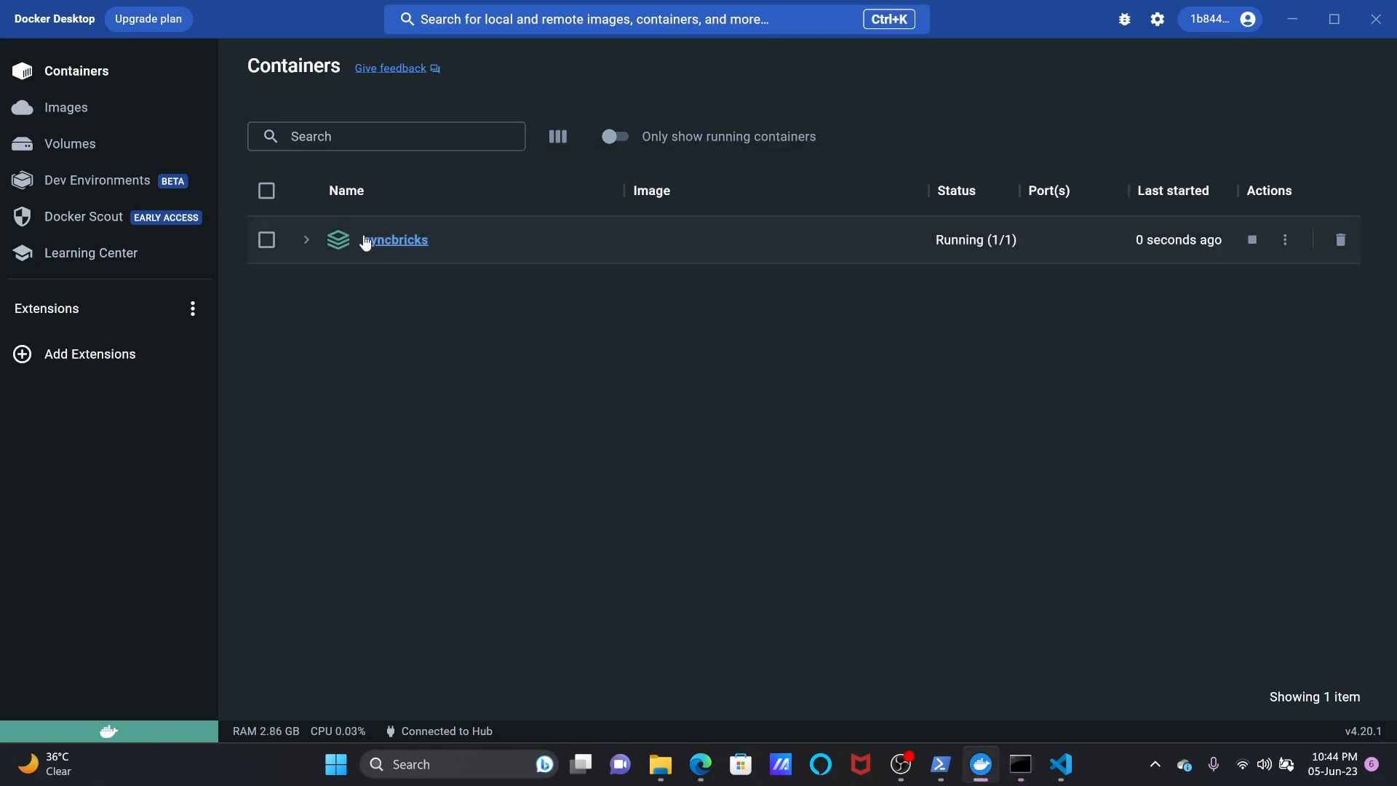
Review Images and Volumes, then expand the syncbricks stack to show its heimdall container on port 443.
{"action": "left_click", "coordinate": [65, 107]}
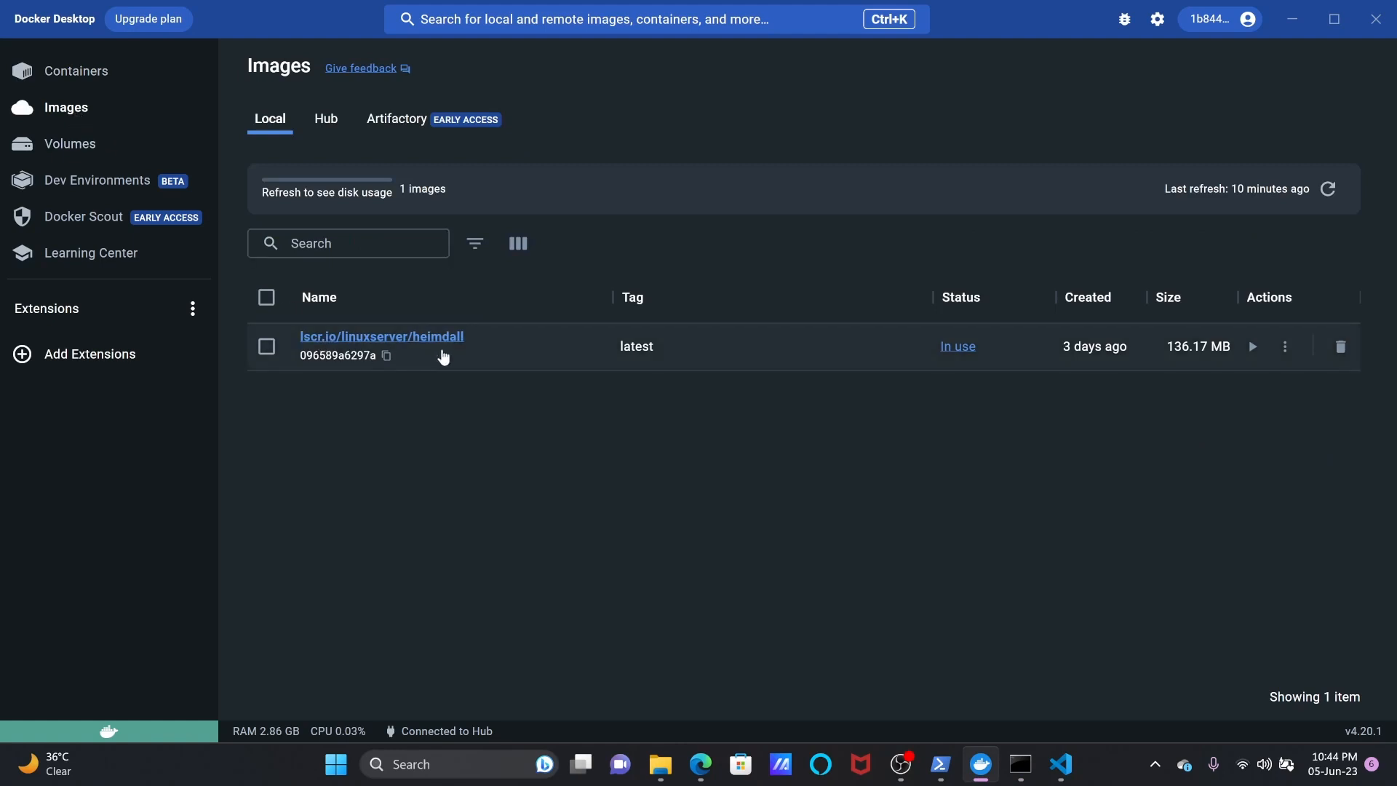
{"action": "left_click", "coordinate": [69, 144]}
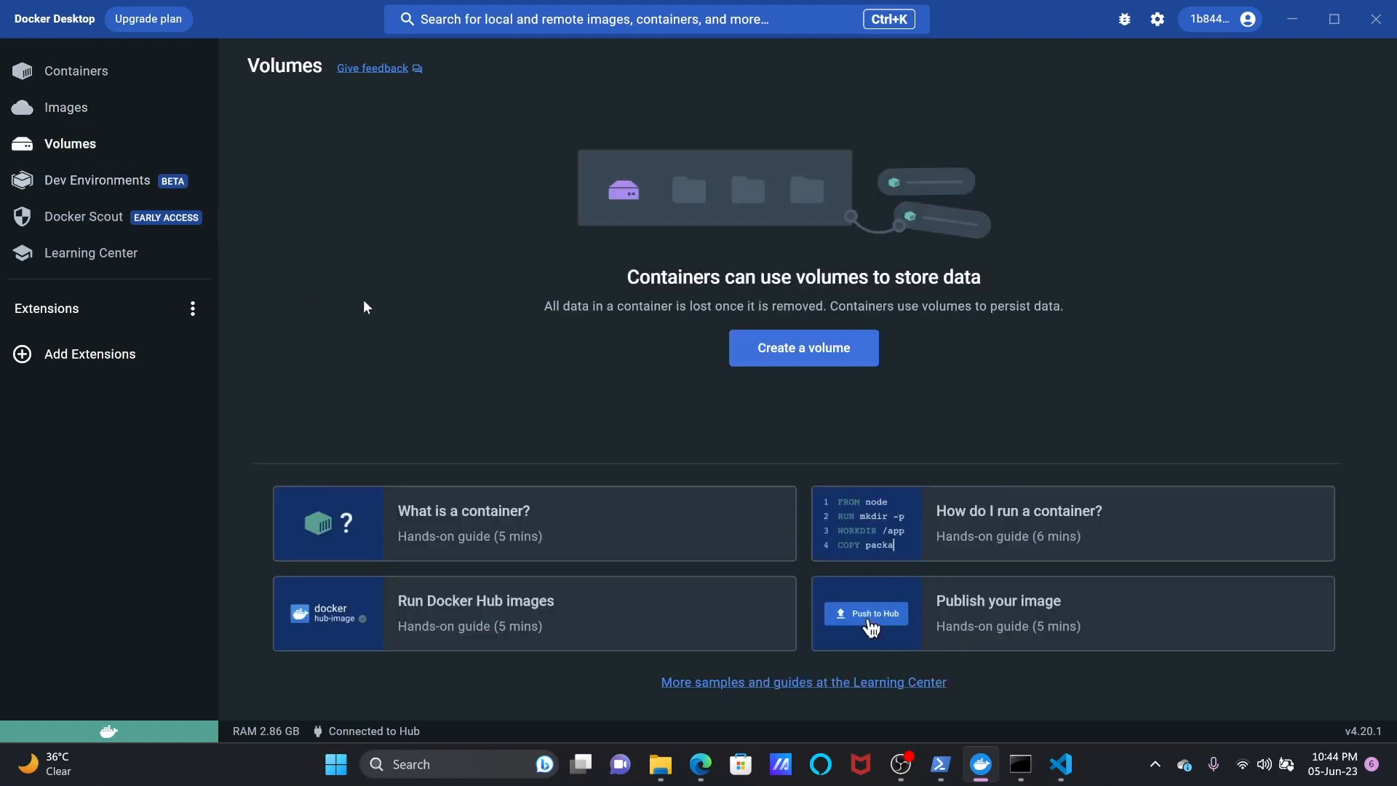
{"action": "mouse_move", "coordinate": [93, 113]}
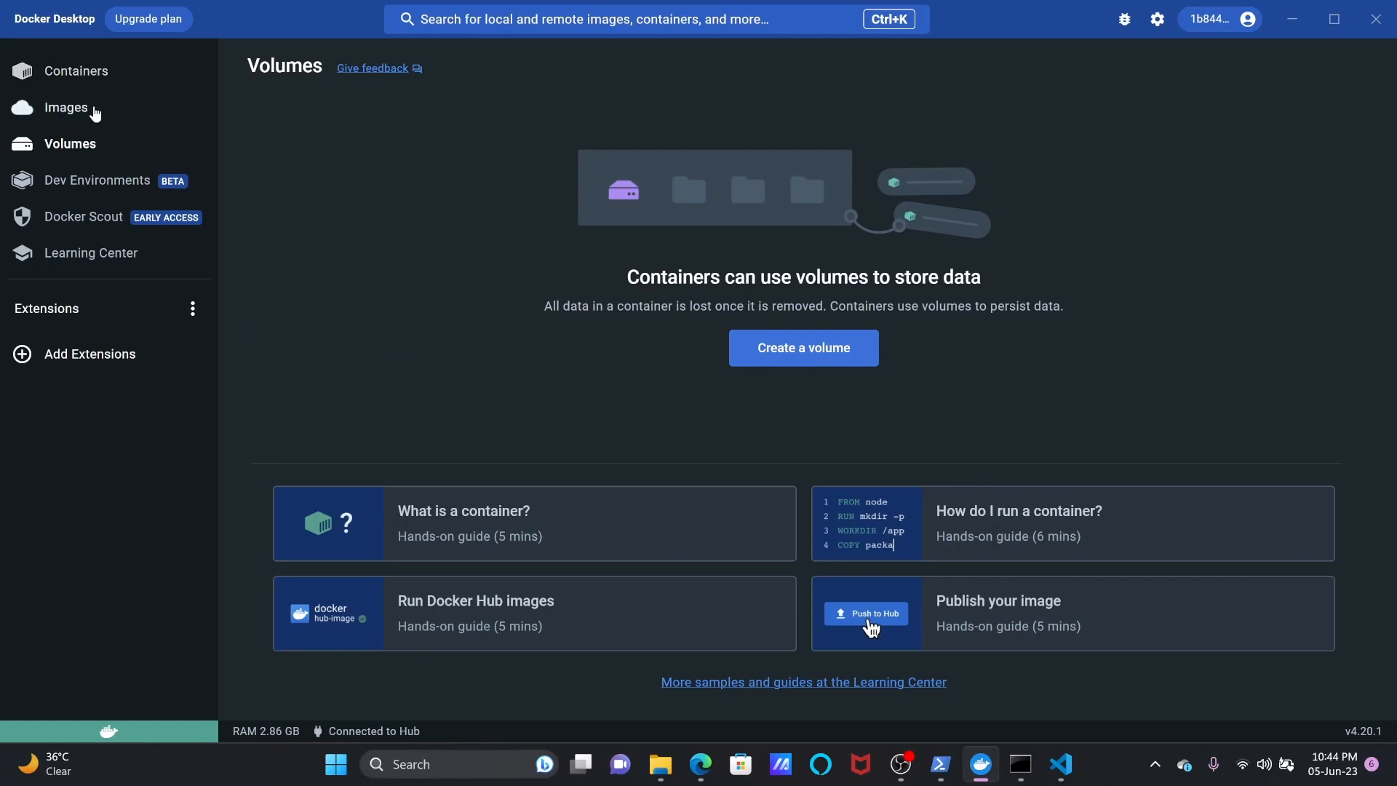
{"action": "left_click", "coordinate": [79, 70]}
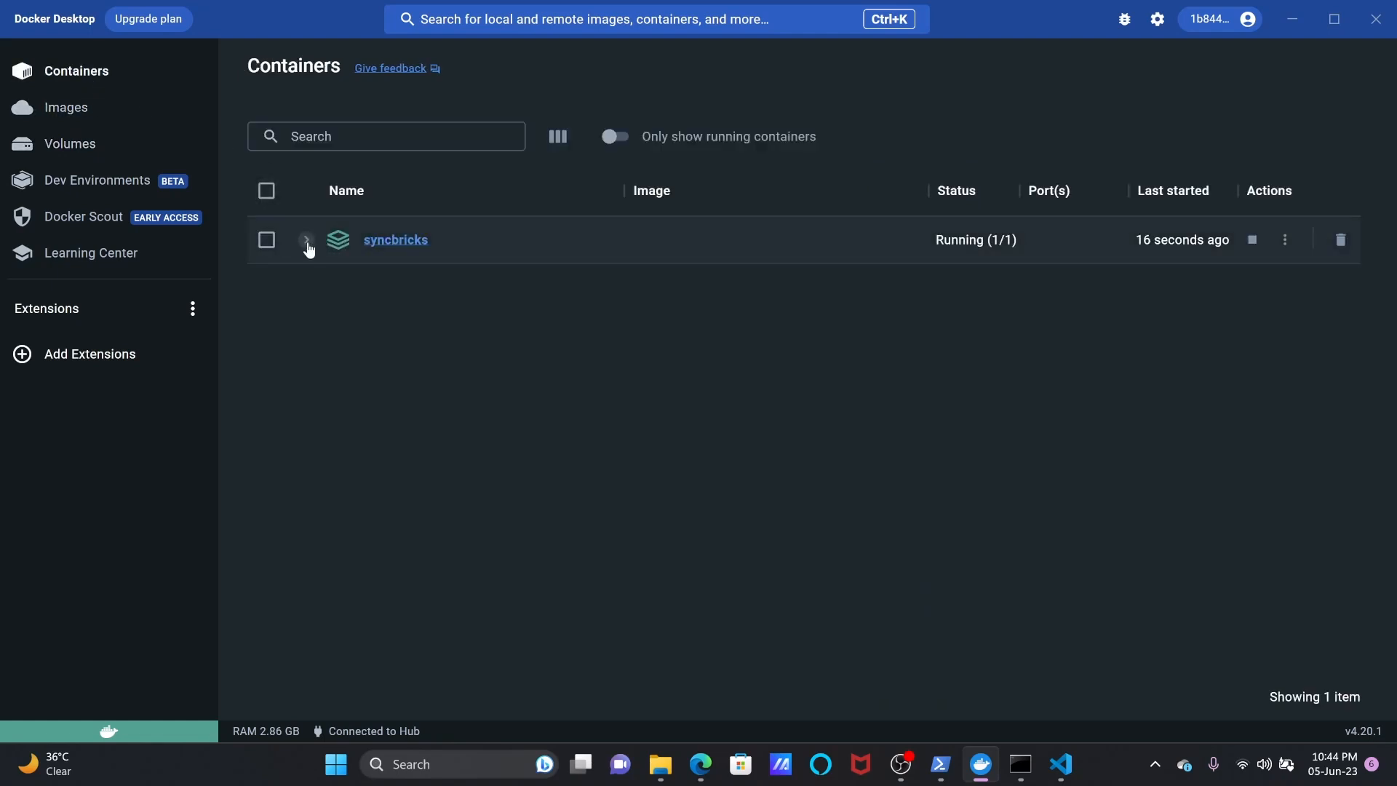
{"action": "left_click", "coordinate": [306, 240]}
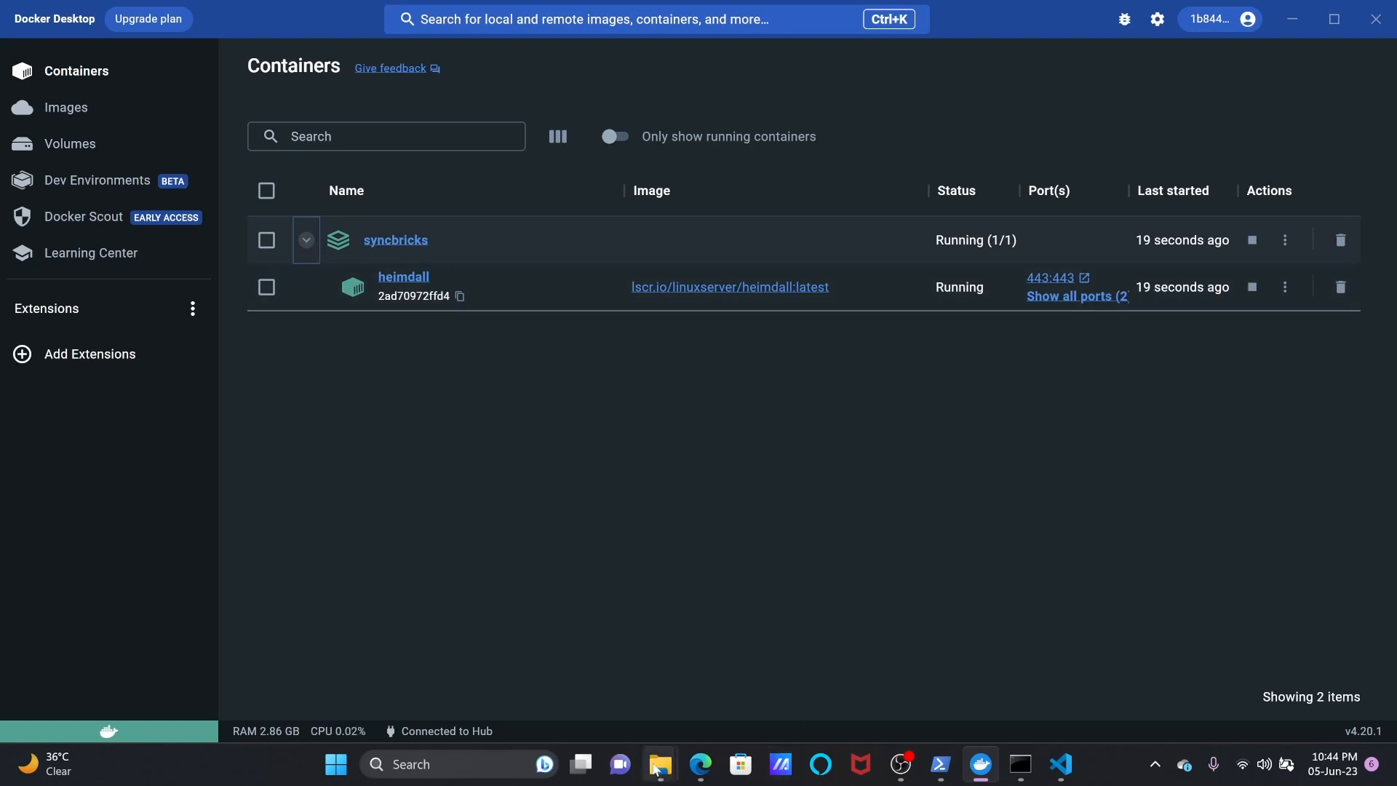
{"action": "left_click", "coordinate": [659, 764]}
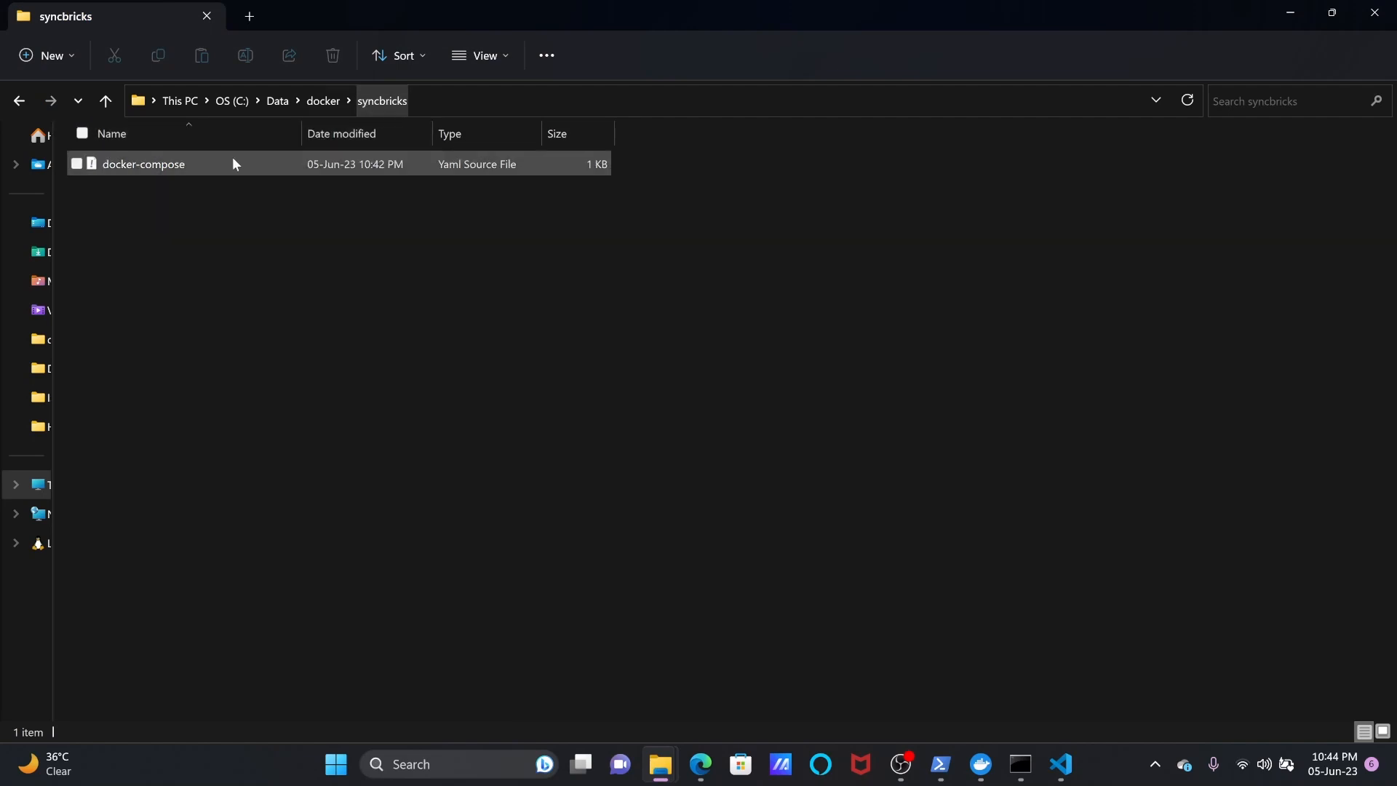
{"action": "mouse_move", "coordinate": [160, 169]}
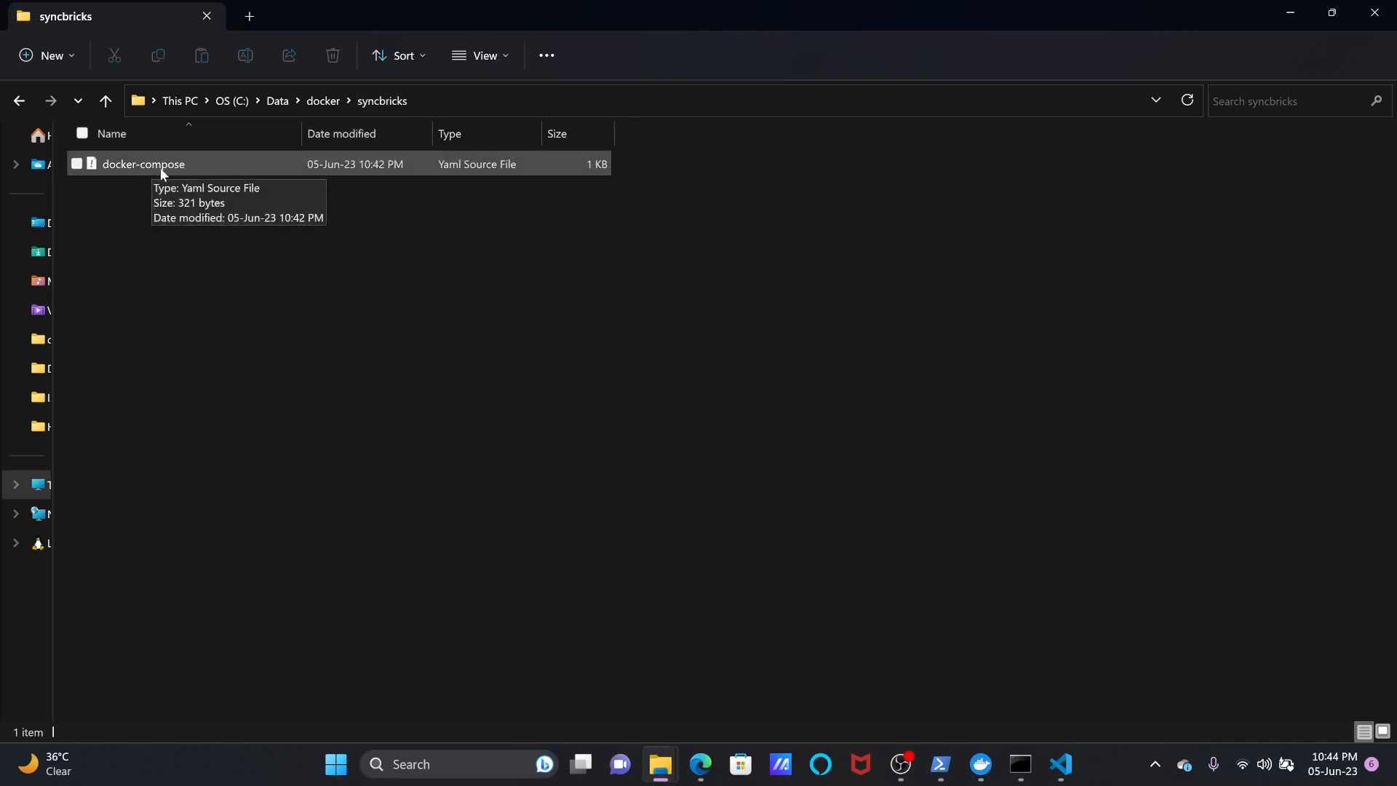
{"action": "left_click", "coordinate": [977, 763]}
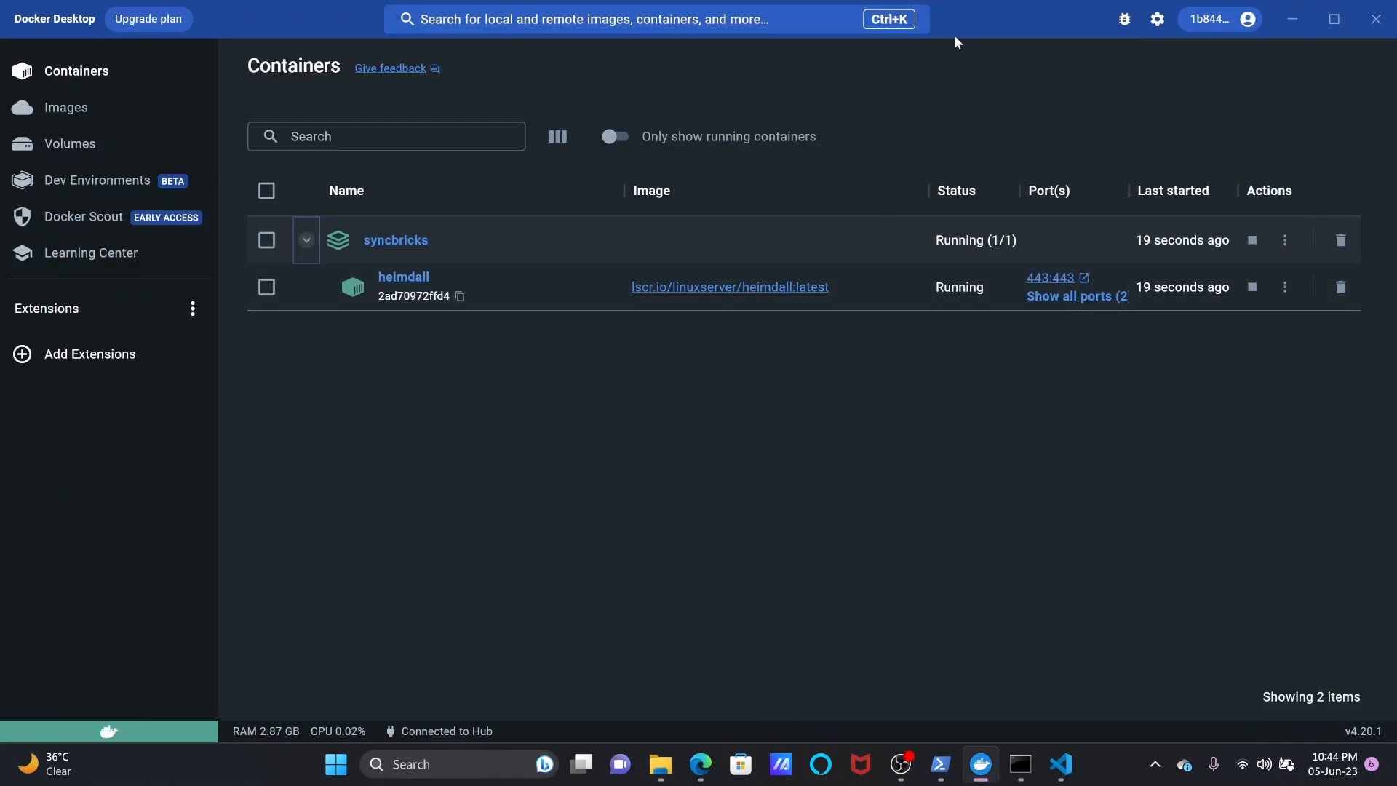
{"action": "mouse_move", "coordinate": [1049, 278]}
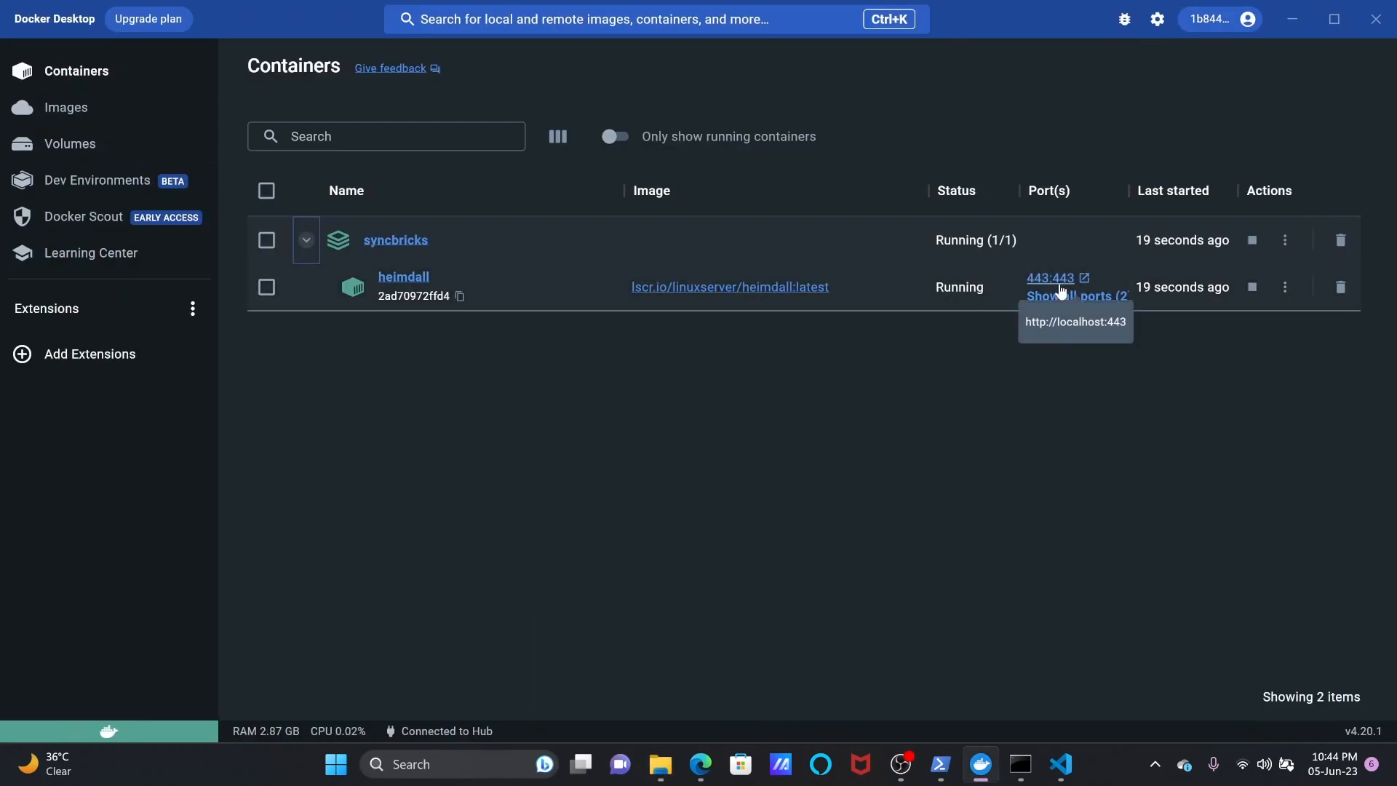
{"action": "left_click", "coordinate": [1049, 278]}
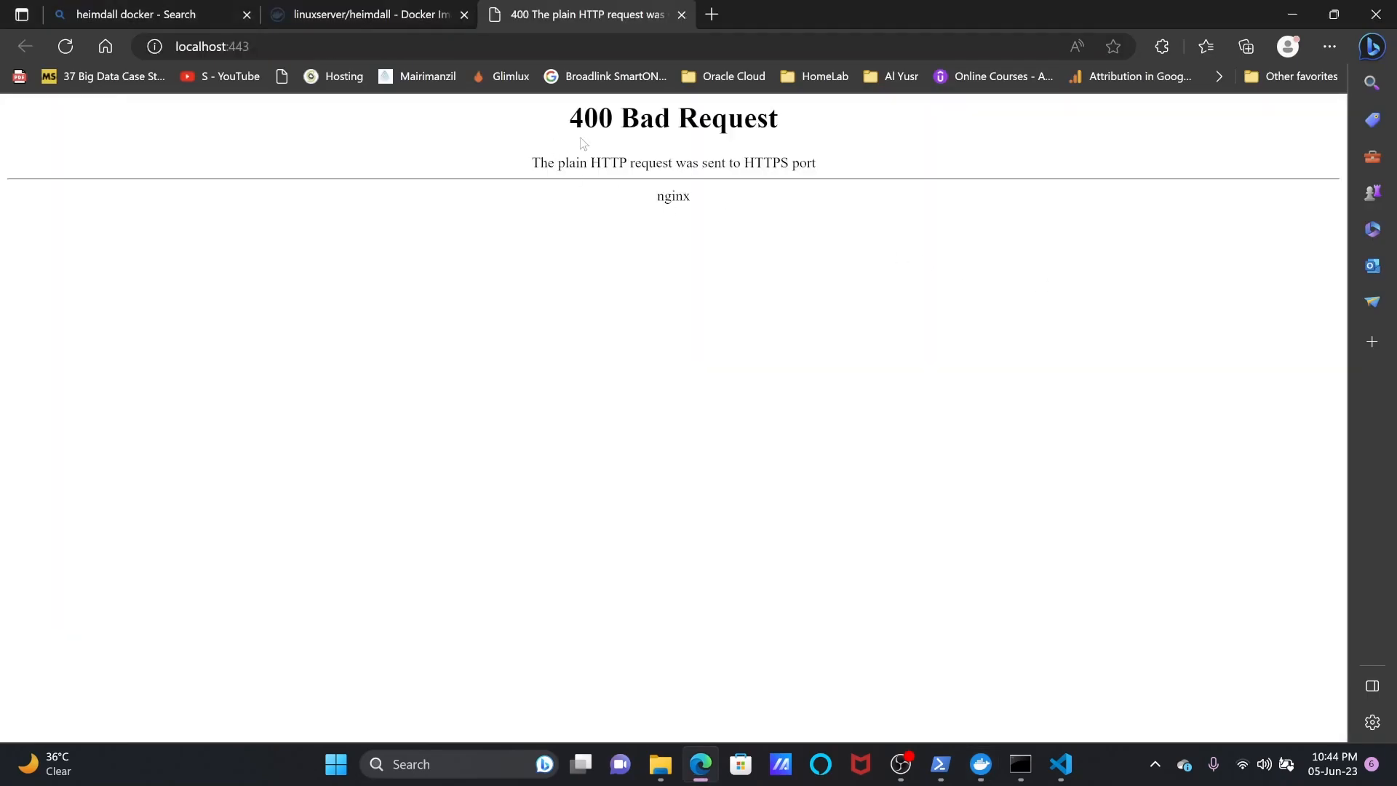
{"action": "mouse_move", "coordinate": [359, 100]}
{"action": "type", "text": "https://"}
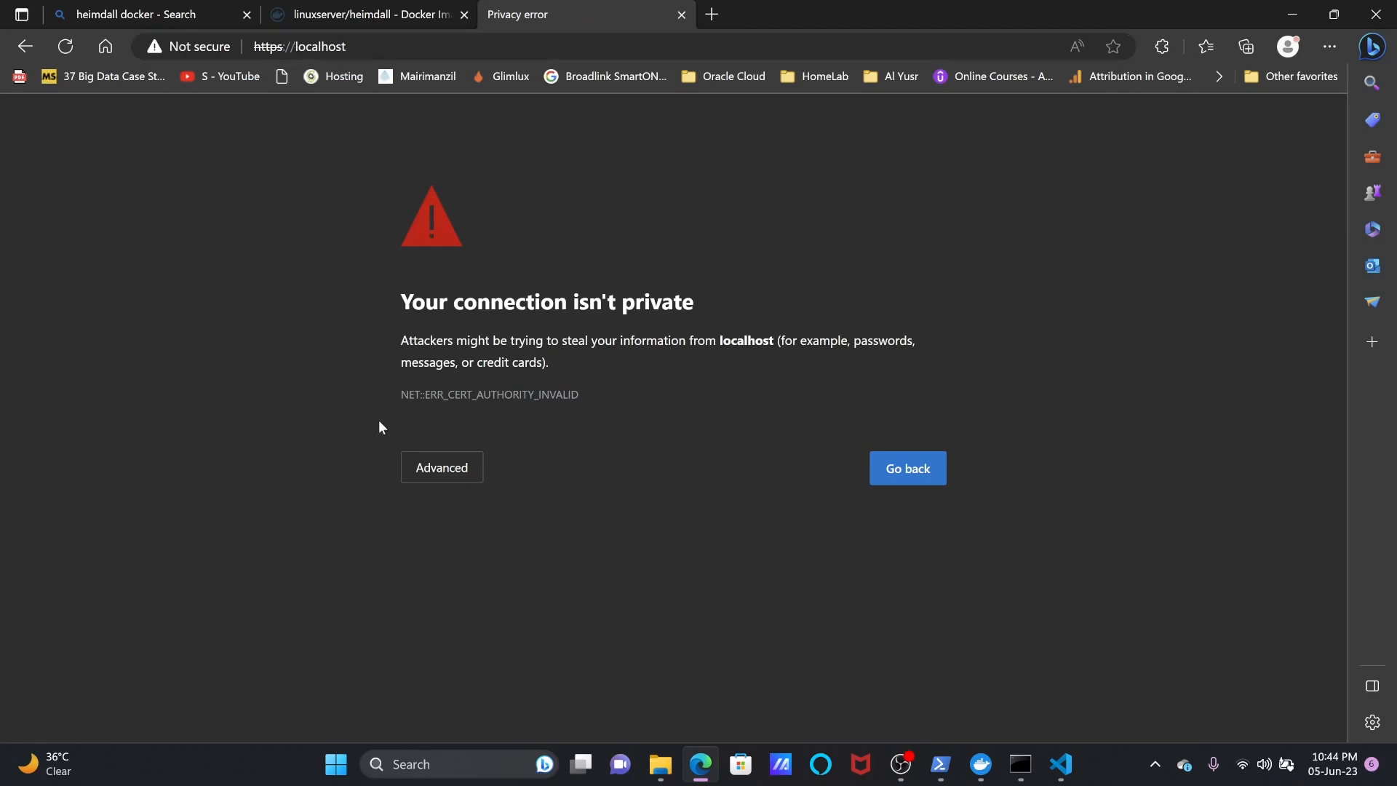
{"action": "left_click", "coordinate": [441, 467]}
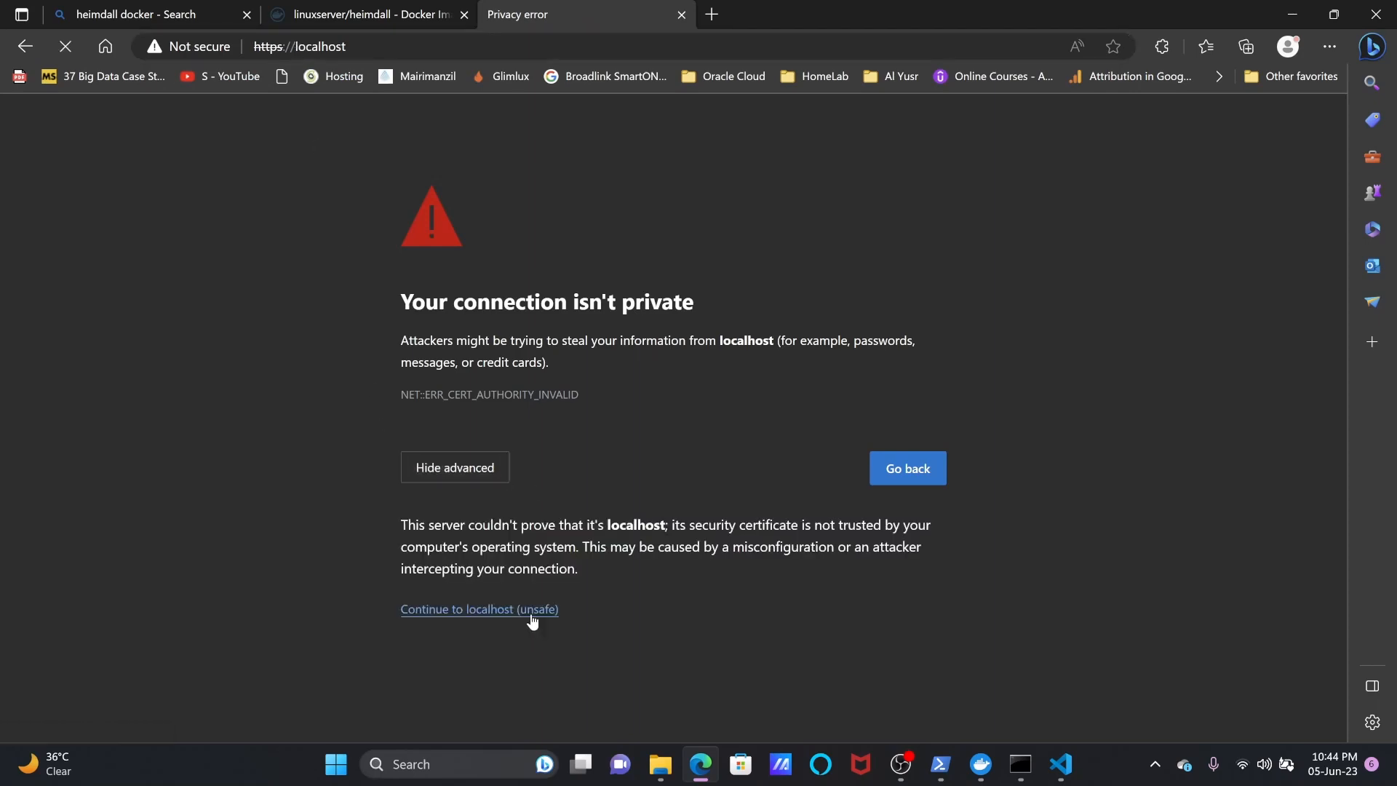
{"action": "left_click", "coordinate": [479, 608]}
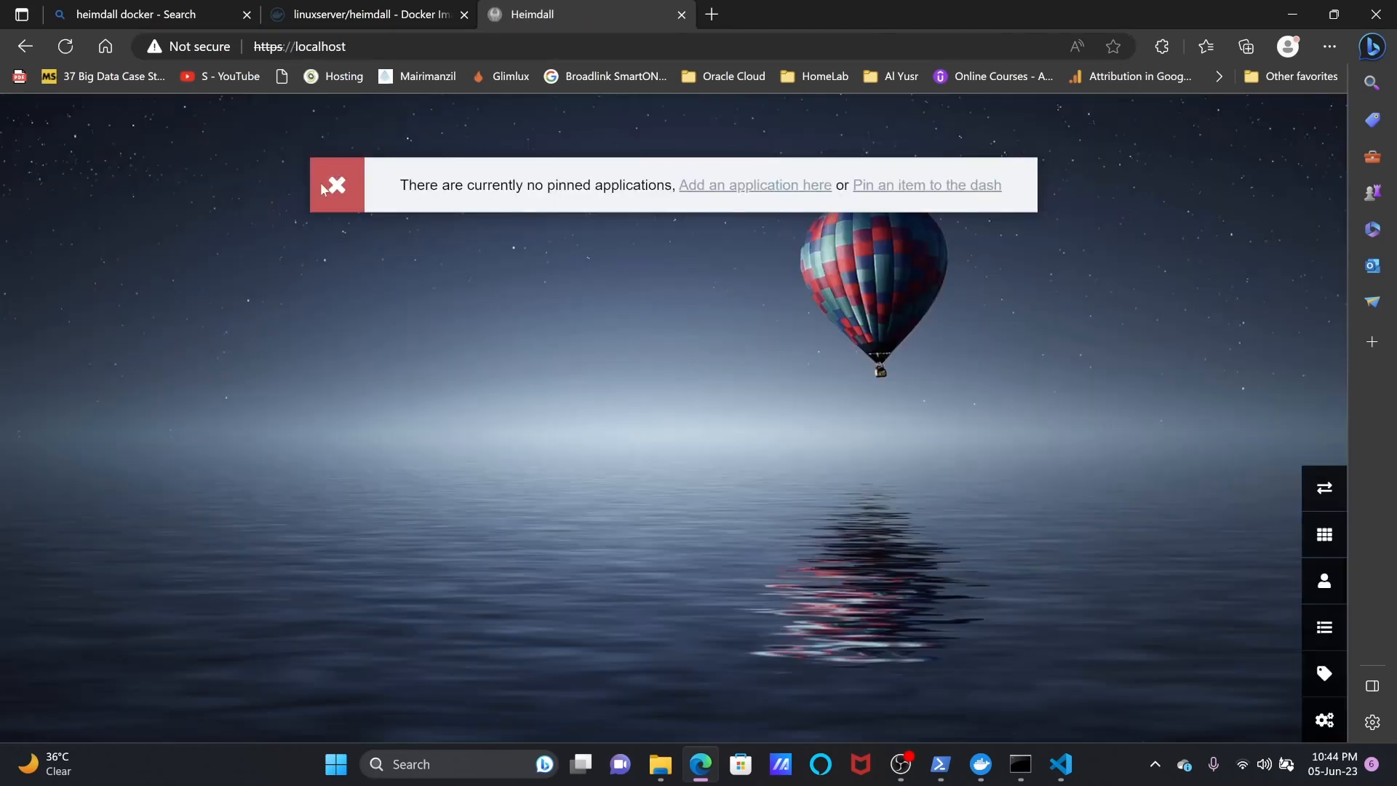
{"action": "mouse_move", "coordinate": [700, 185]}
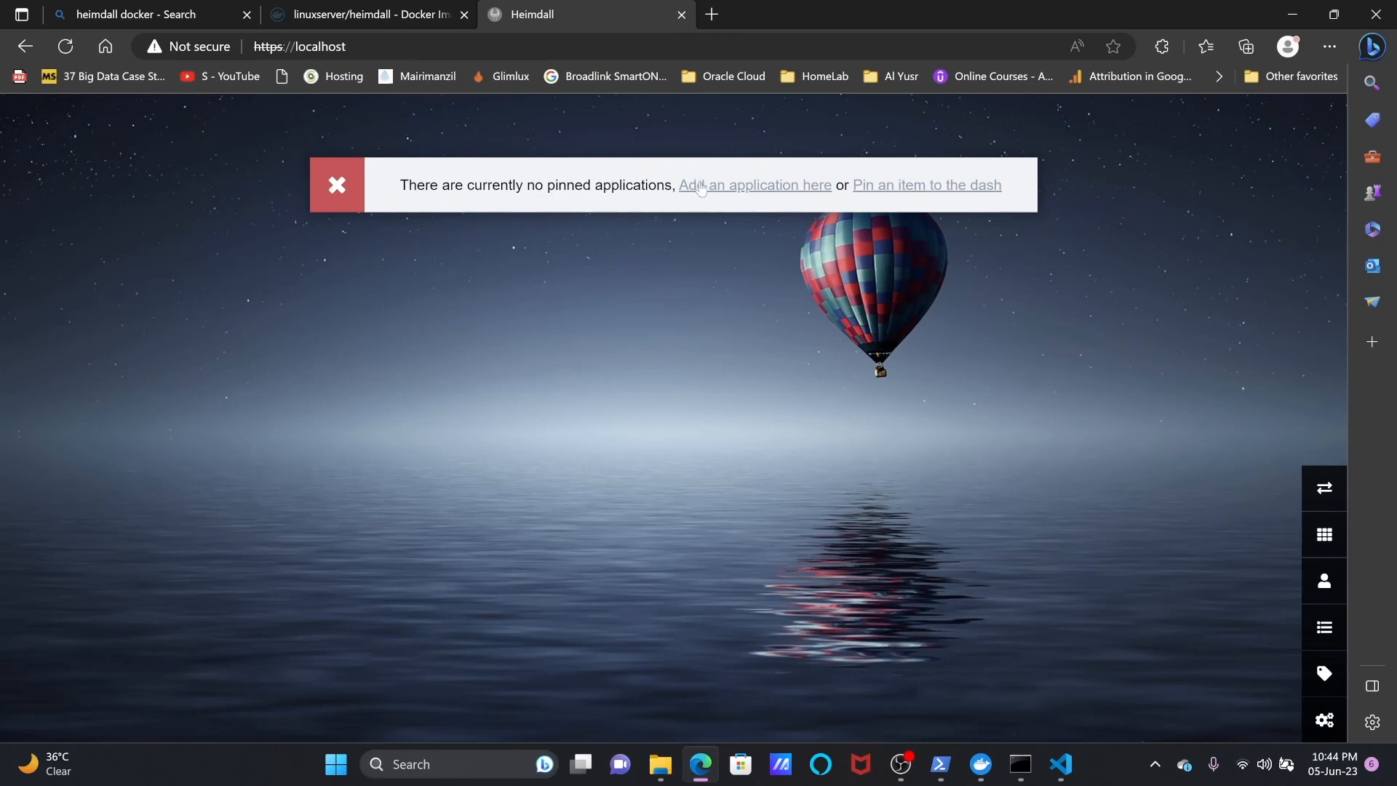
{"action": "left_click", "coordinate": [755, 185]}
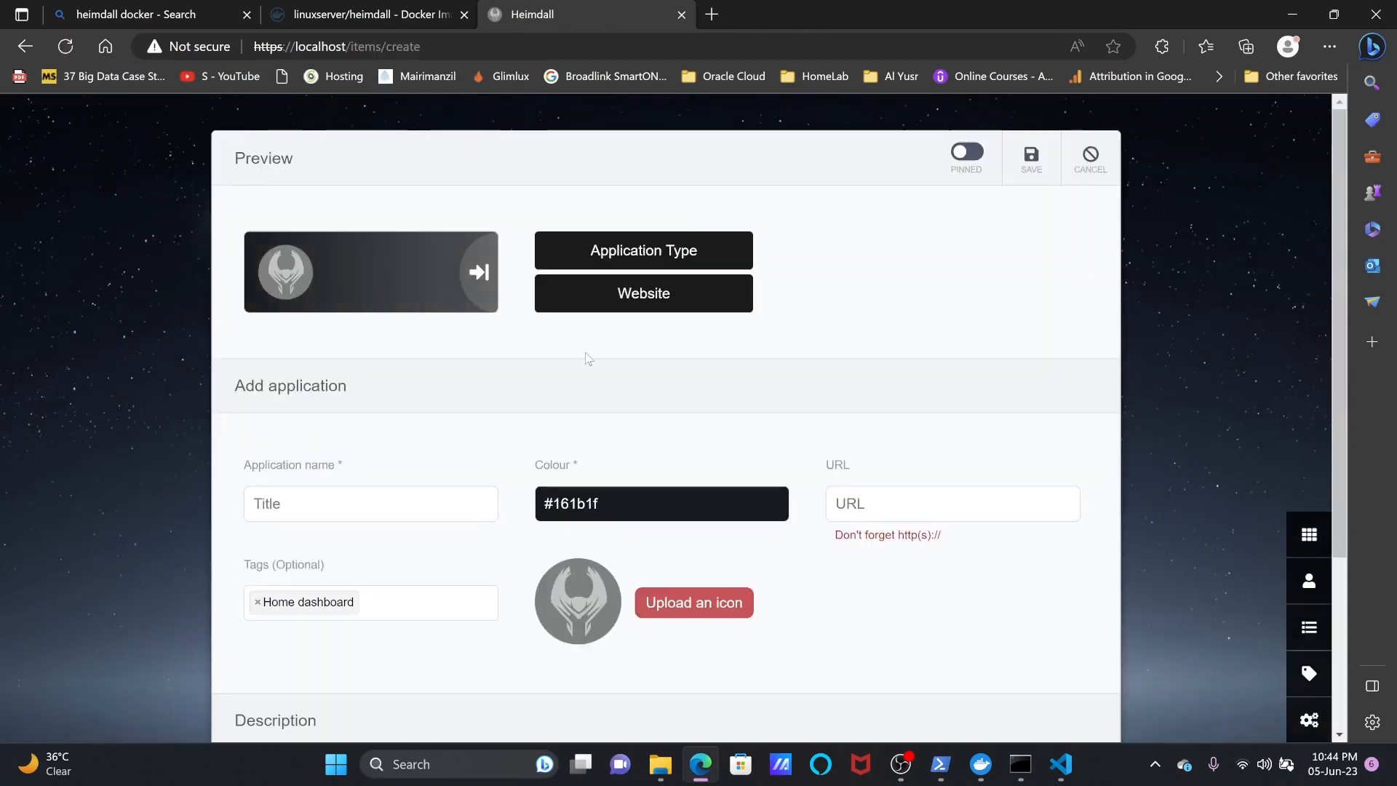
{"action": "mouse_move", "coordinate": [655, 445]}
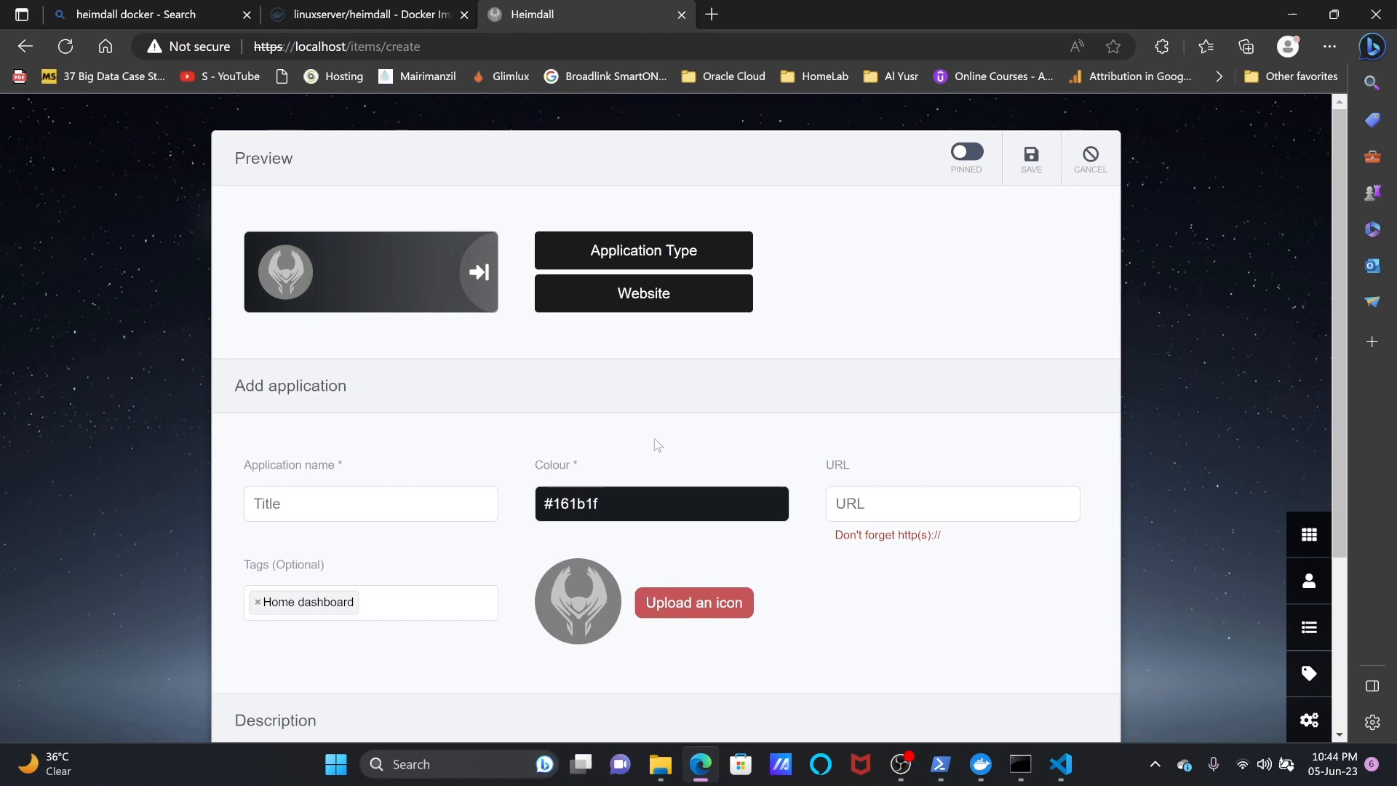
{"action": "left_click", "coordinate": [371, 504]}
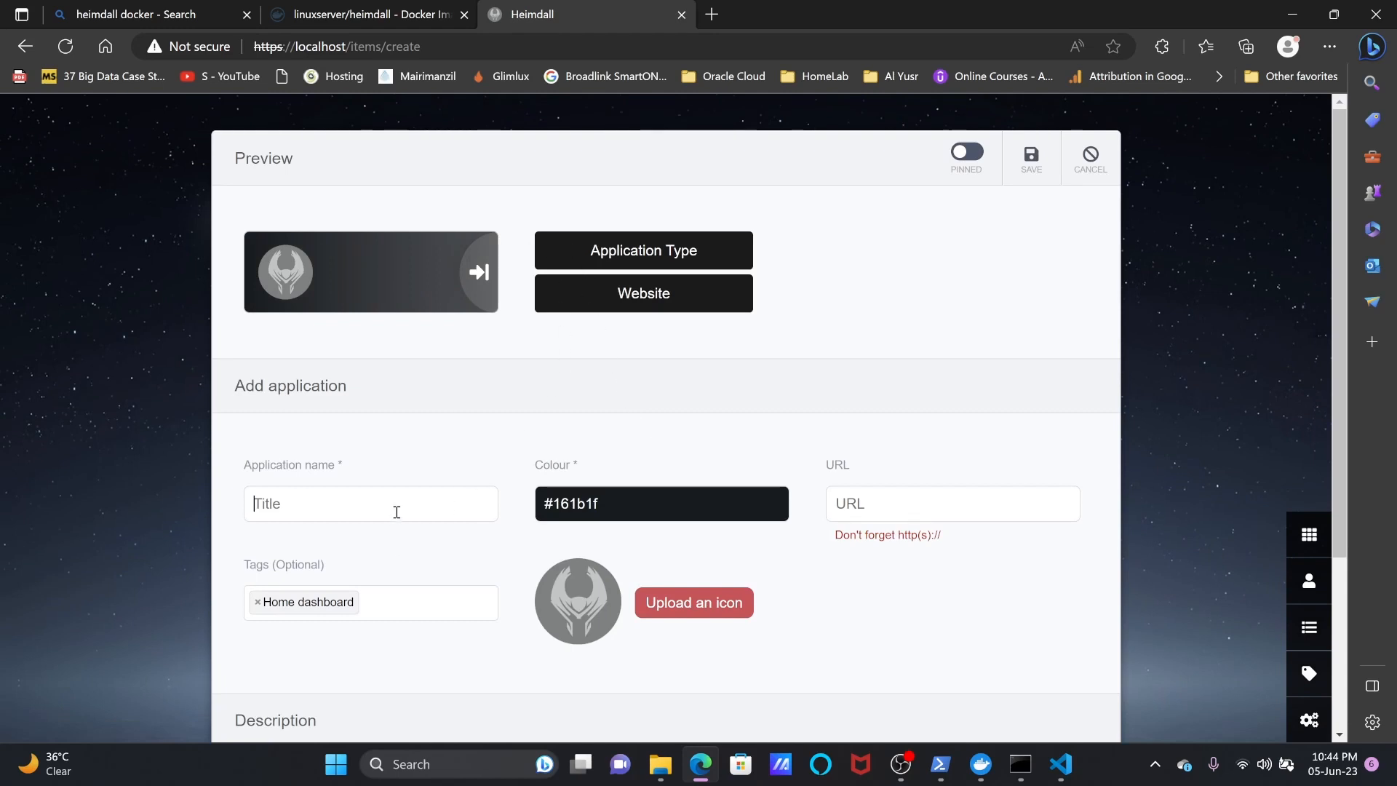
{"action": "type", "text": "Syncbricks Website"}
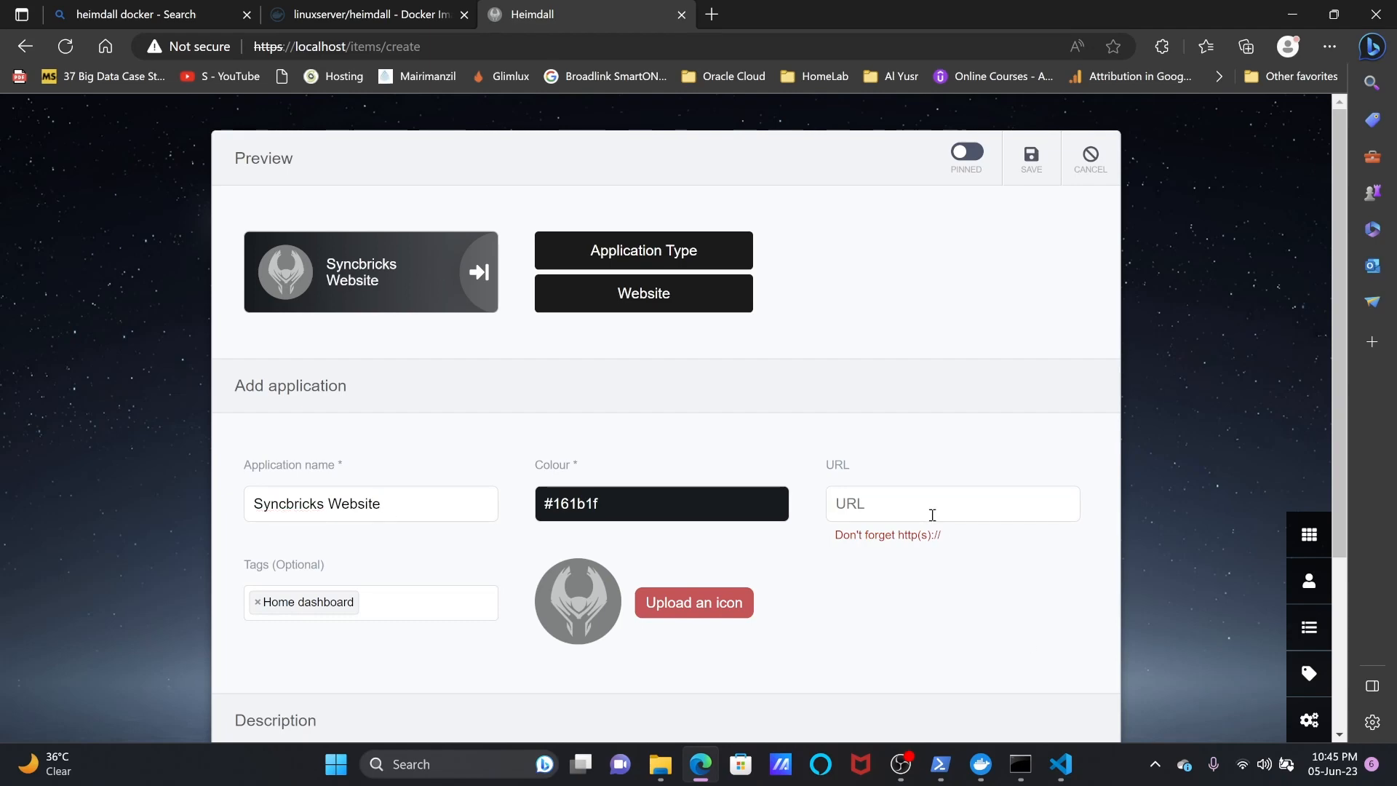
{"action": "type", "text": "https://"}
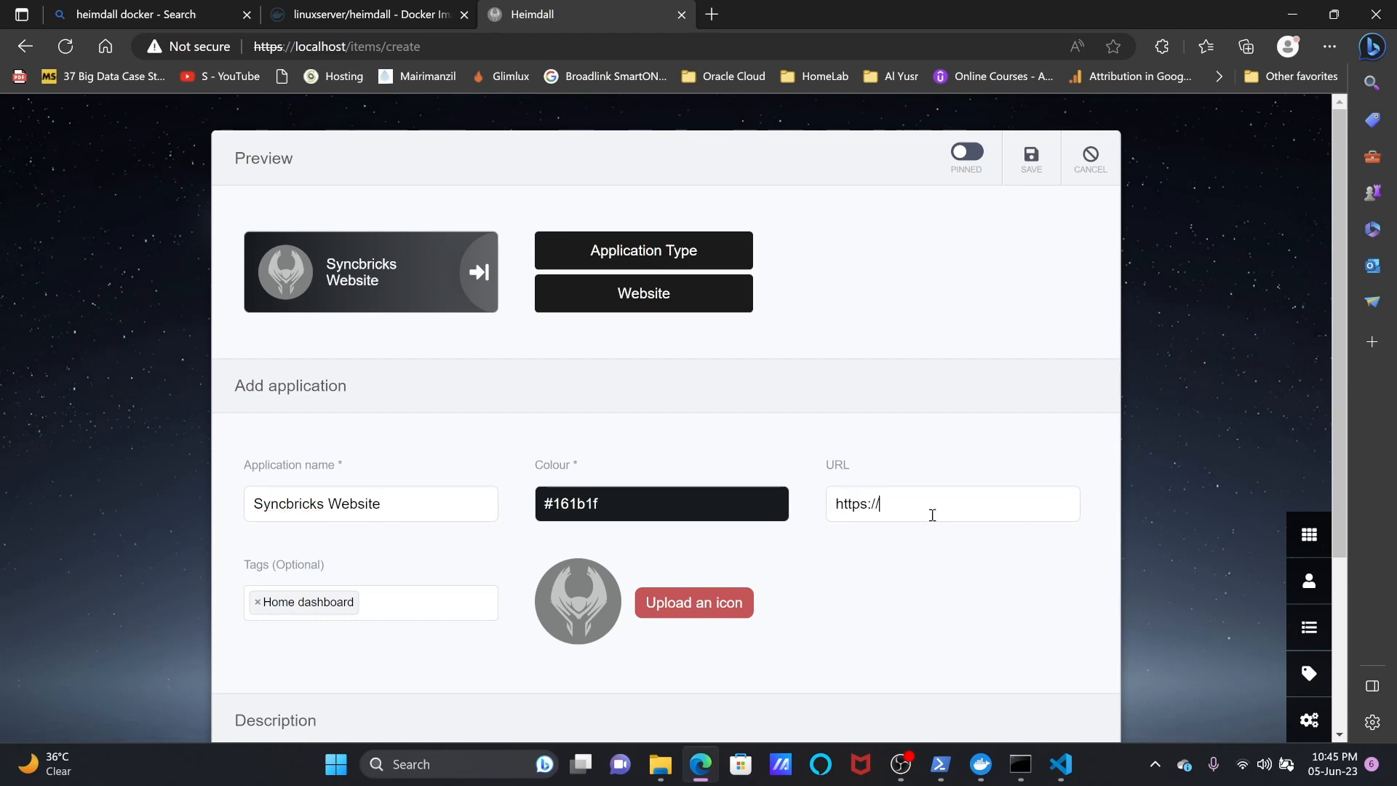
{"action": "type", "text": "syncbricks.com"}
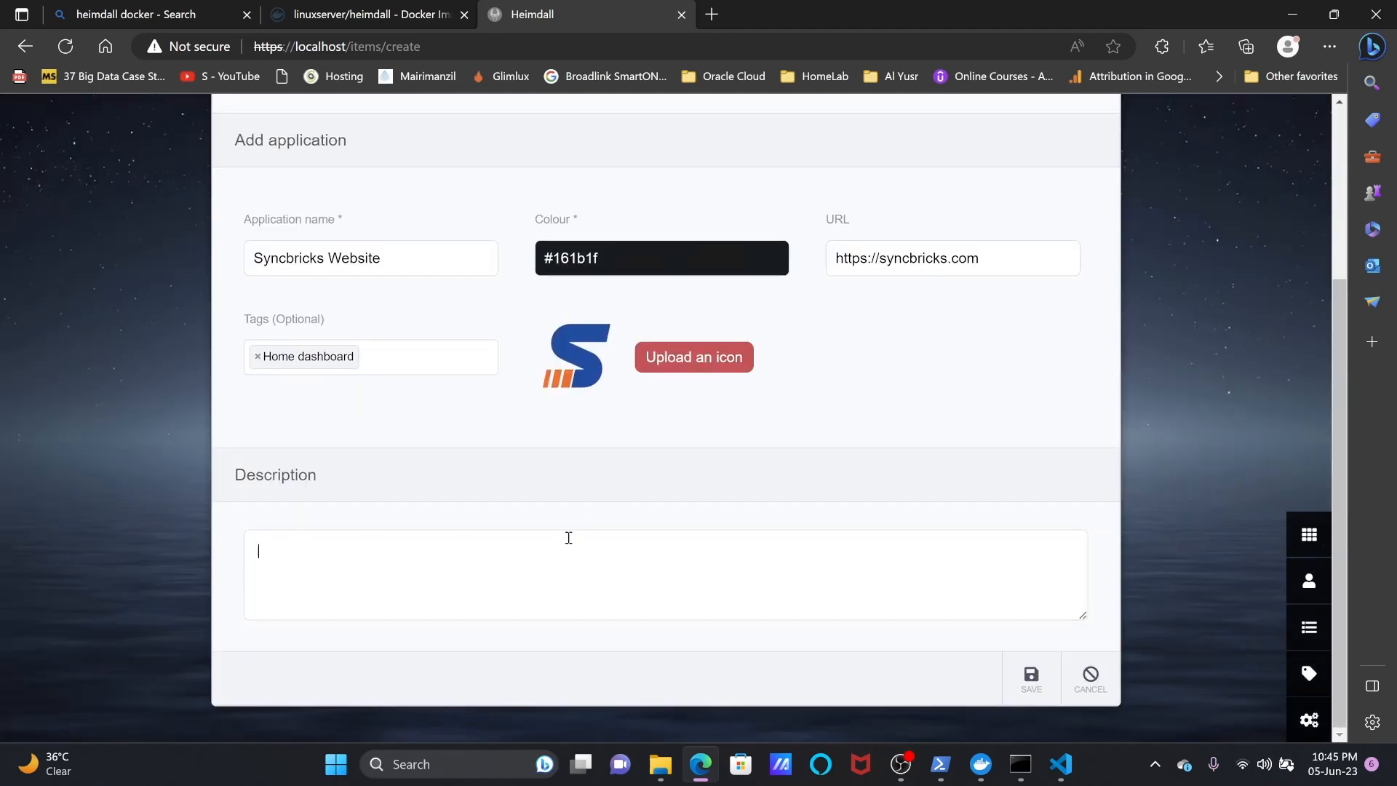
{"action": "type", "text": "Syncbricks"}
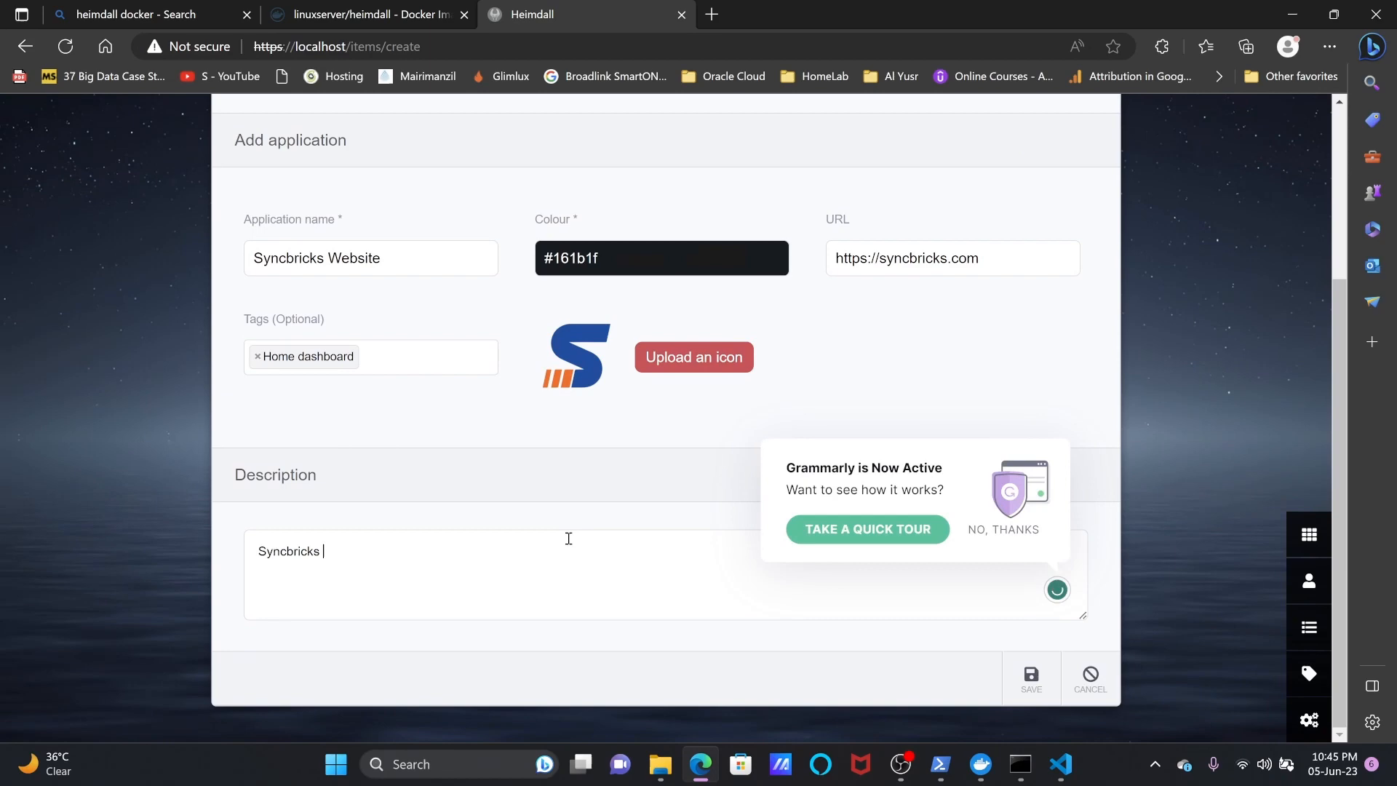
{"action": "type", "text": "Website"}
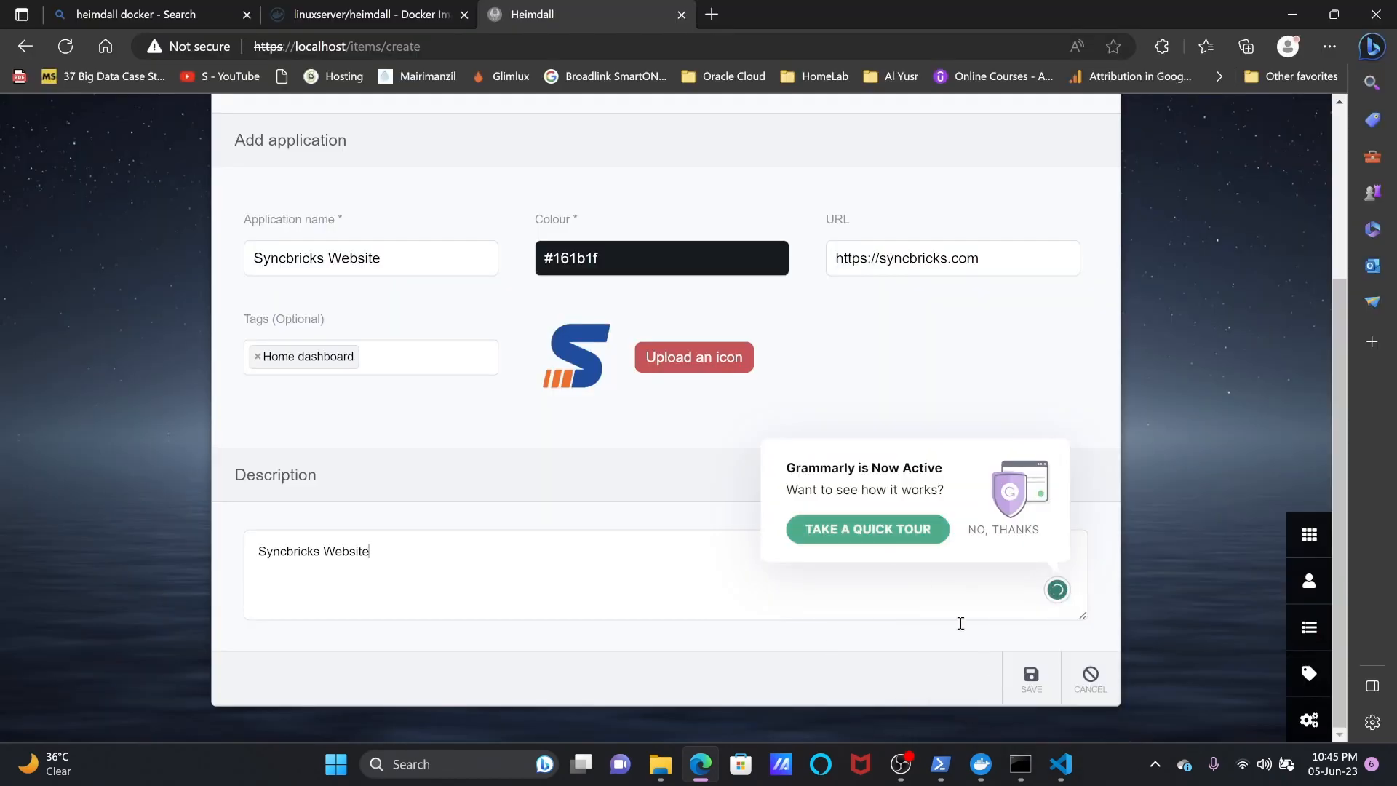
{"action": "left_click", "coordinate": [1030, 680]}
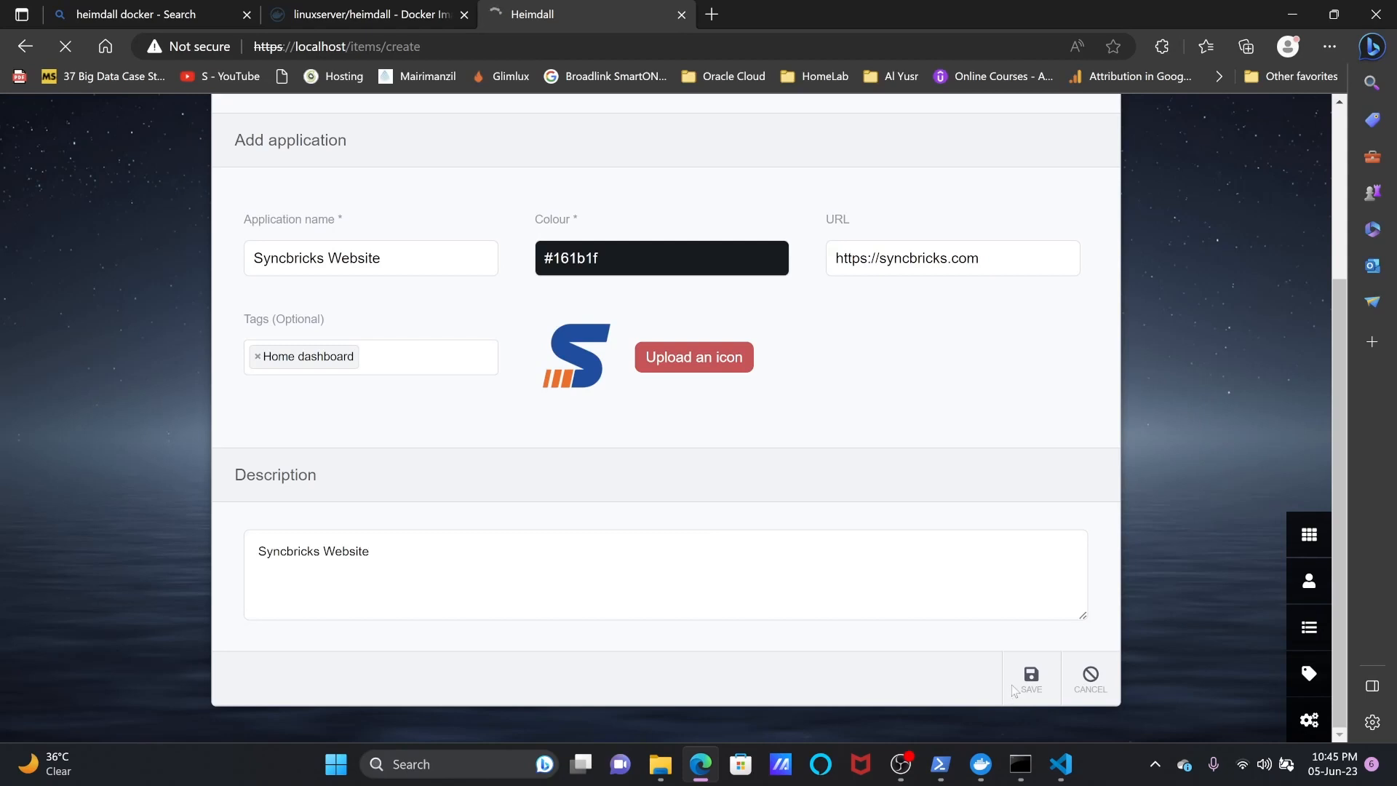
{"action": "left_click", "coordinate": [1030, 676]}
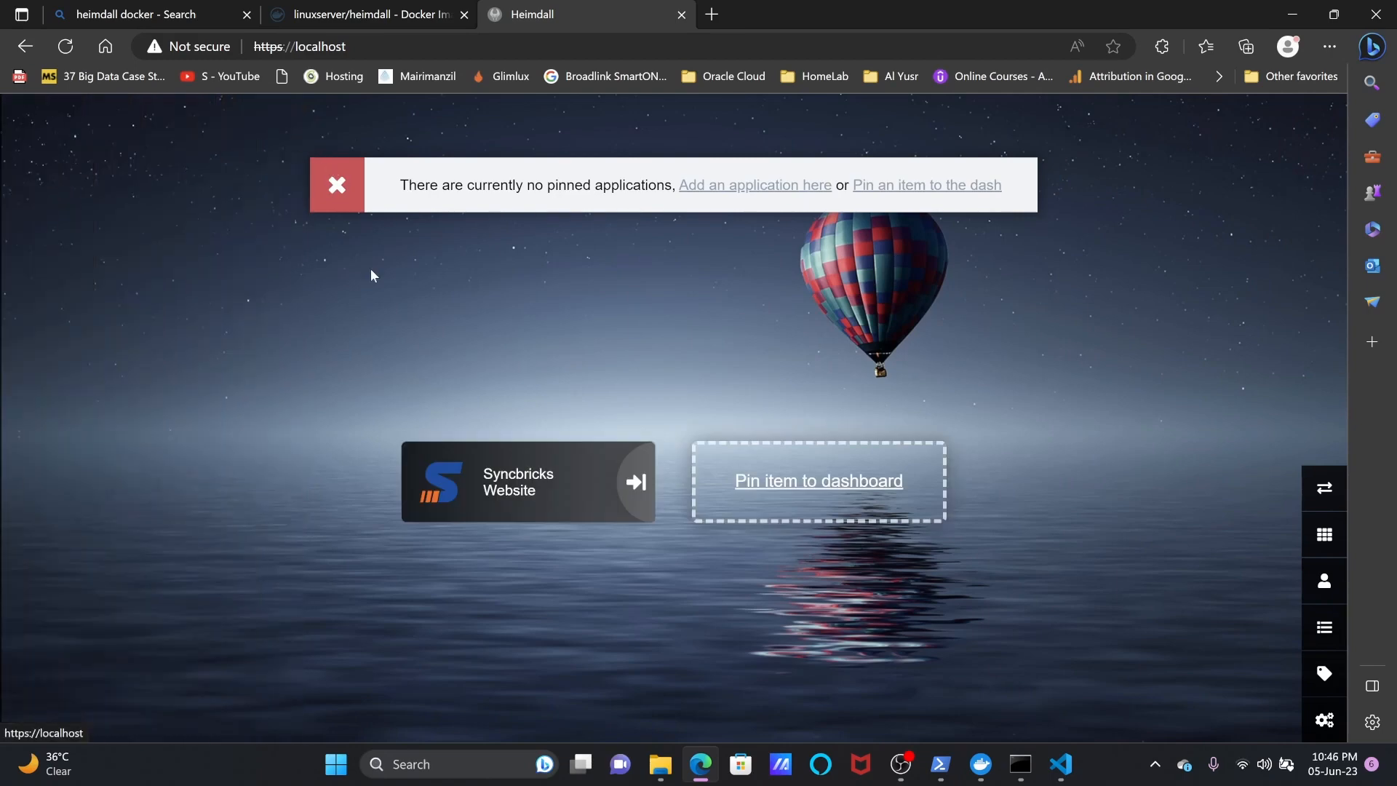
{"action": "mouse_move", "coordinate": [621, 347]}
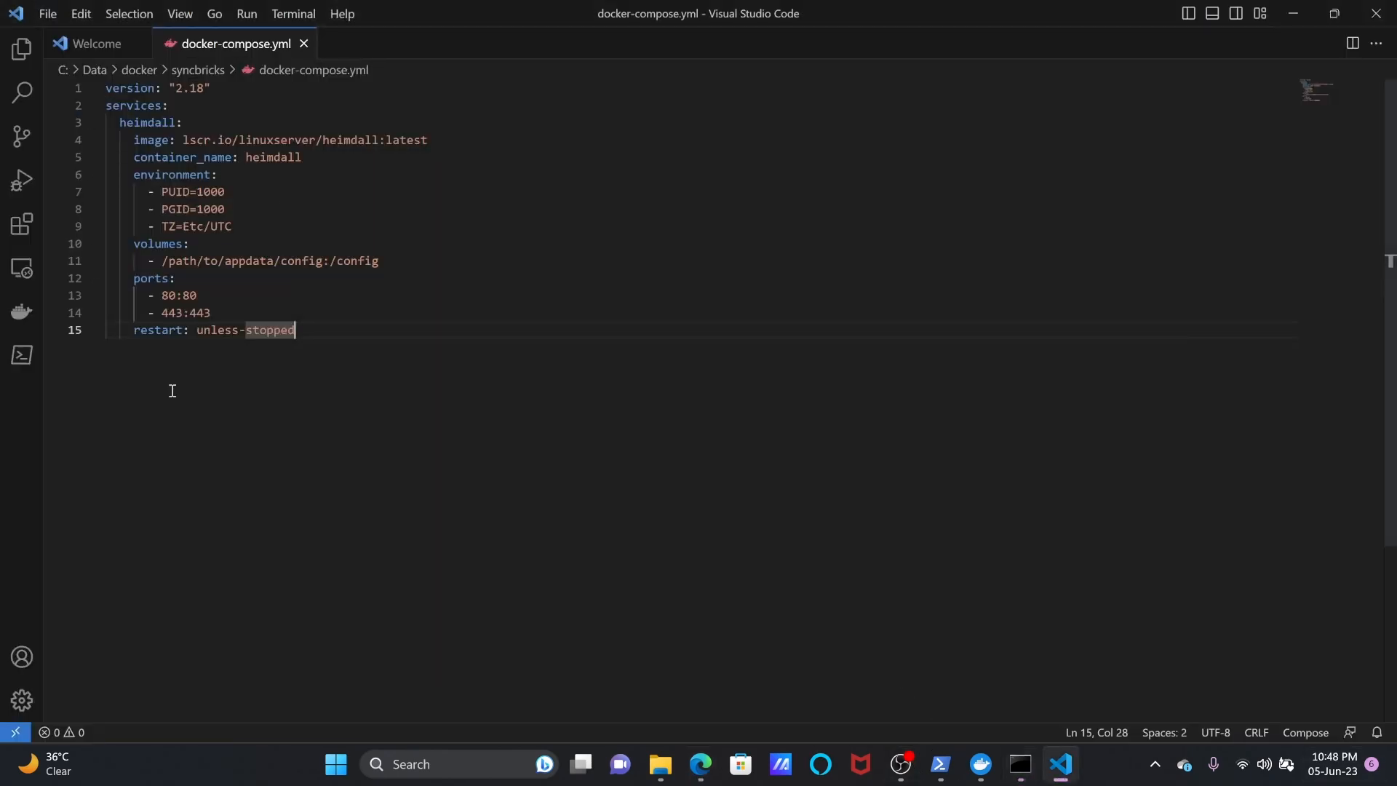
{"action": "mouse_move", "coordinate": [493, 512]}
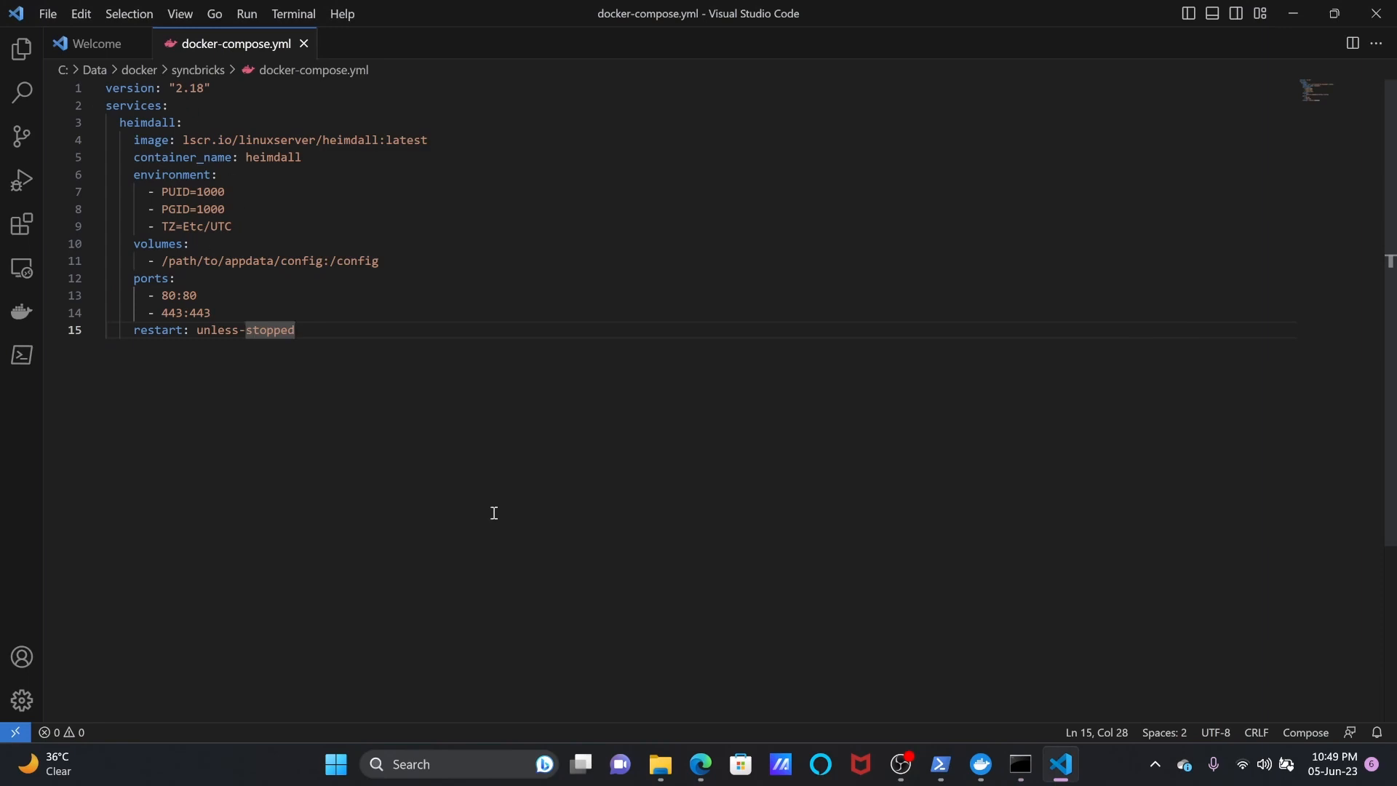